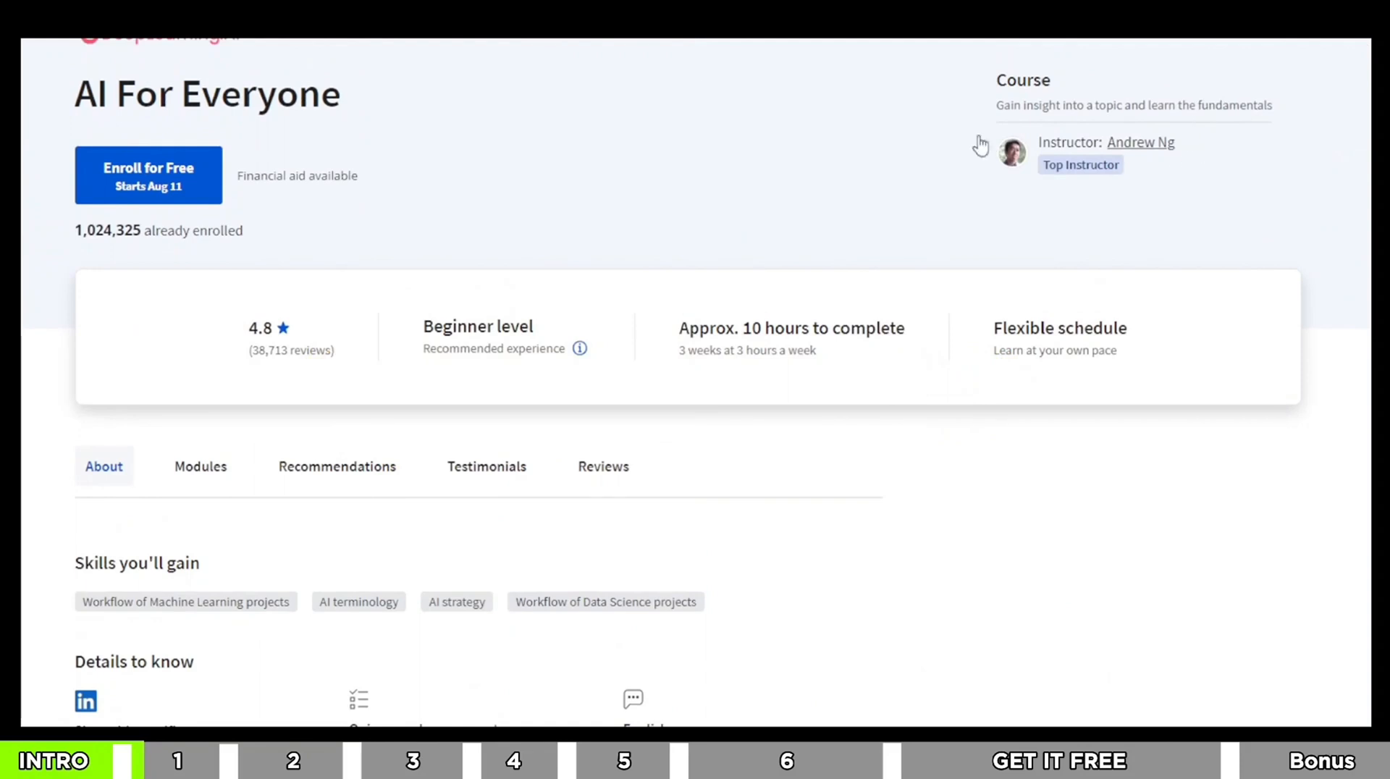
# Browse Google for Developers' list of foundational and advanced ML courses.
pyautogui.doubleClick(206, 95)
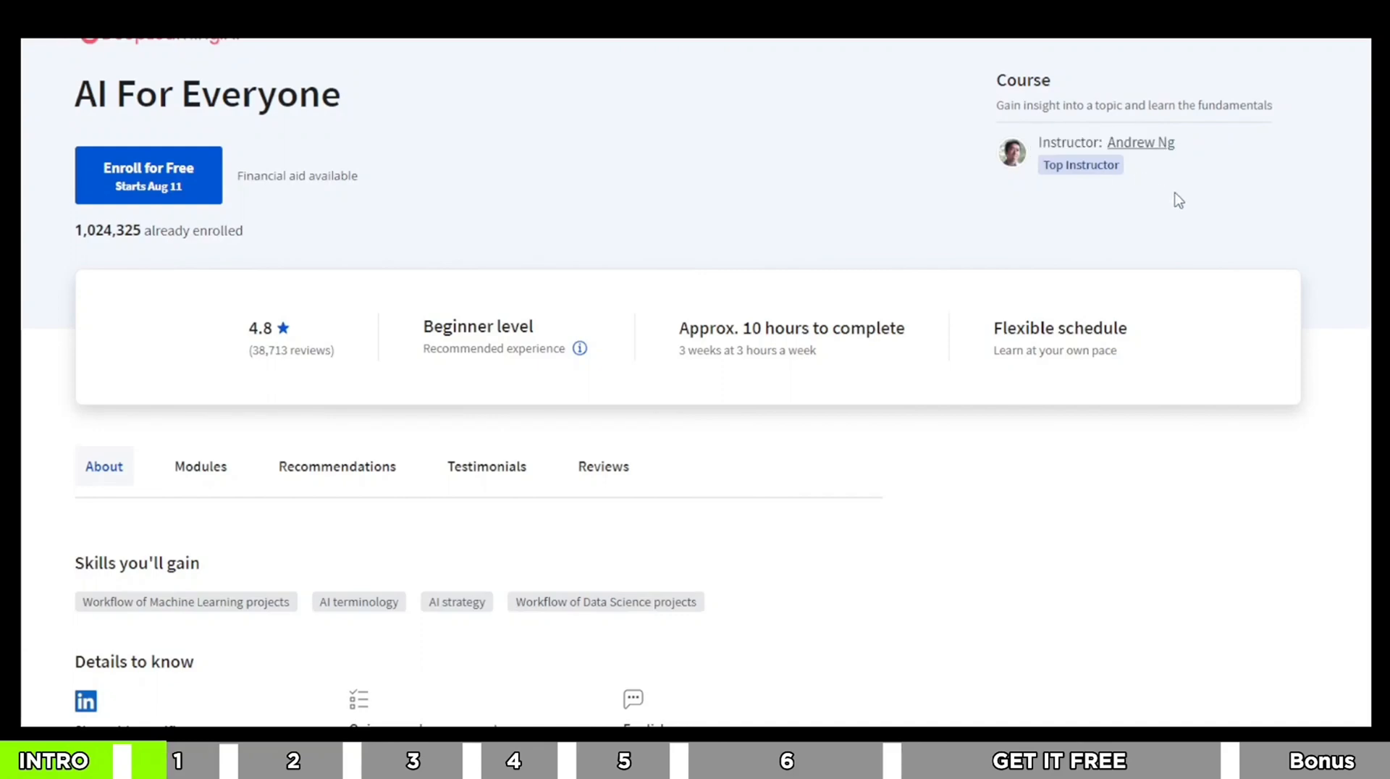
pyautogui.scroll(-3)
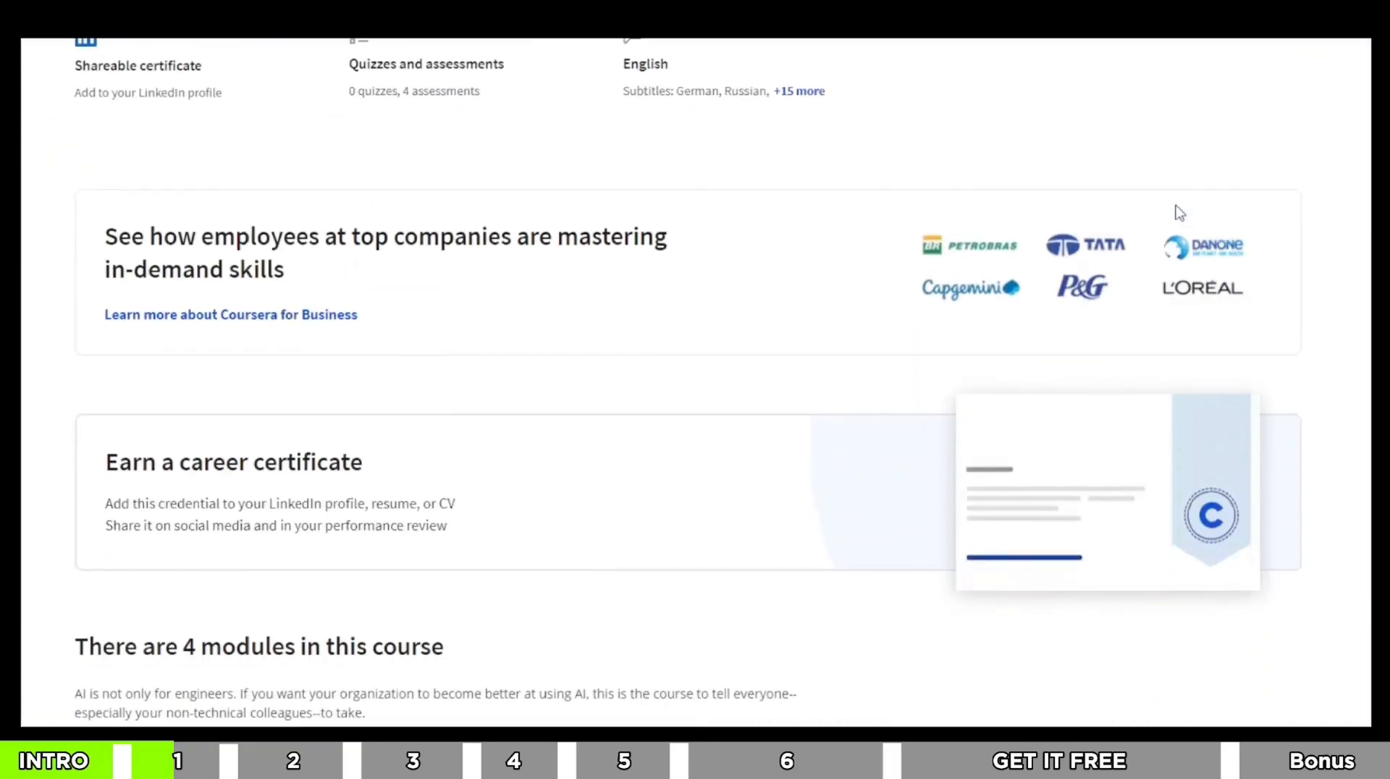
pyautogui.scroll(-3)
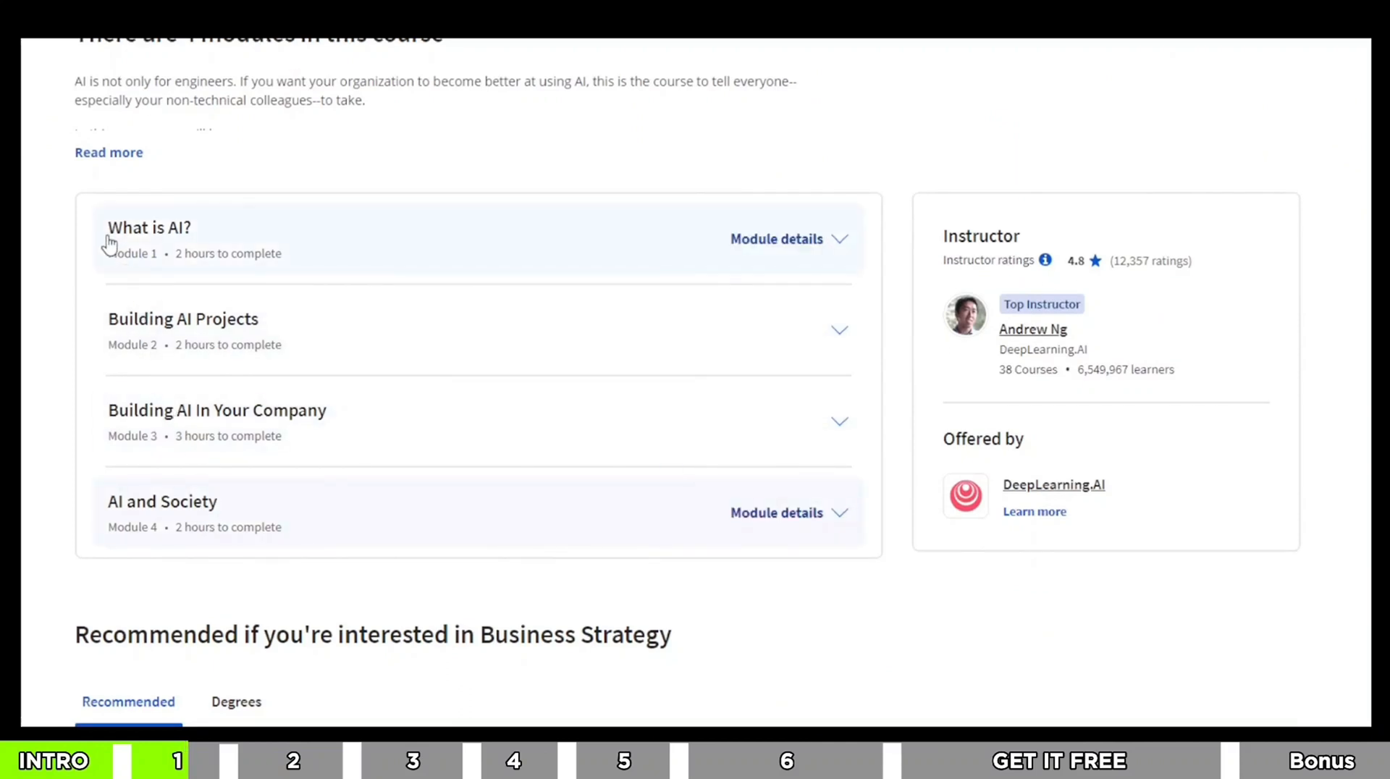
pyautogui.moveTo(295, 223)
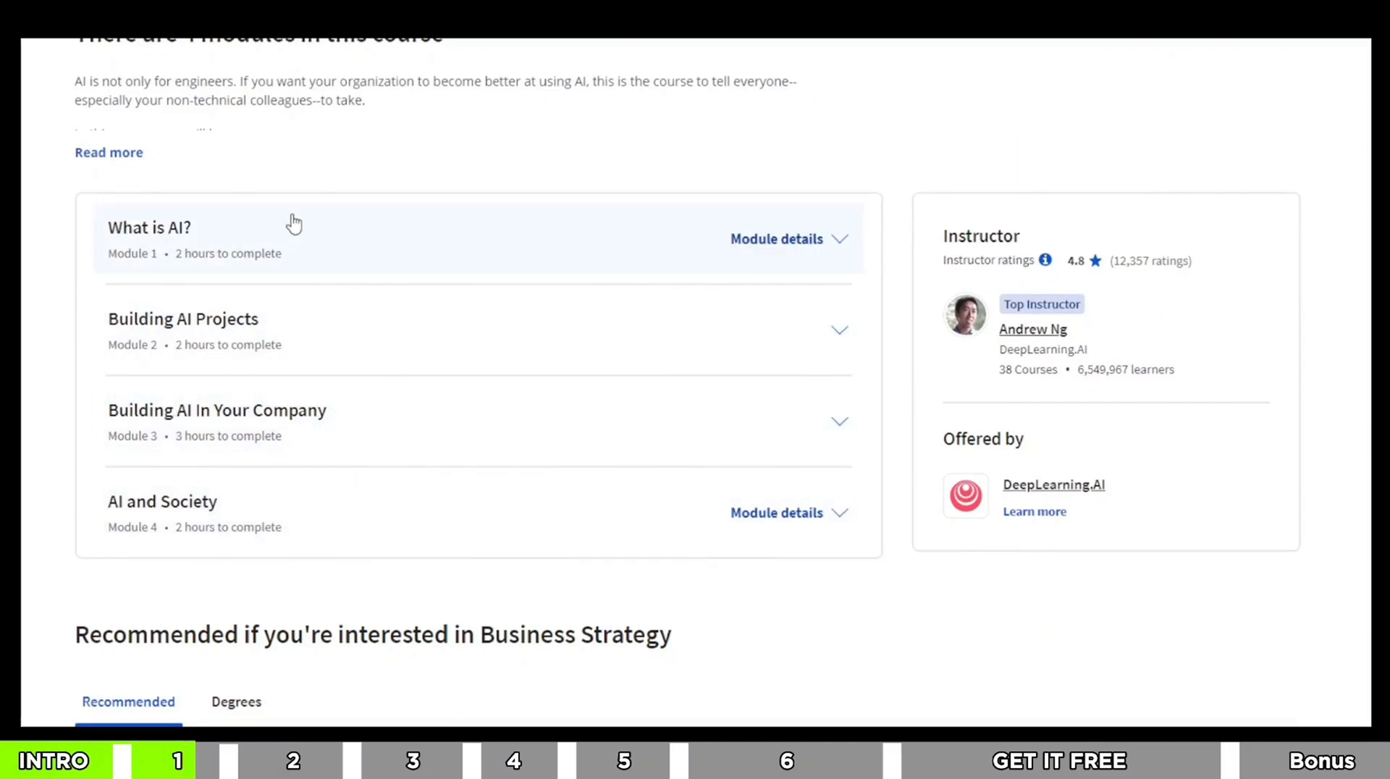
pyautogui.scroll(3)
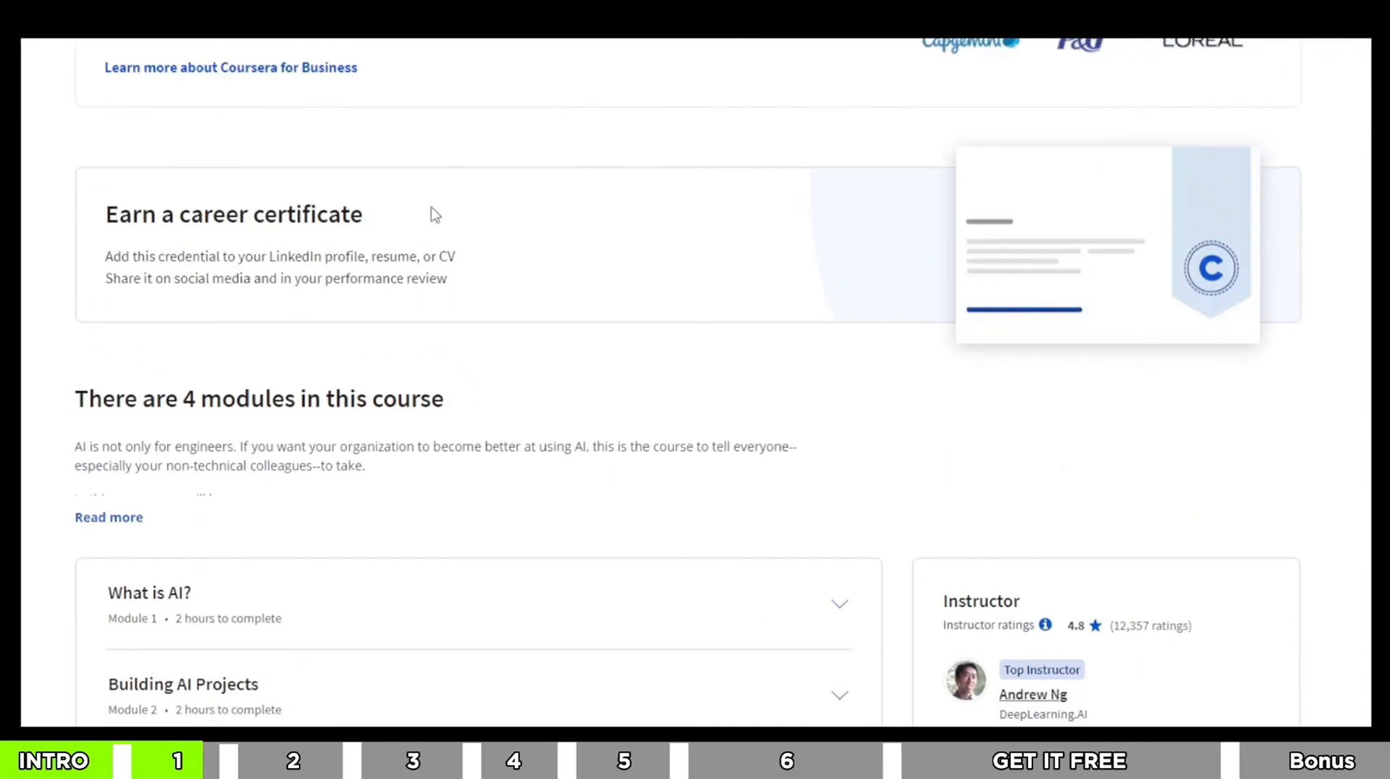
# Open Machine Learning Crash Course and review its 25 lessons, 15 hours and questions.
pyautogui.doubleClick(233, 214)
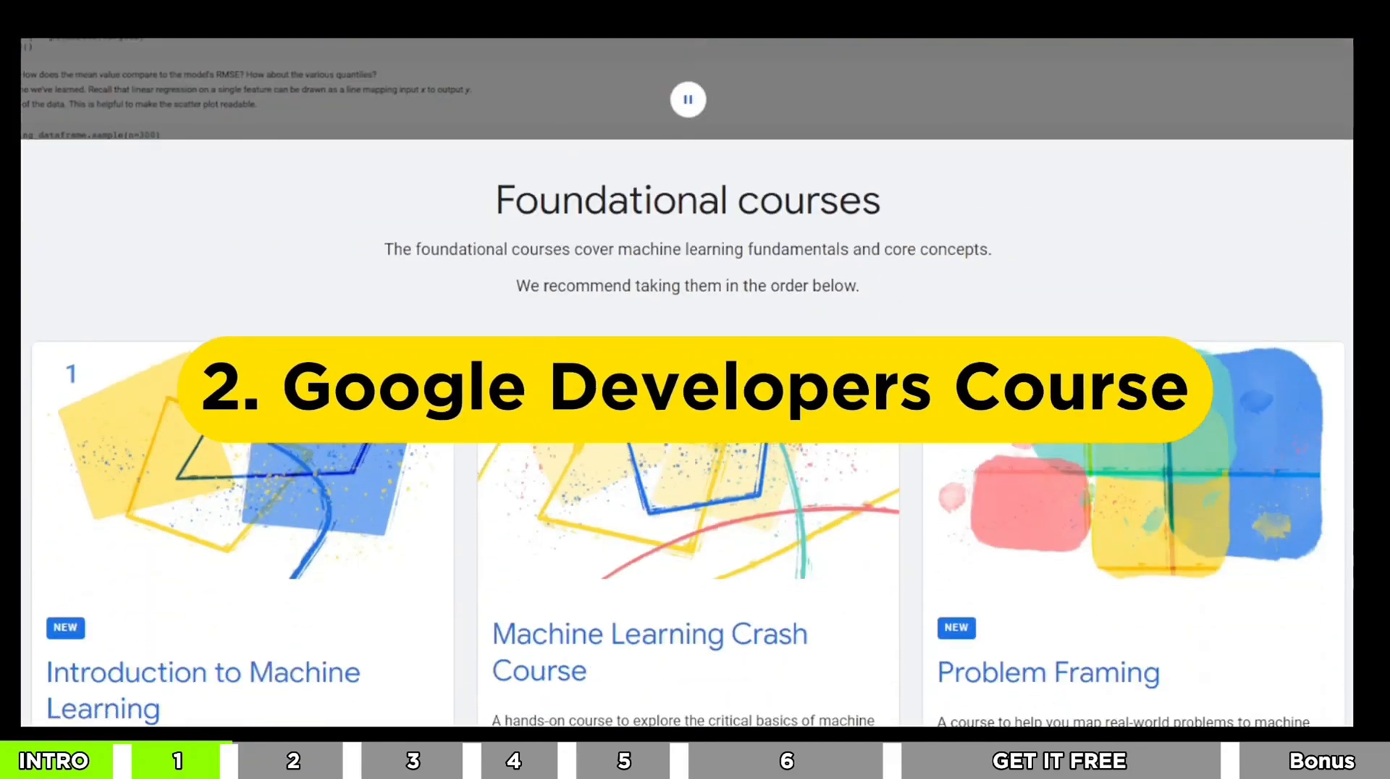
pyautogui.scroll(-3)
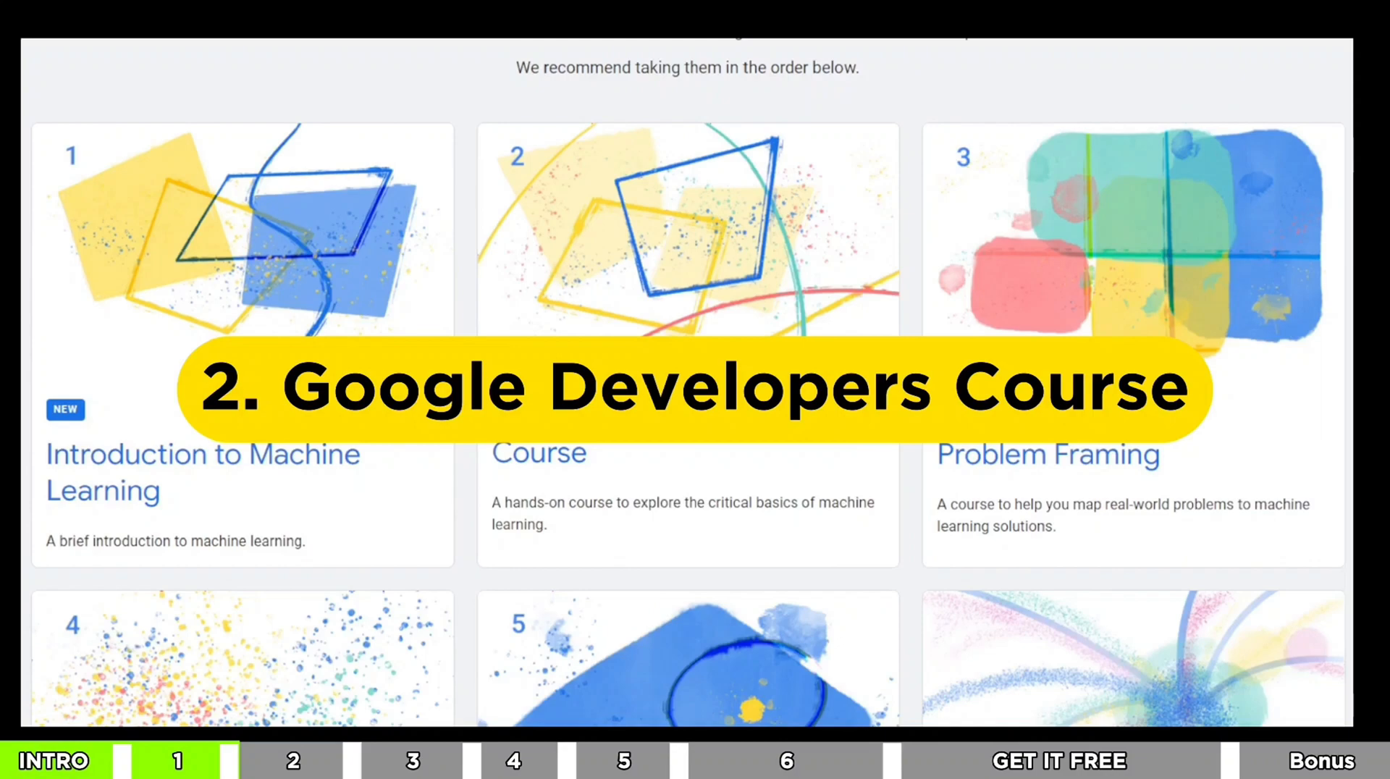
pyautogui.scroll(-3)
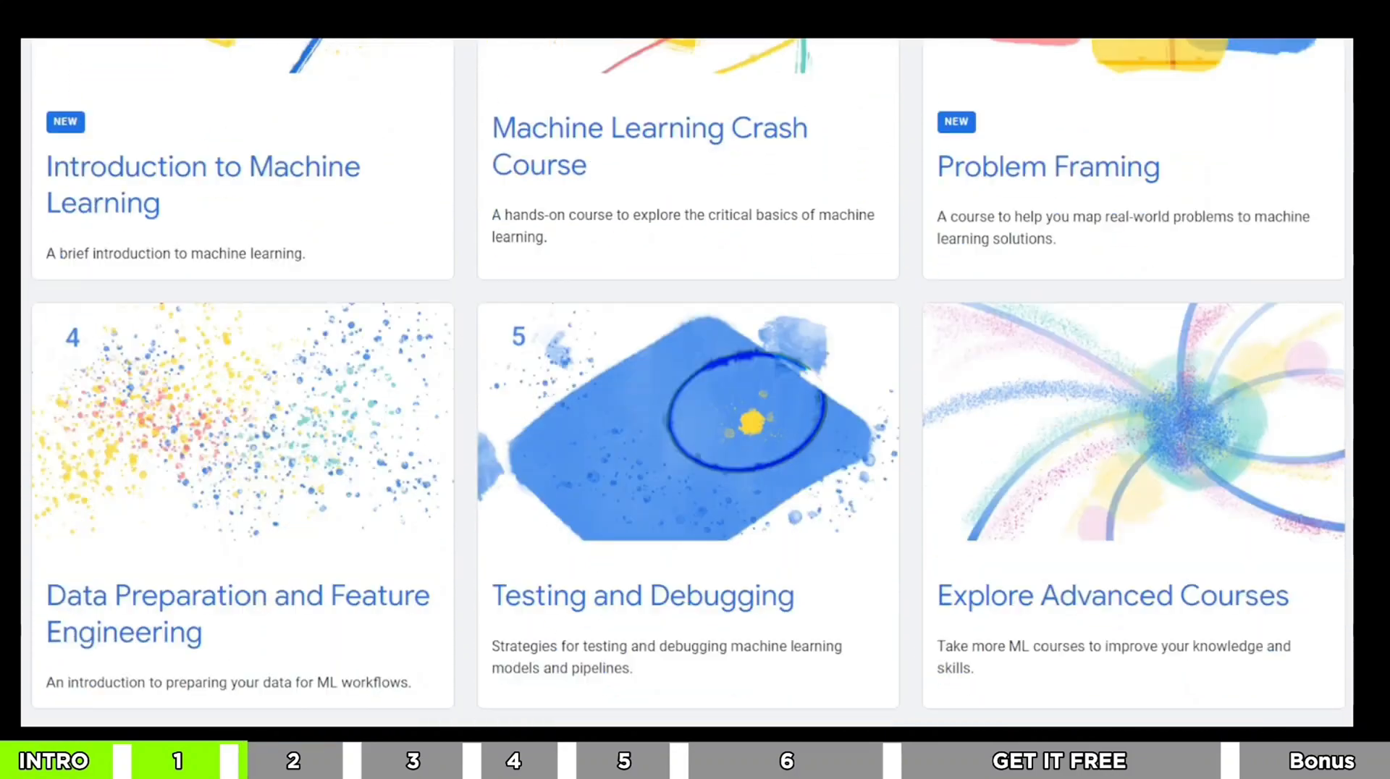
pyautogui.scroll(-3)
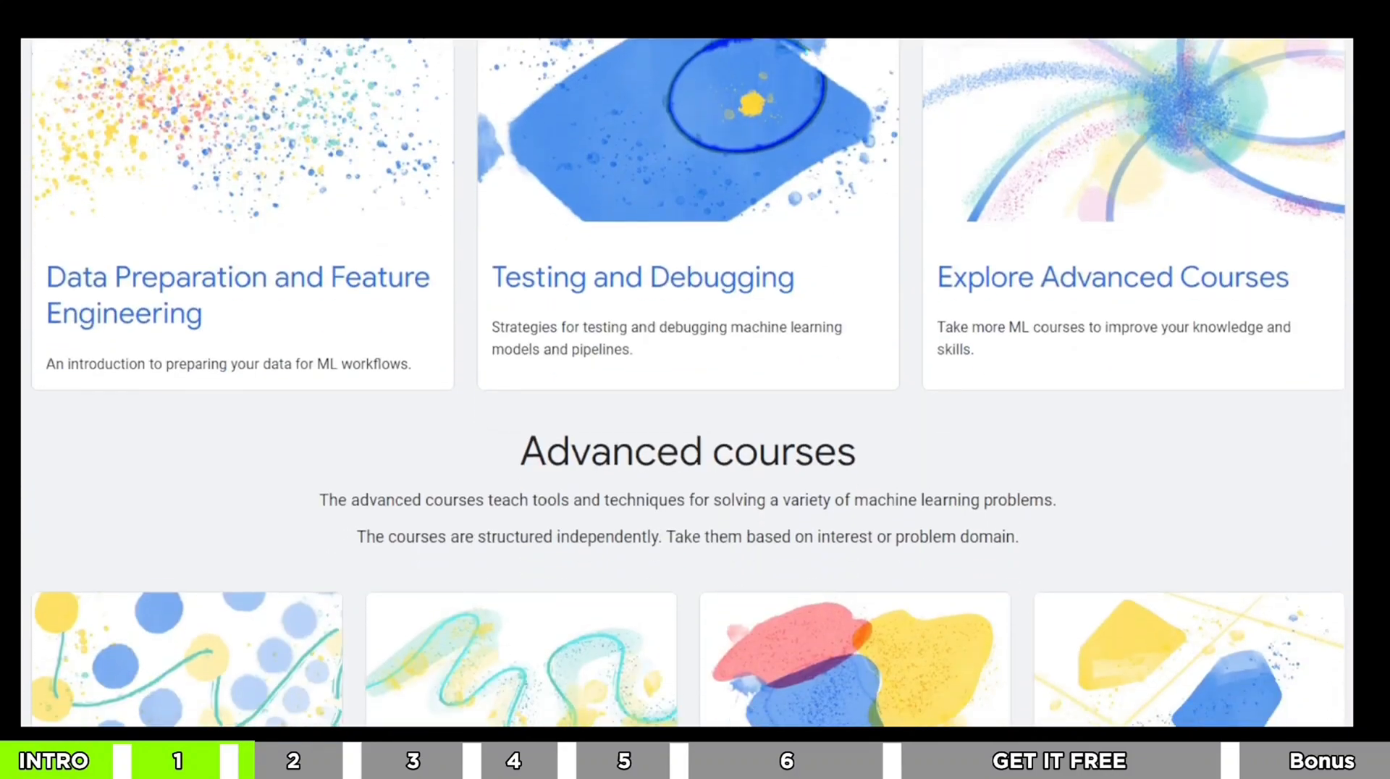
pyautogui.scroll(-3)
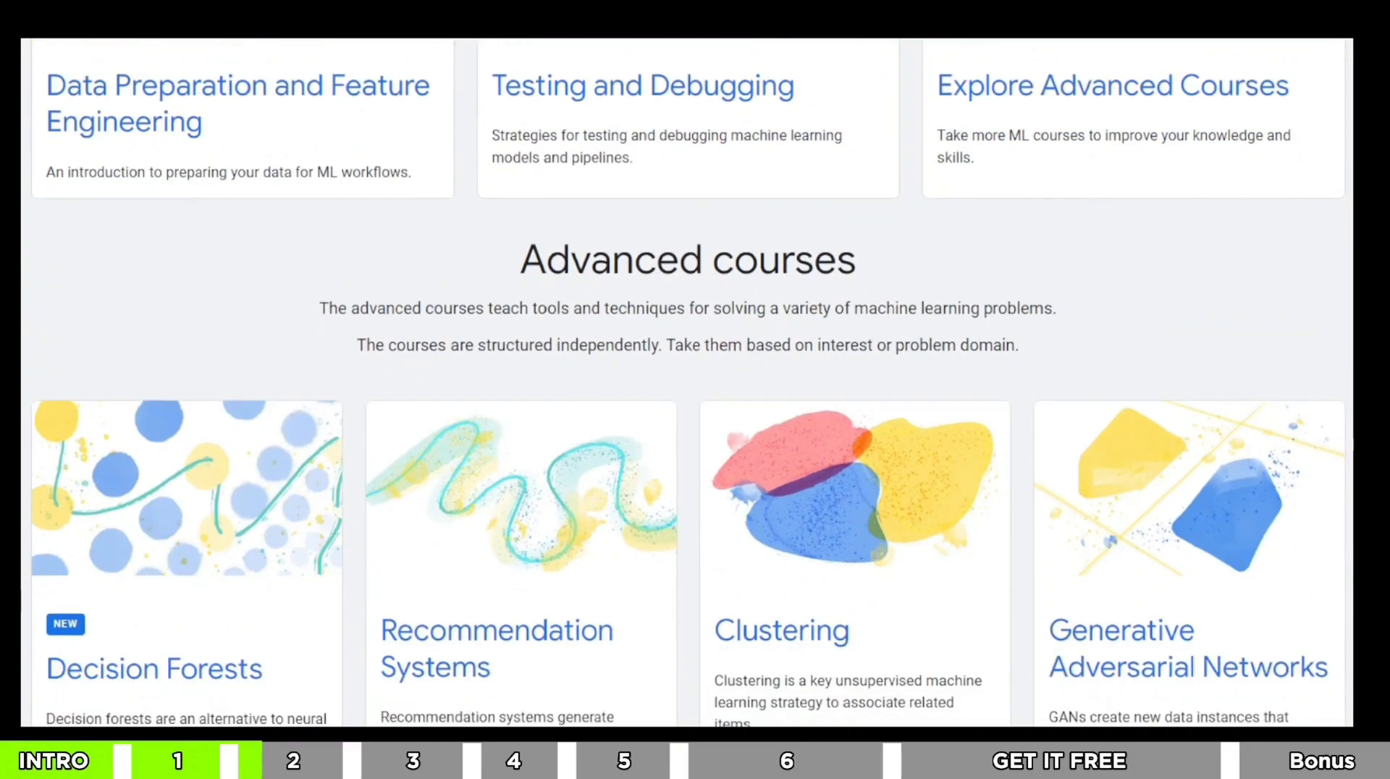
pyautogui.scroll(-3)
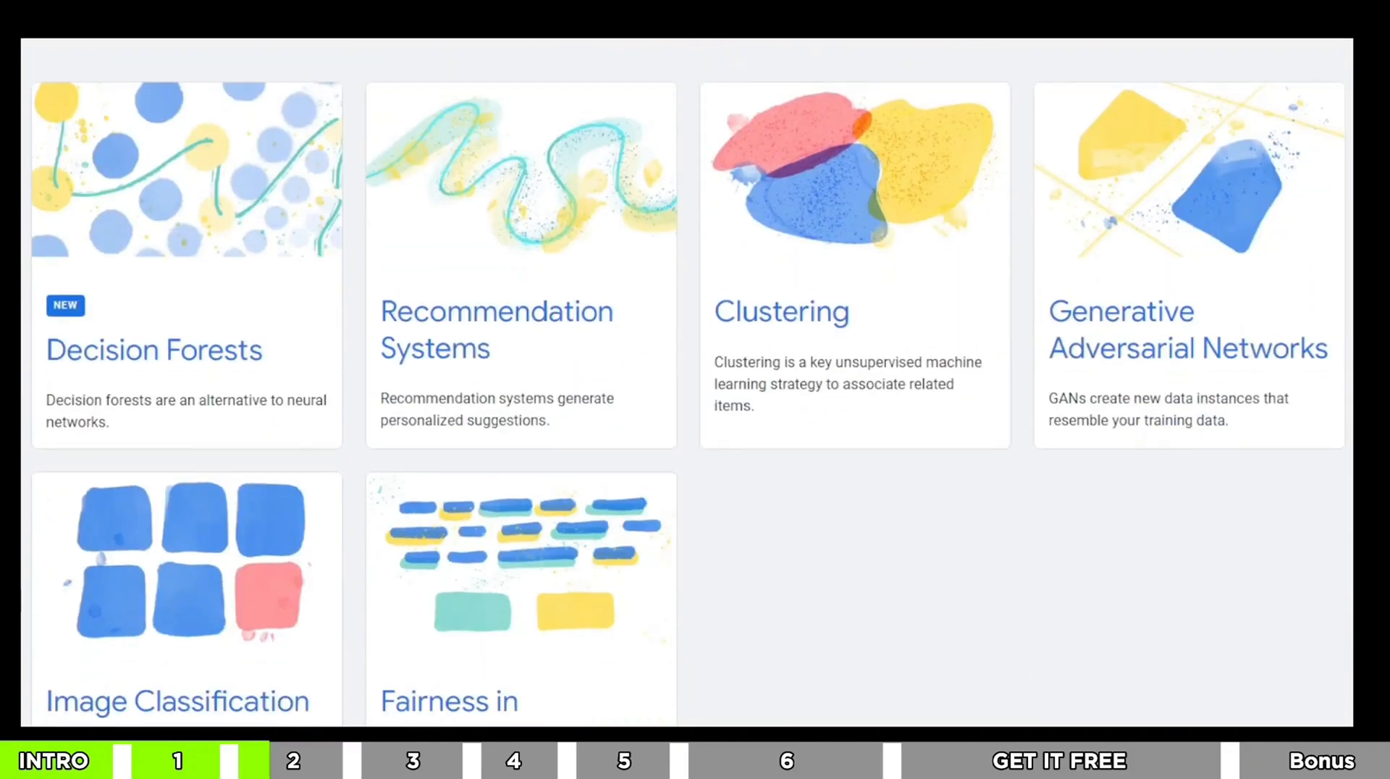
pyautogui.scroll(3)
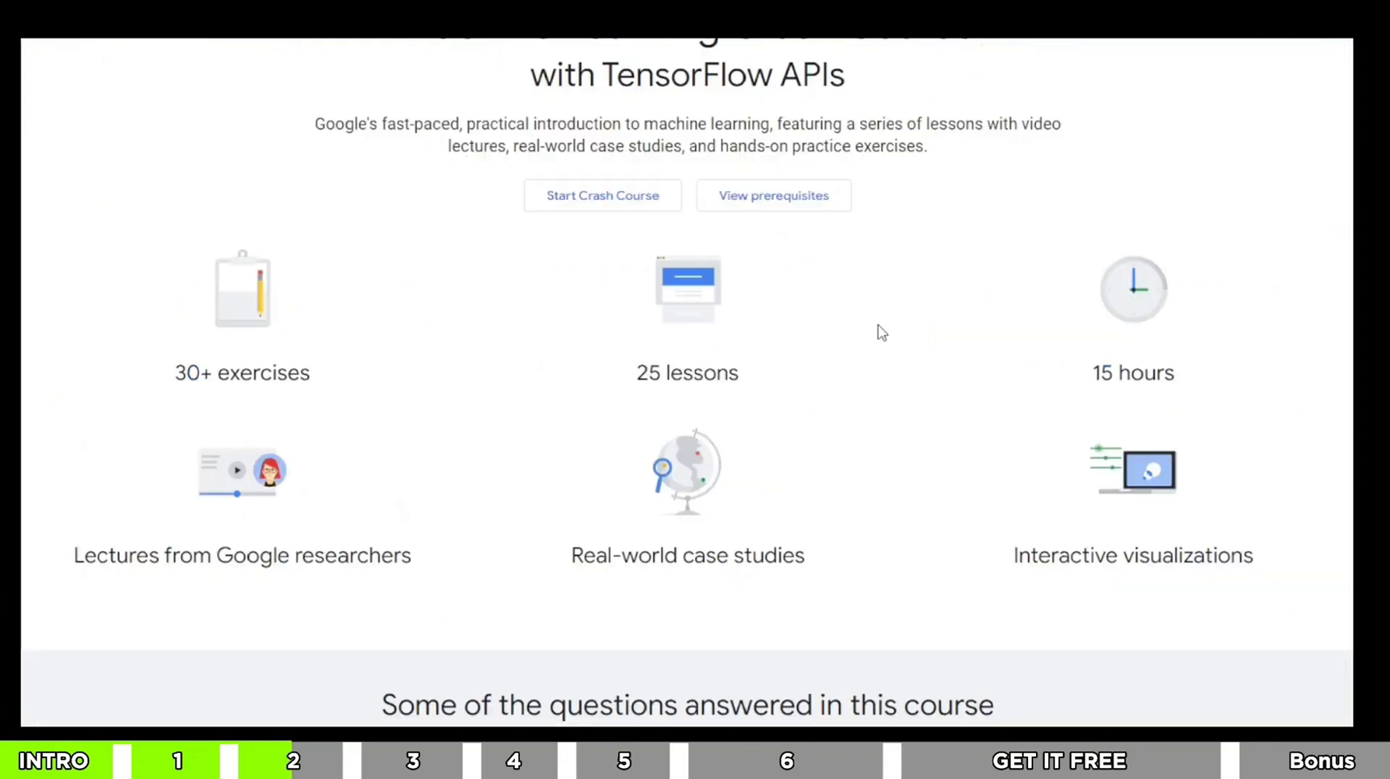
pyautogui.scroll(-3)
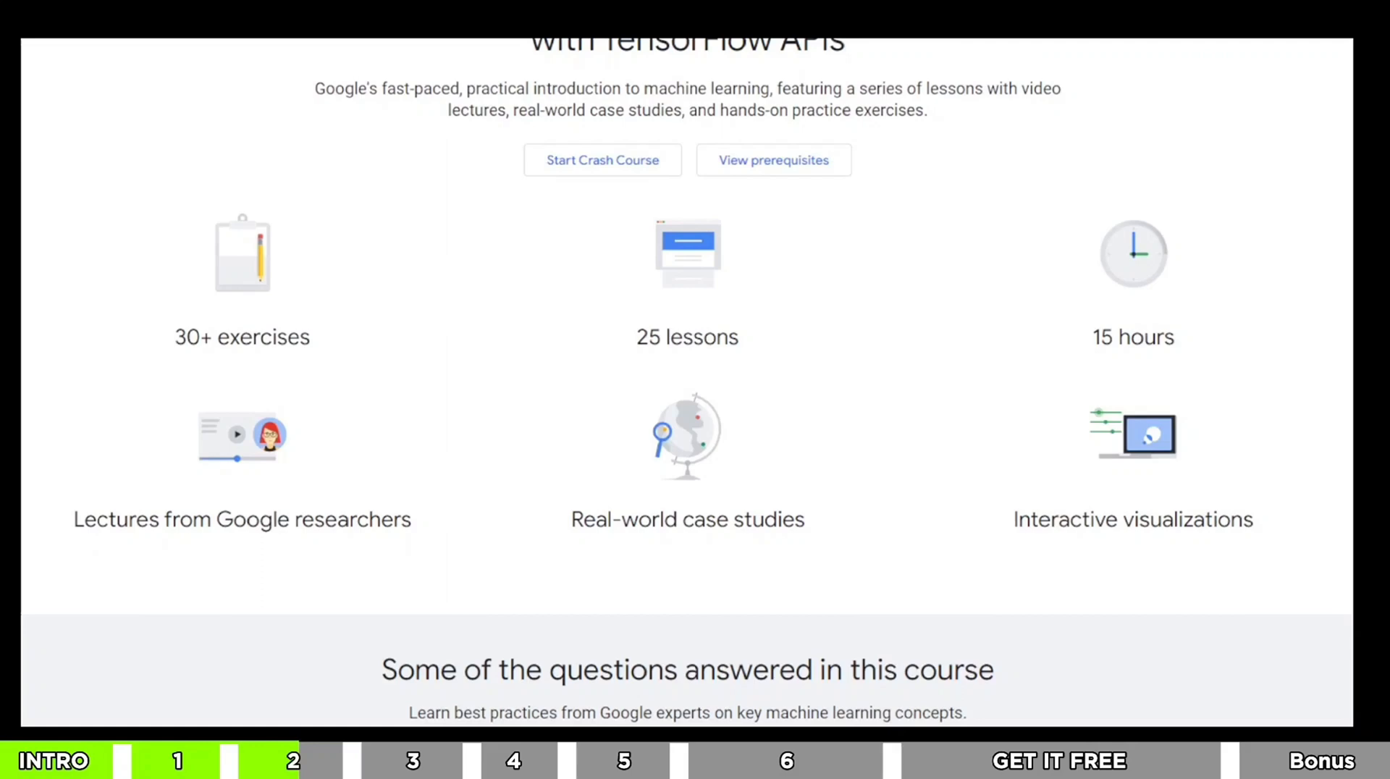
pyautogui.scroll(-3)
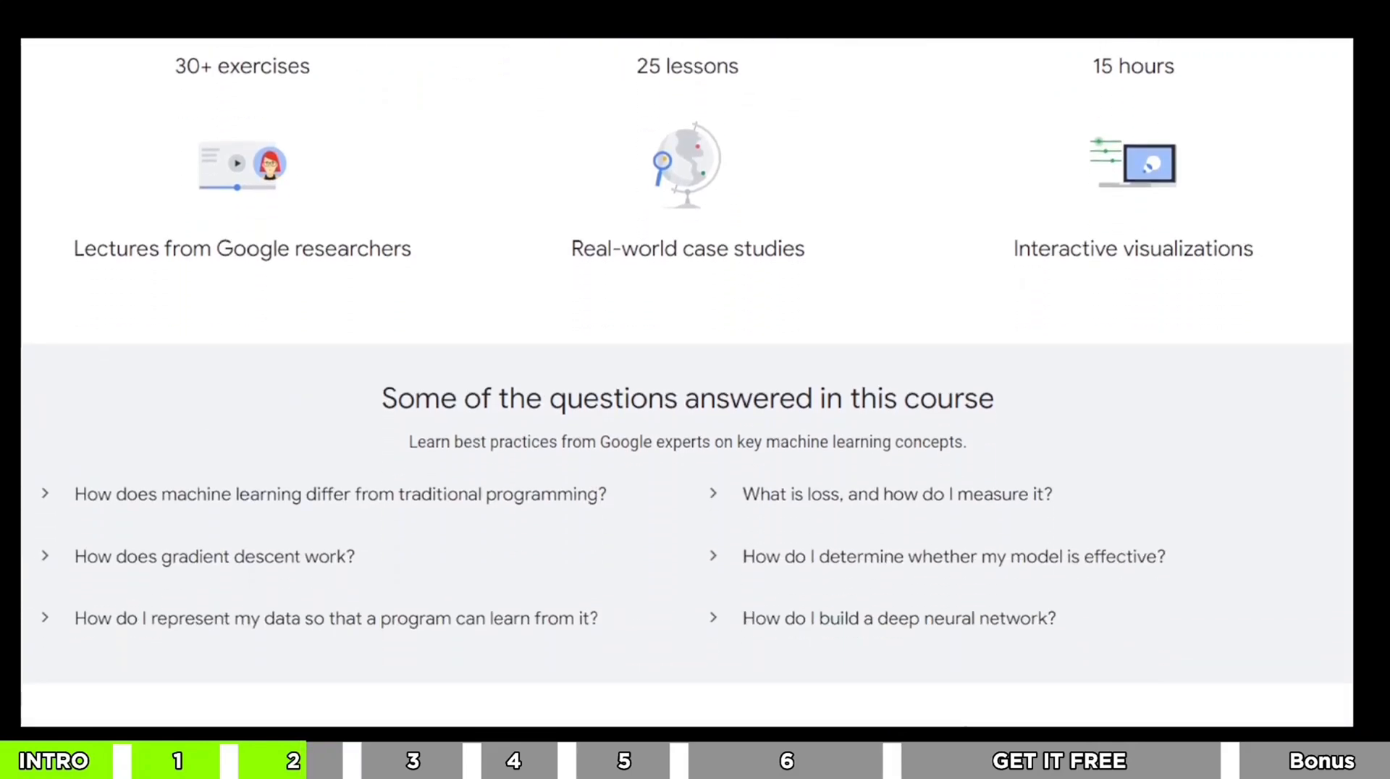
pyautogui.doubleClick(688, 249)
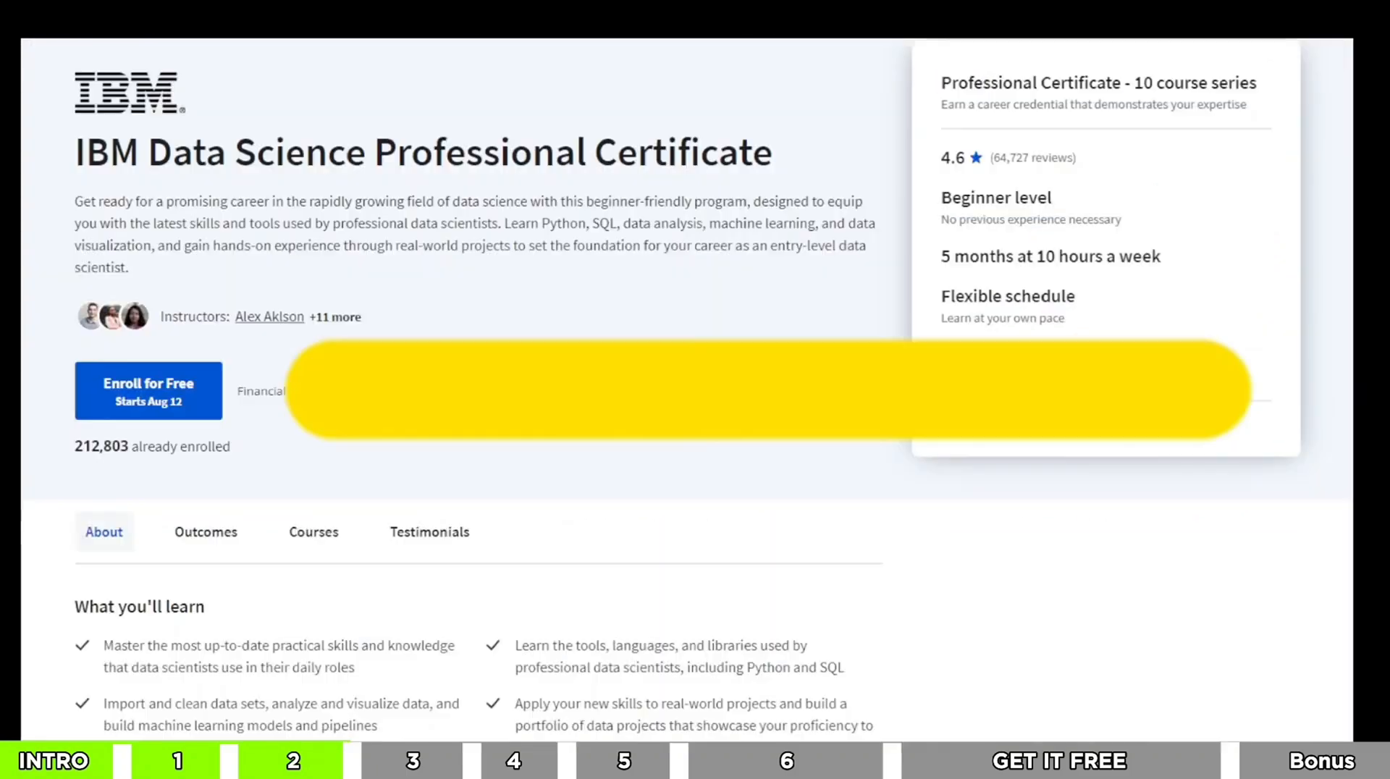
pyautogui.scroll(-3)
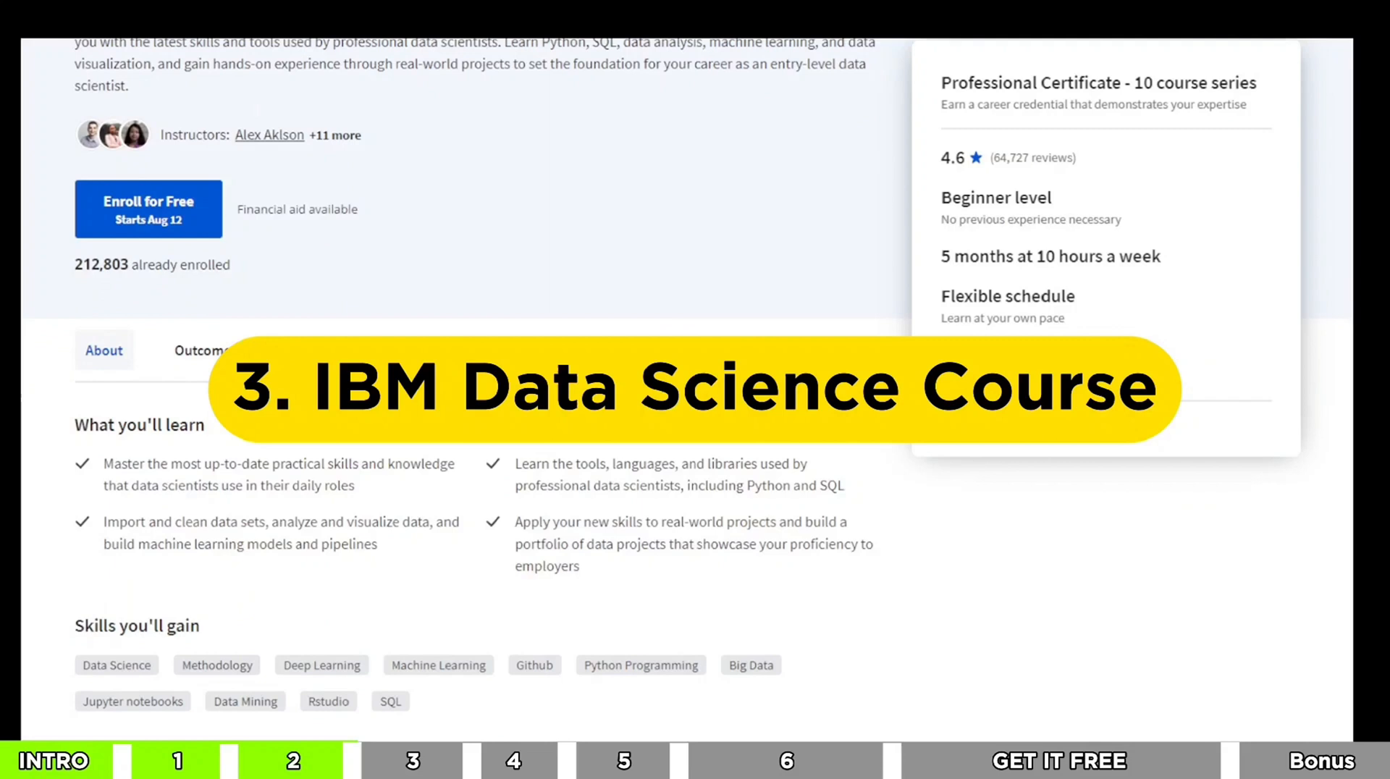
pyautogui.scroll(-3)
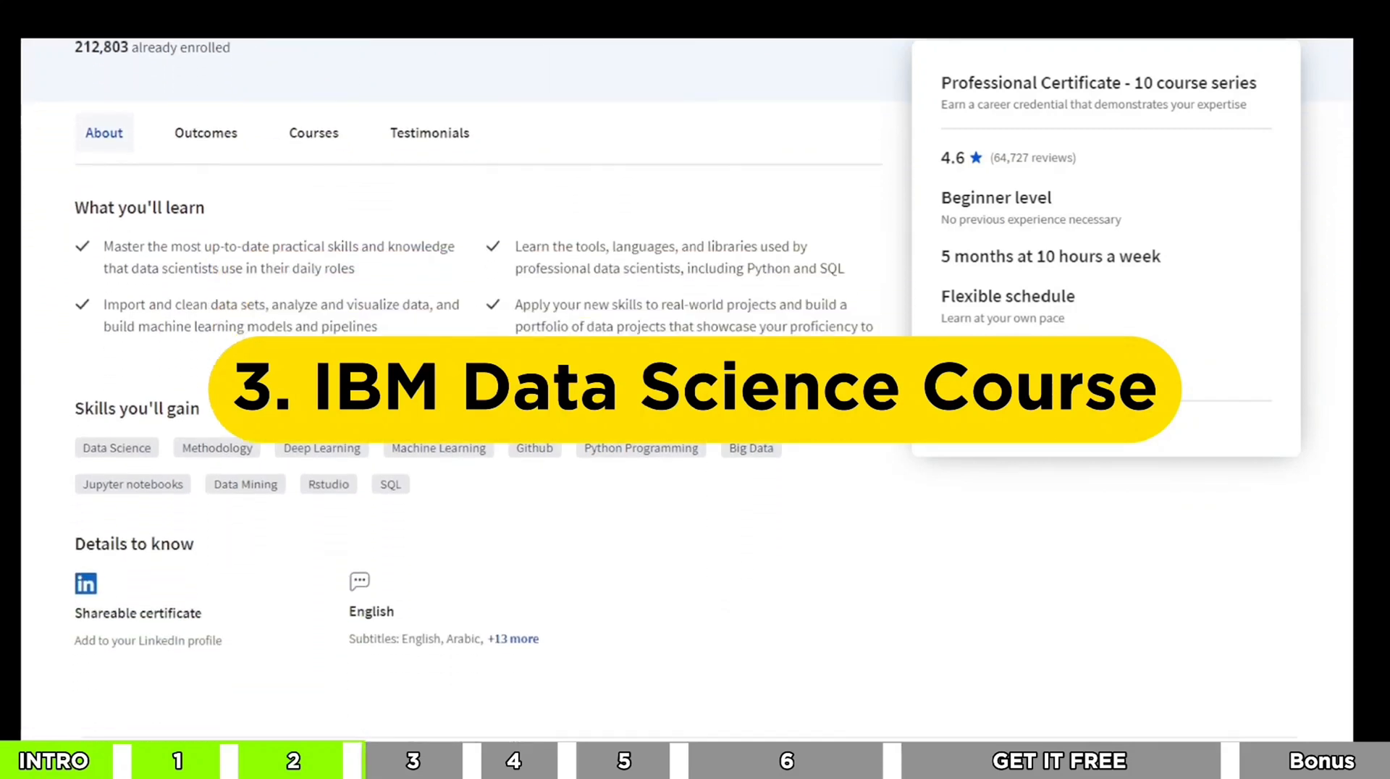
pyautogui.scroll(-3)
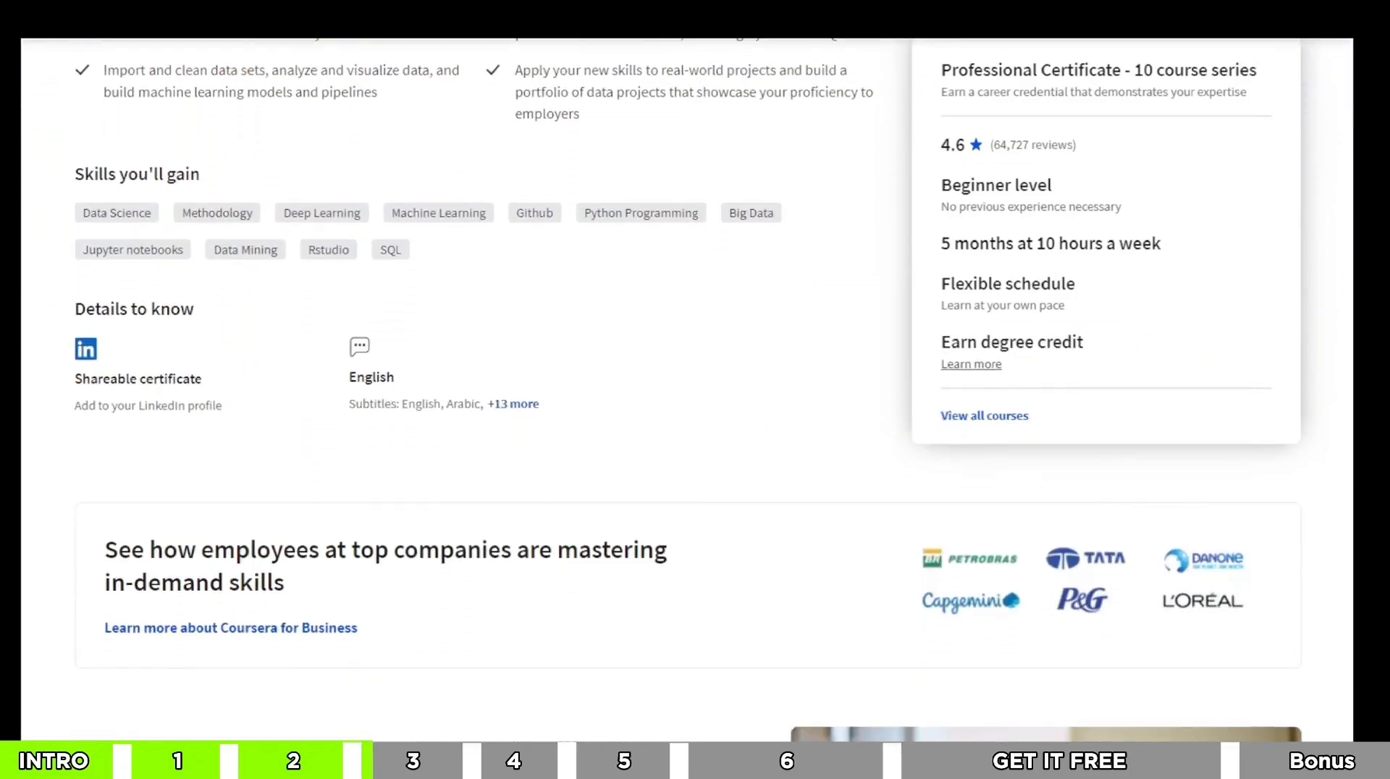
pyautogui.scroll(-3)
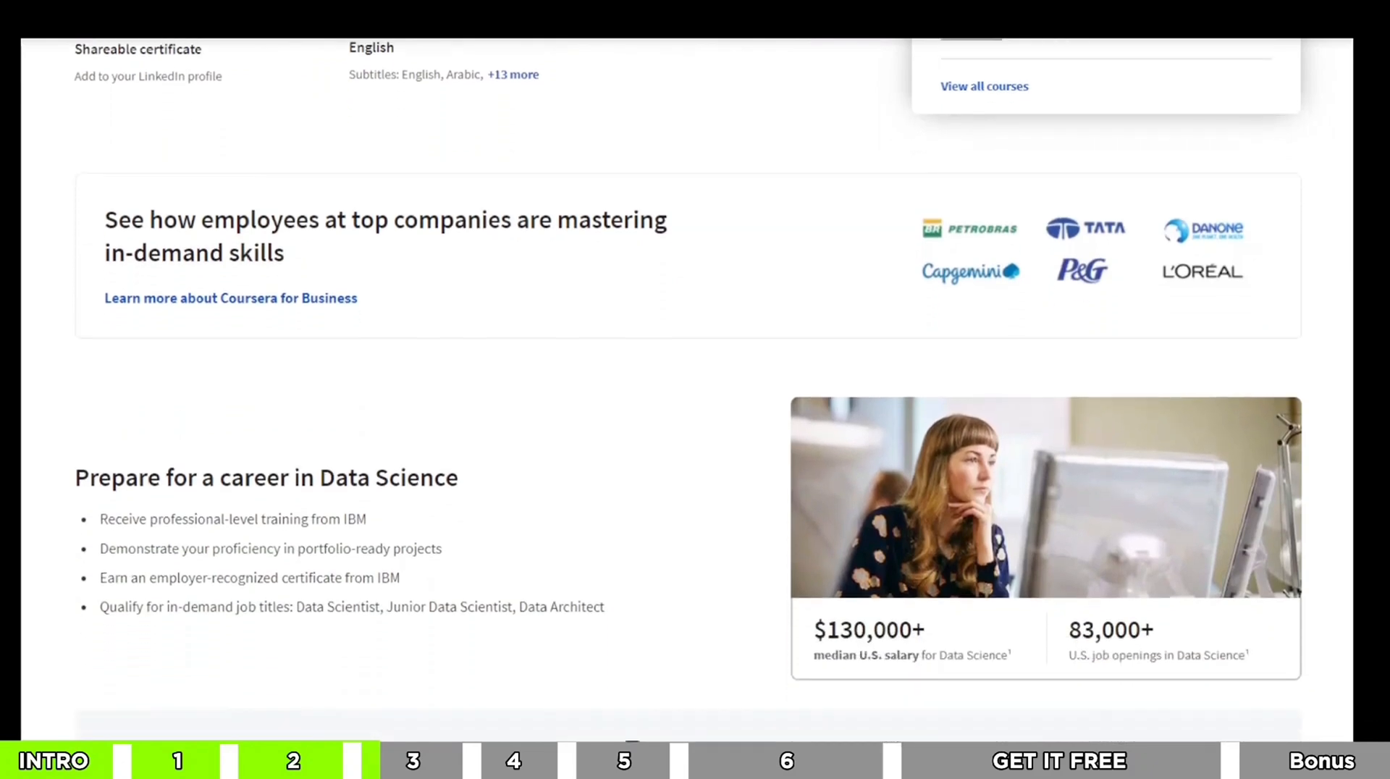
pyautogui.scroll(-3)
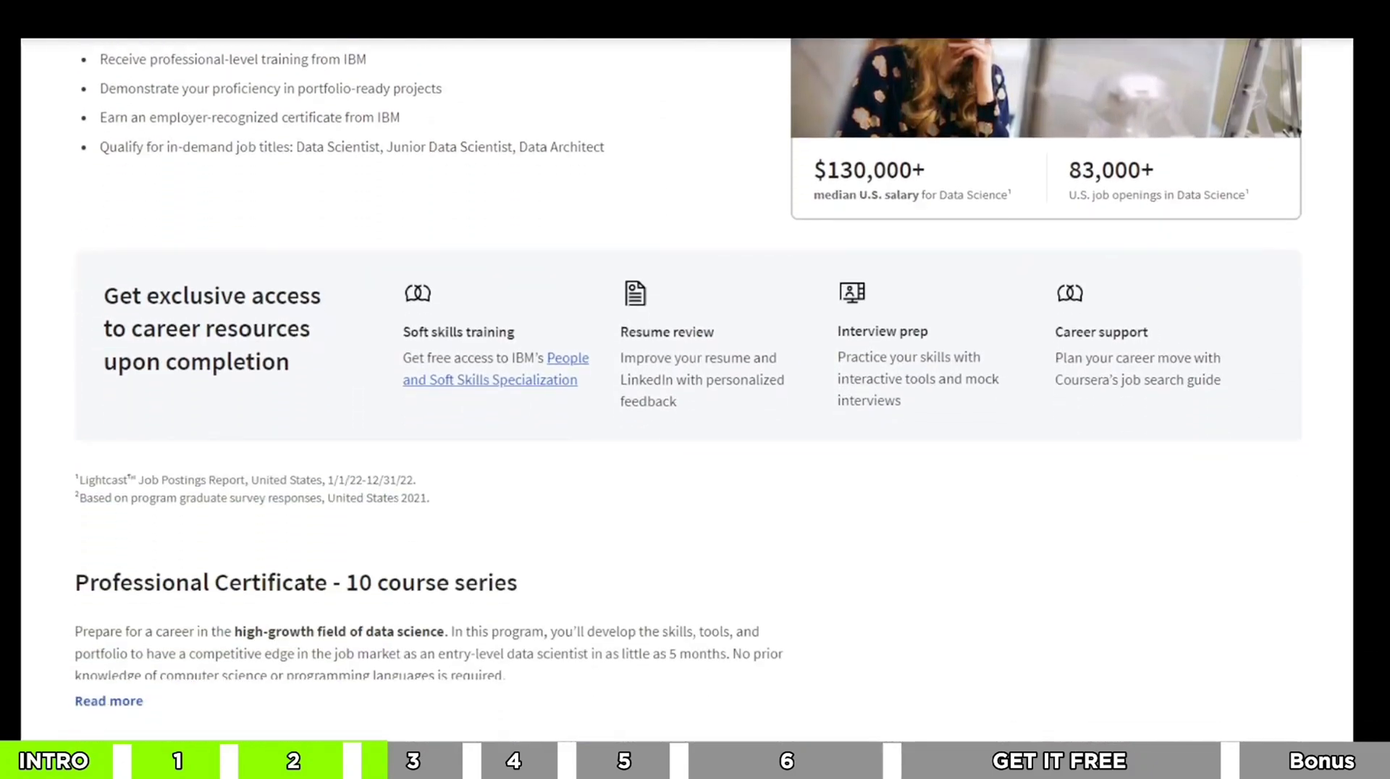
pyautogui.scroll(-3)
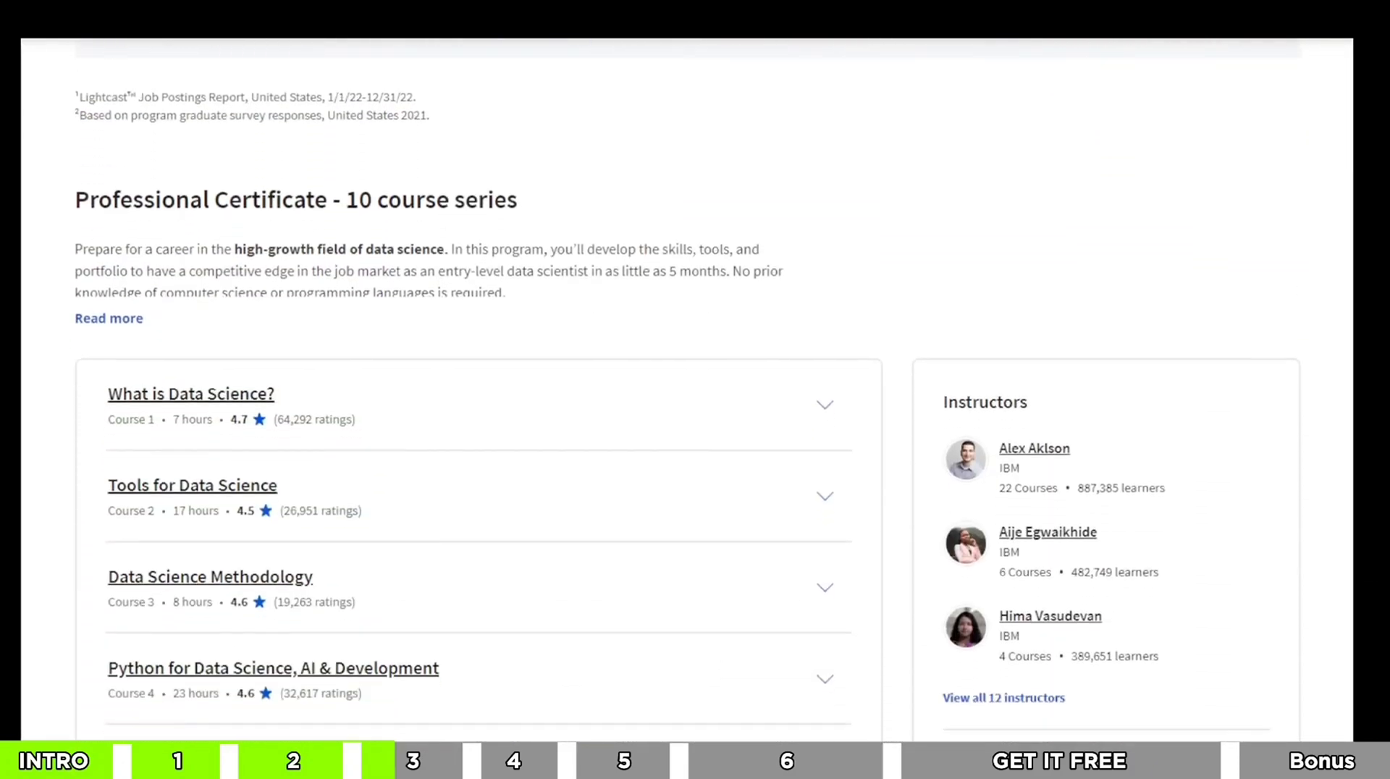
pyautogui.scroll(-3)
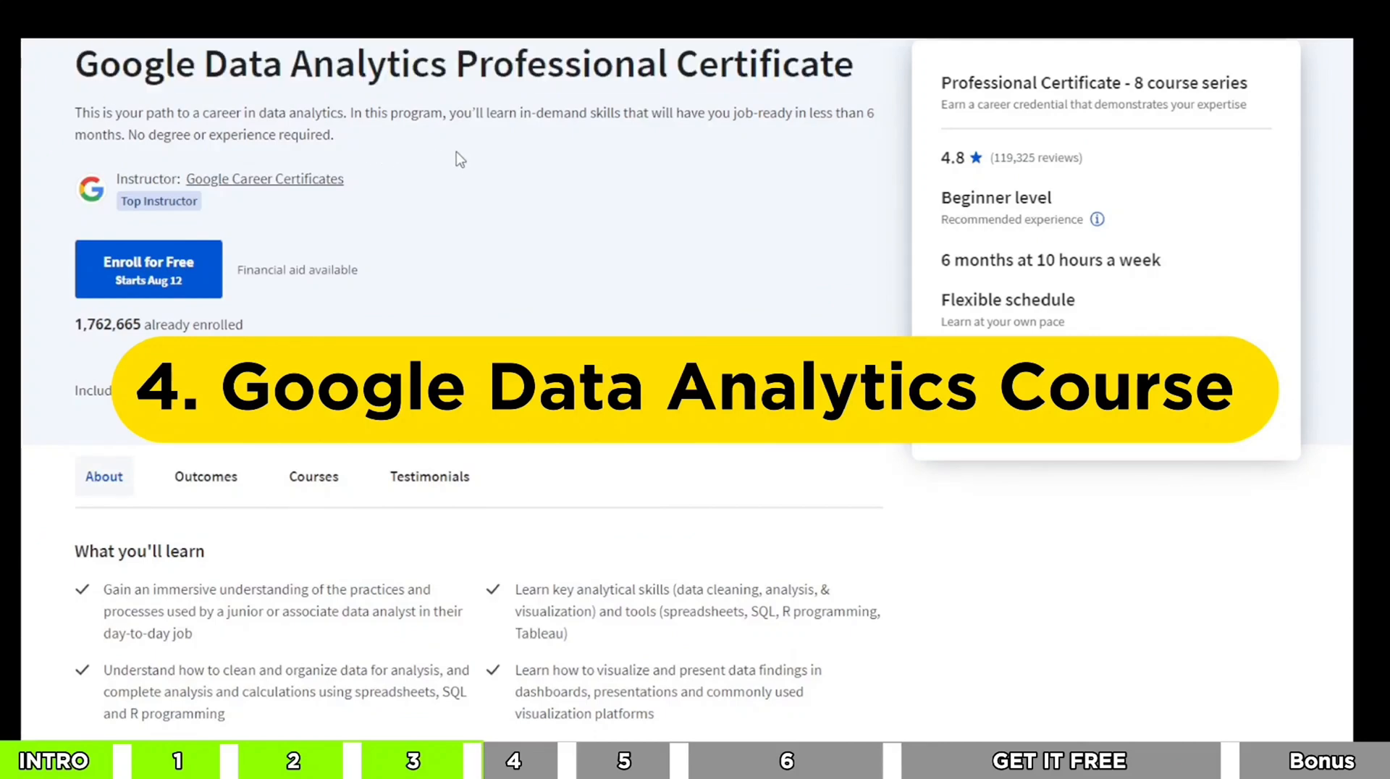
# Scroll the Google Data Analytics certificate to its eight courses, then back to details.
pyautogui.scroll(-3)
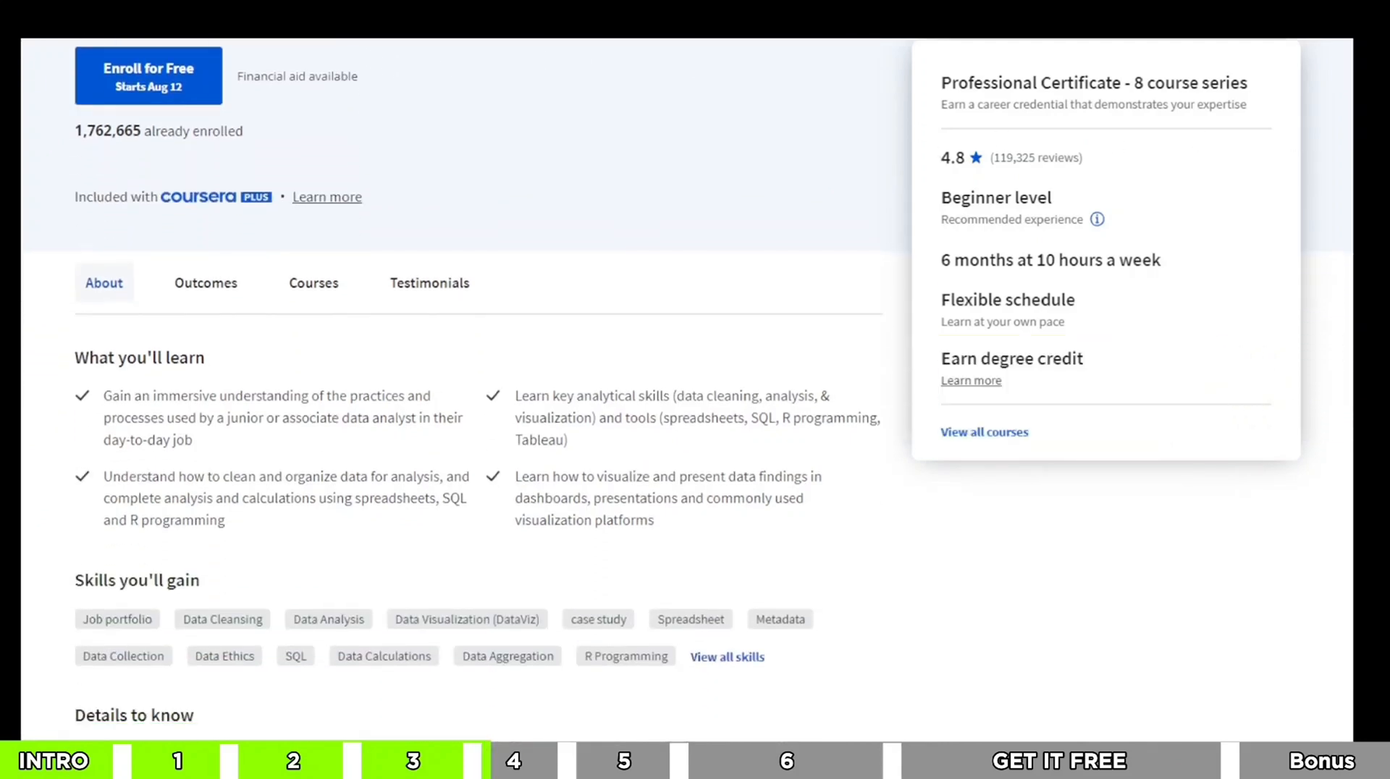
pyautogui.scroll(-3)
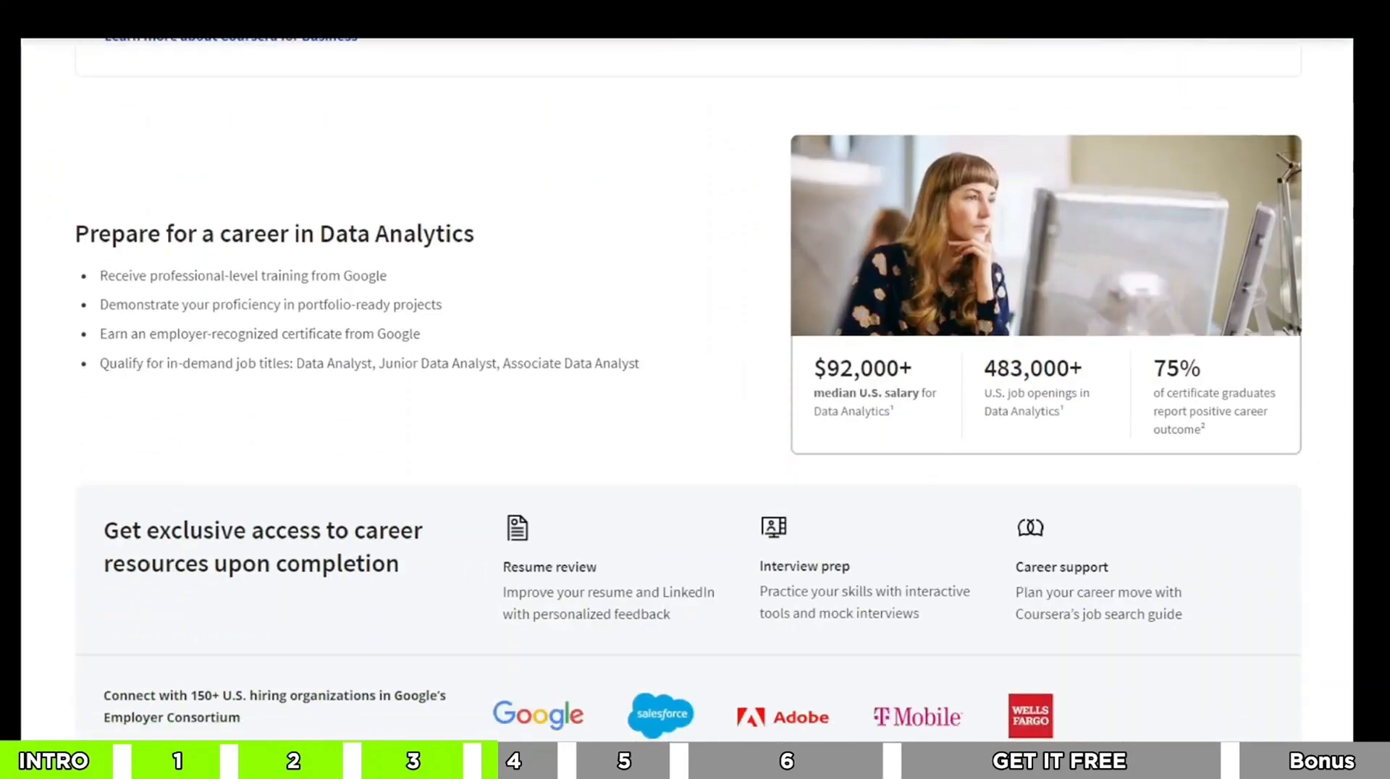
pyautogui.scroll(-3)
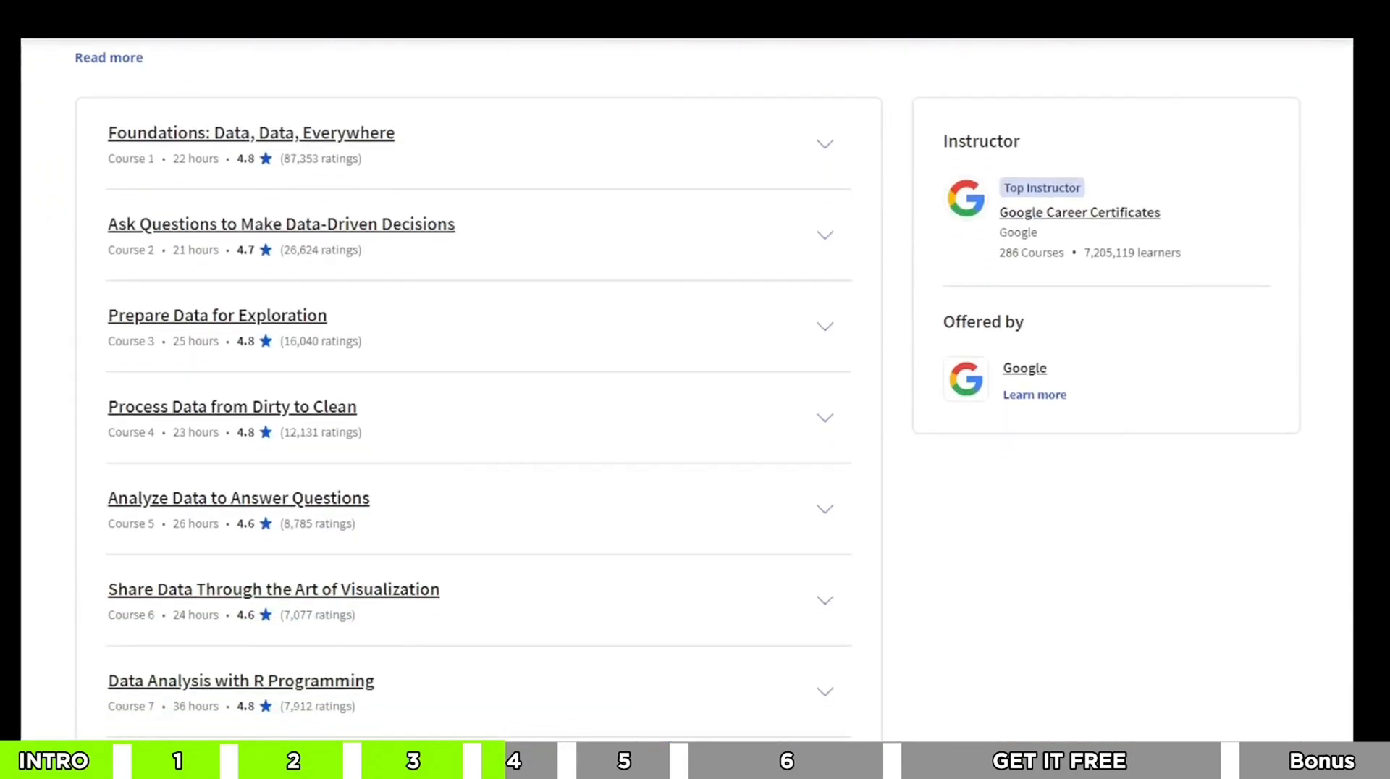
pyautogui.scroll(-3)
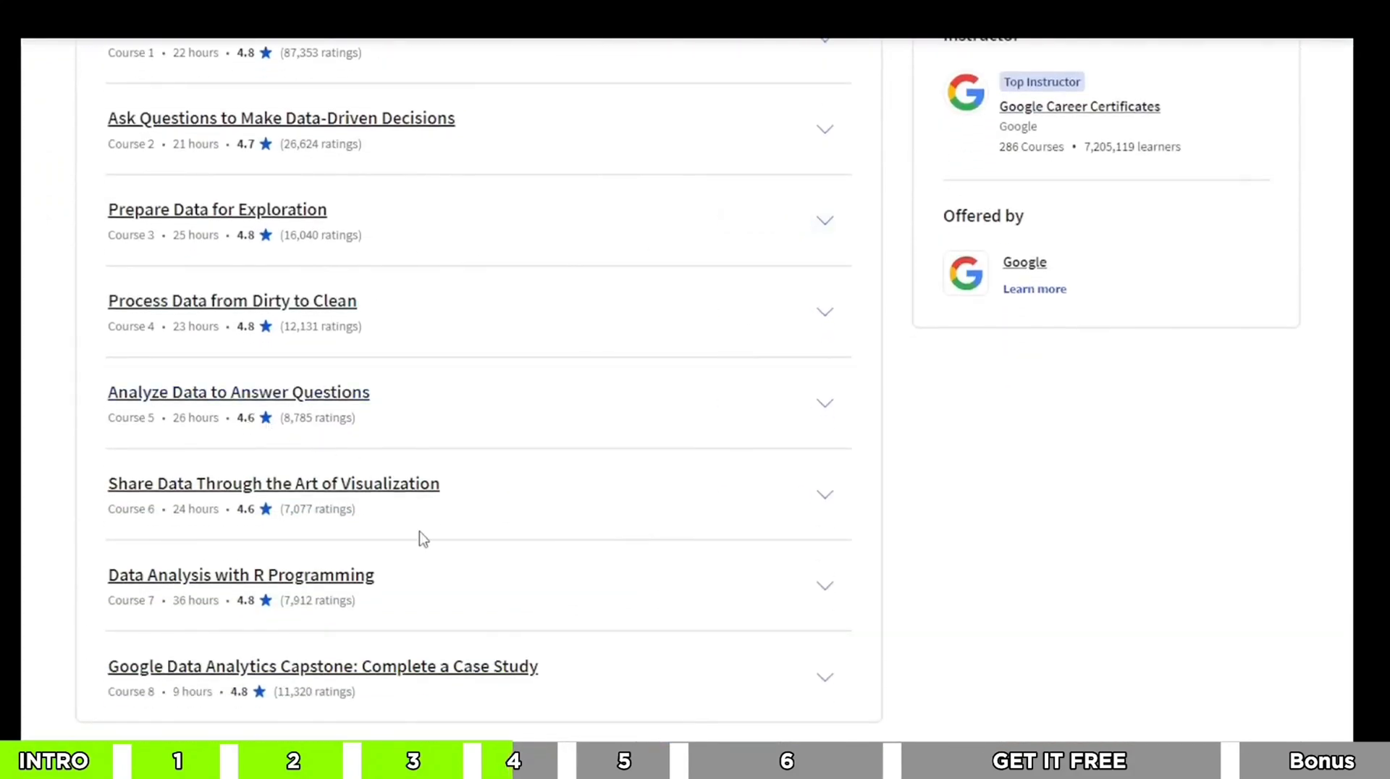
pyautogui.moveTo(488, 673)
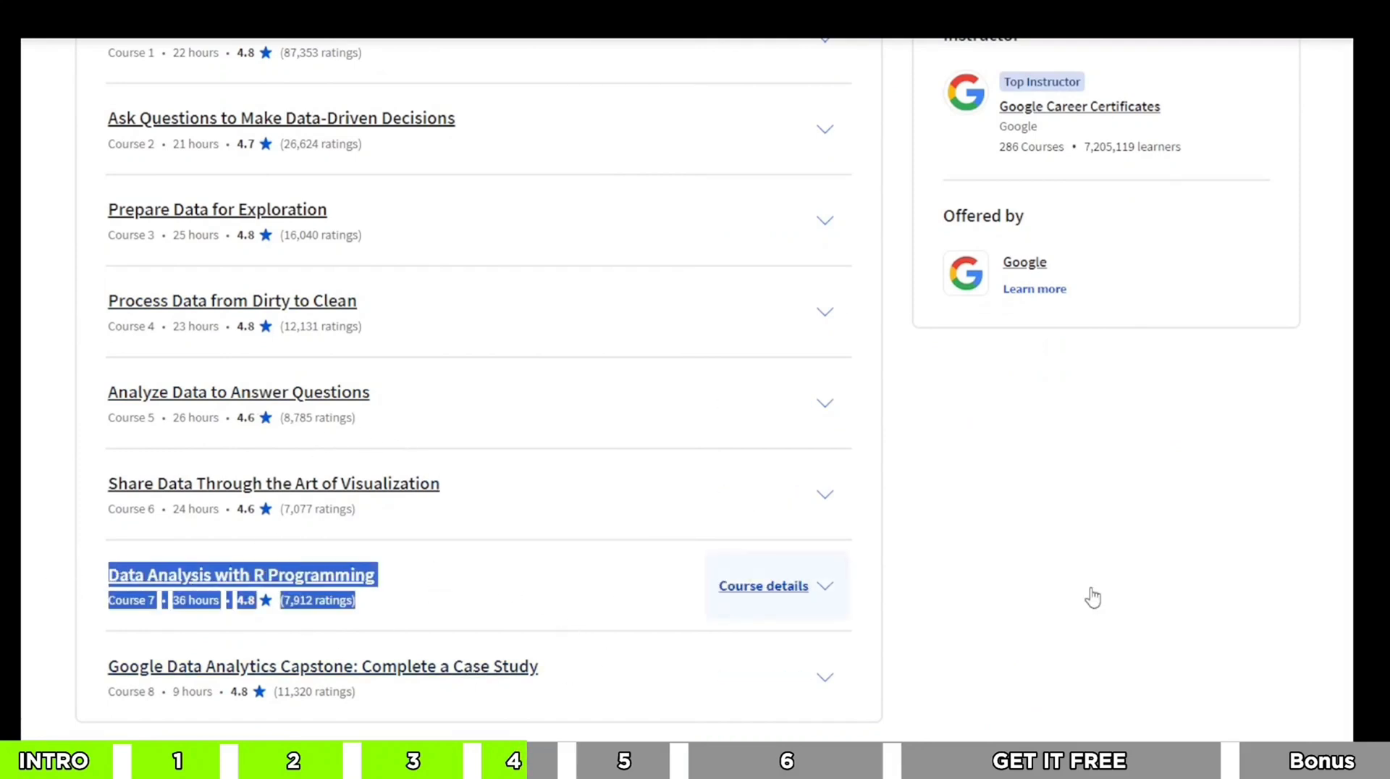
pyautogui.scroll(3)
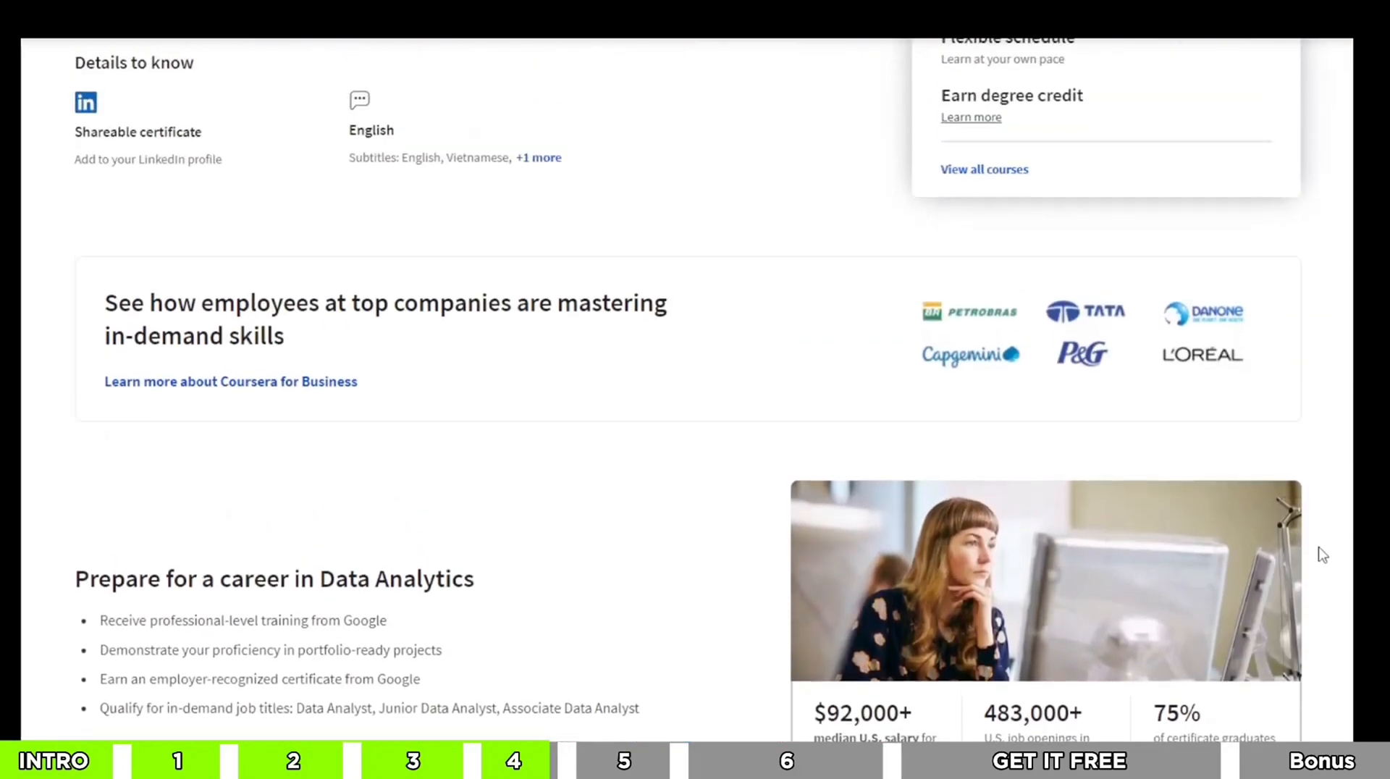
pyautogui.scroll(3)
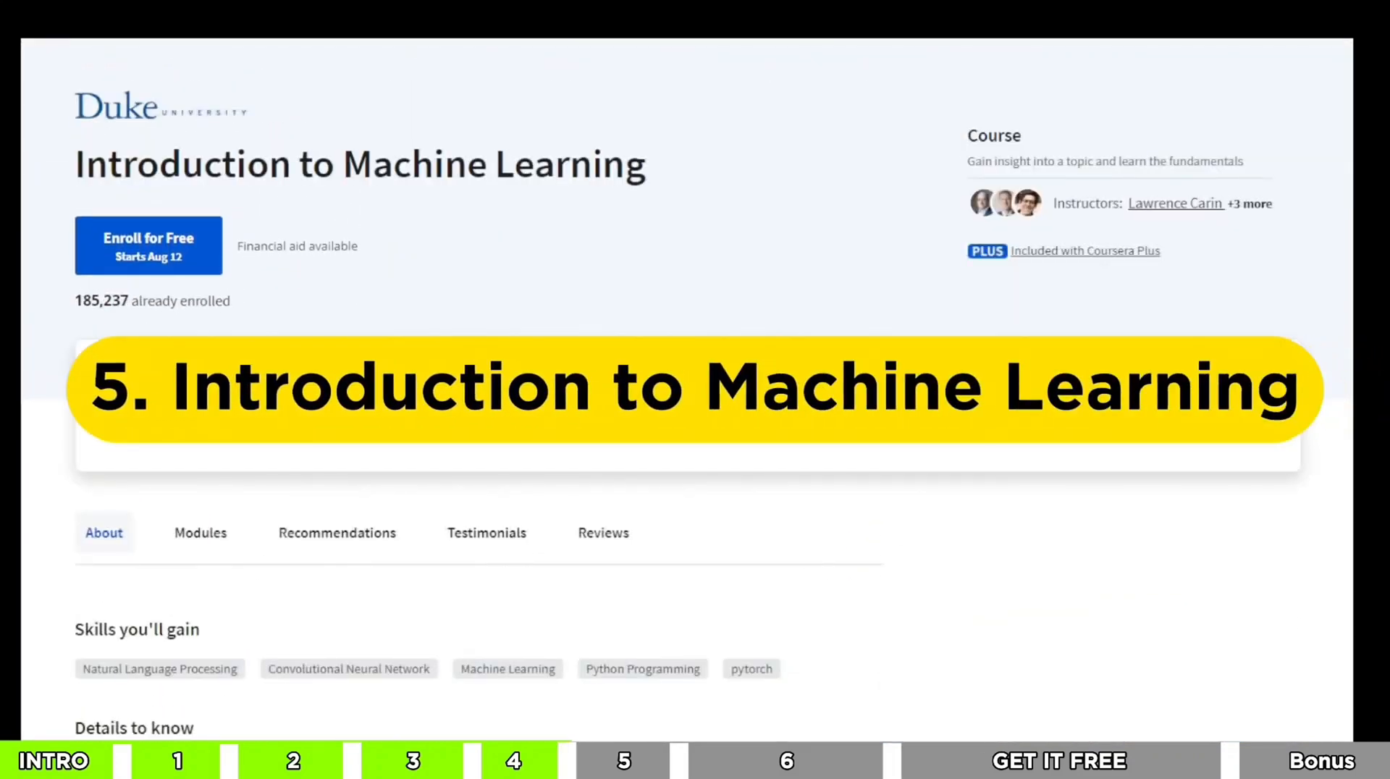
# Scroll Duke's Introduction to Machine Learning page down to its four modules and instructors.
pyautogui.scroll(-3)
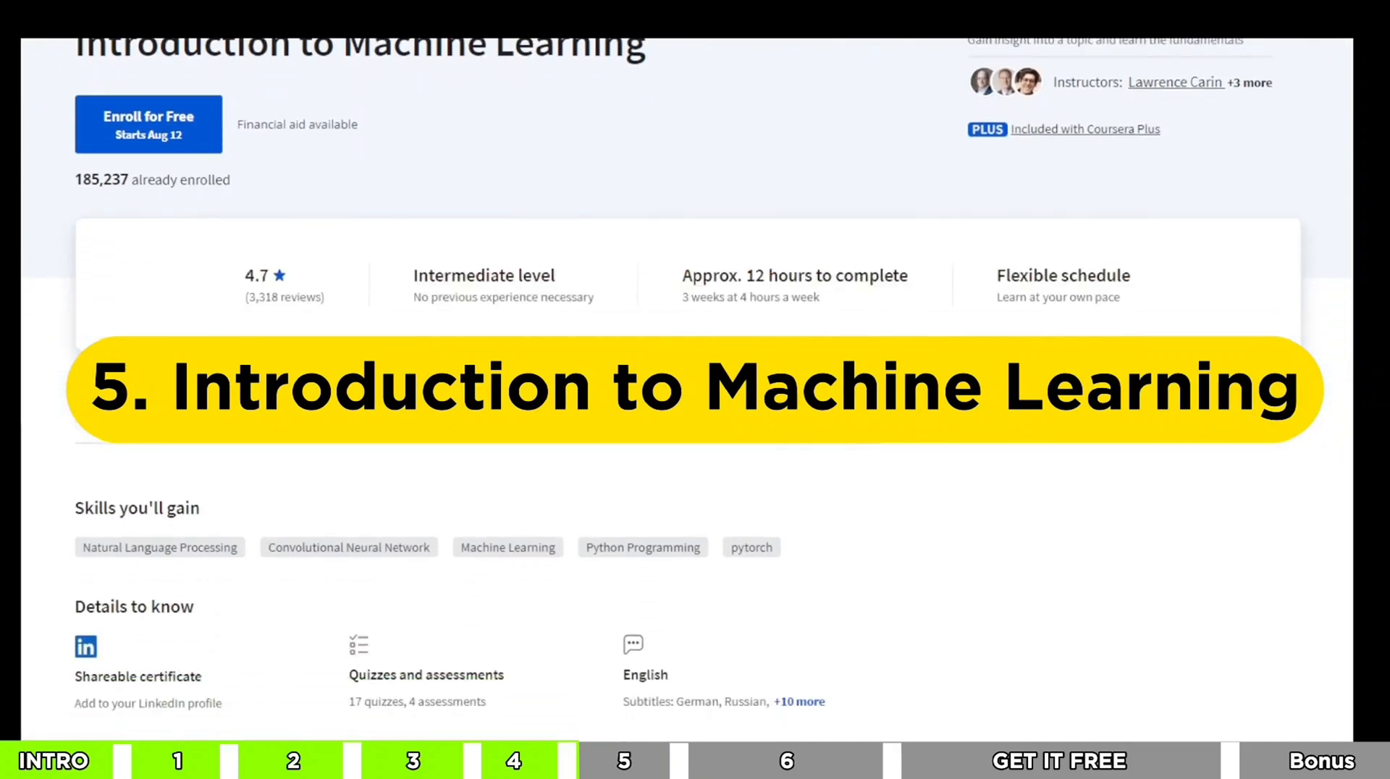
pyautogui.scroll(-3)
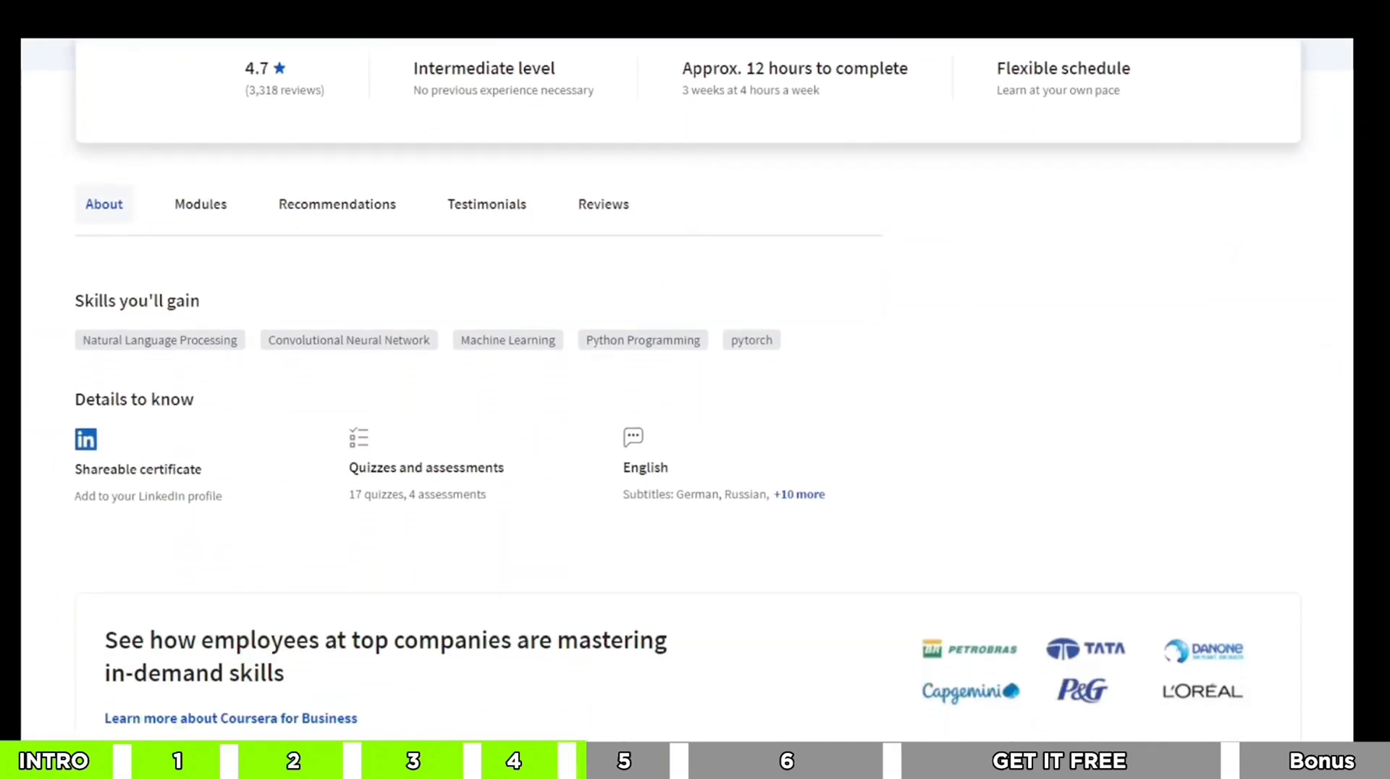
pyautogui.scroll(-3)
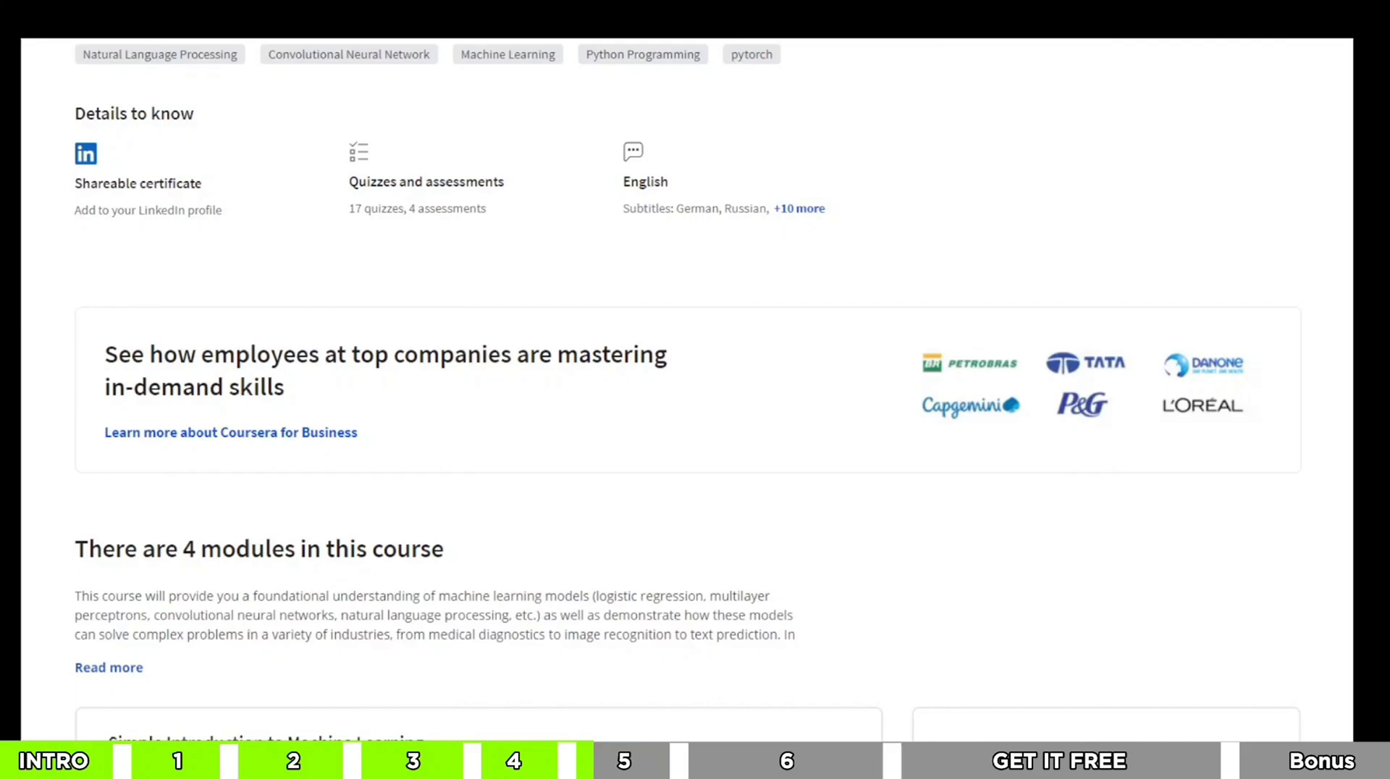
pyautogui.scroll(-3)
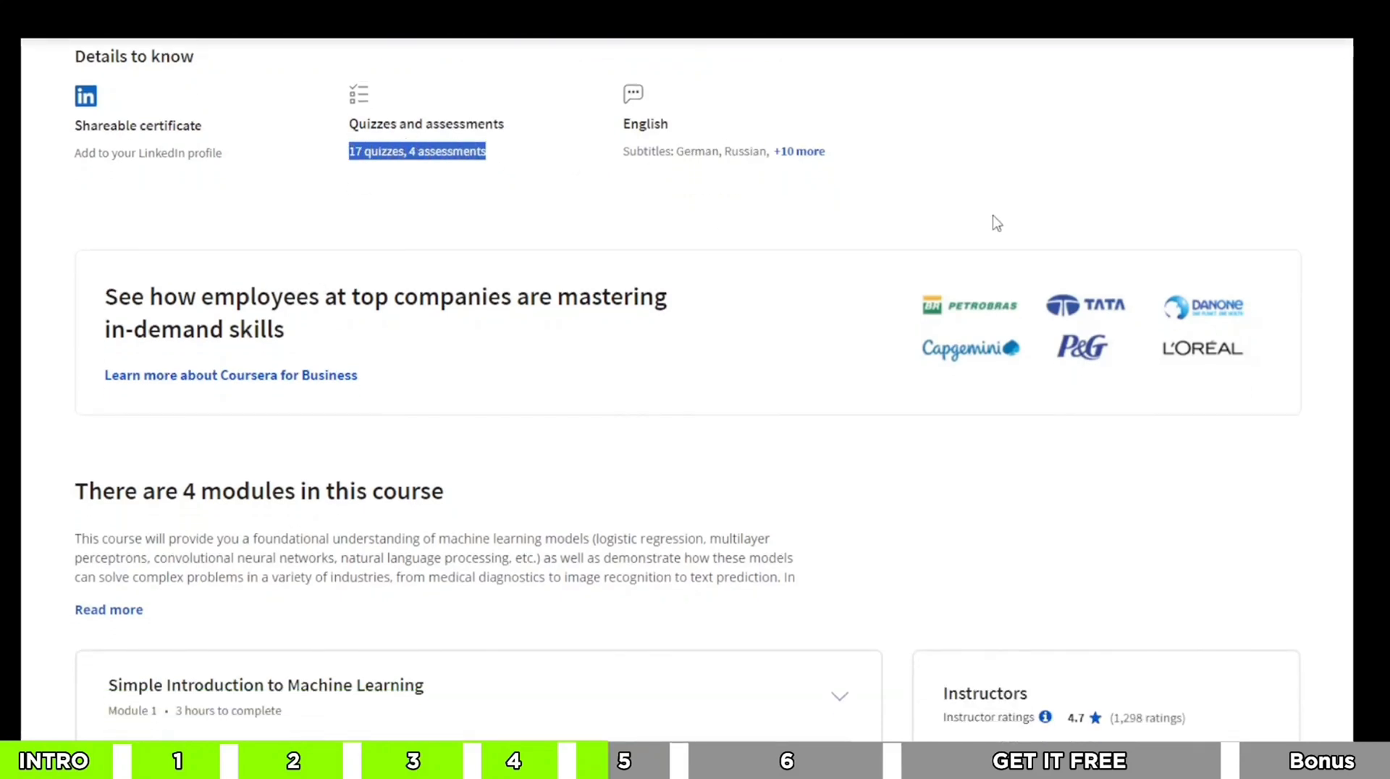
pyautogui.scroll(-3)
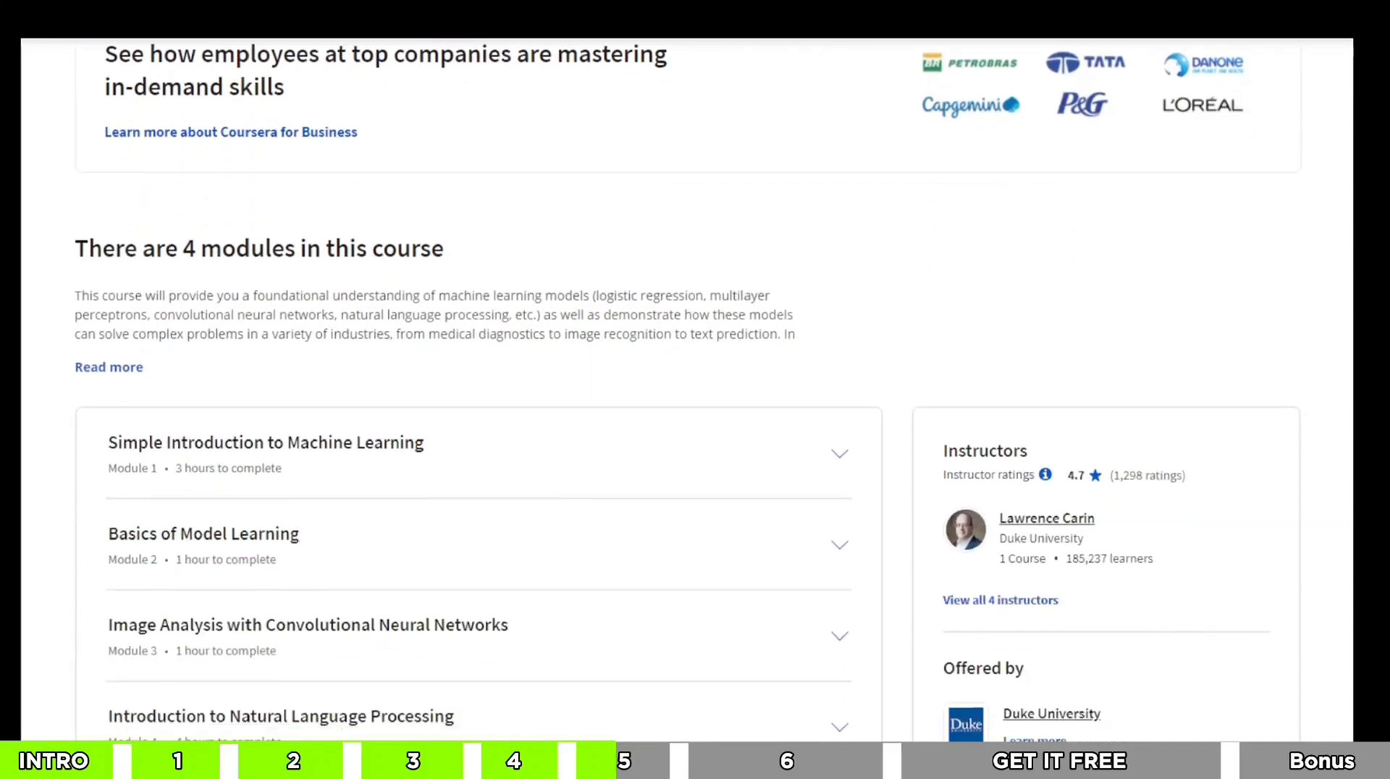
pyautogui.scroll(-3)
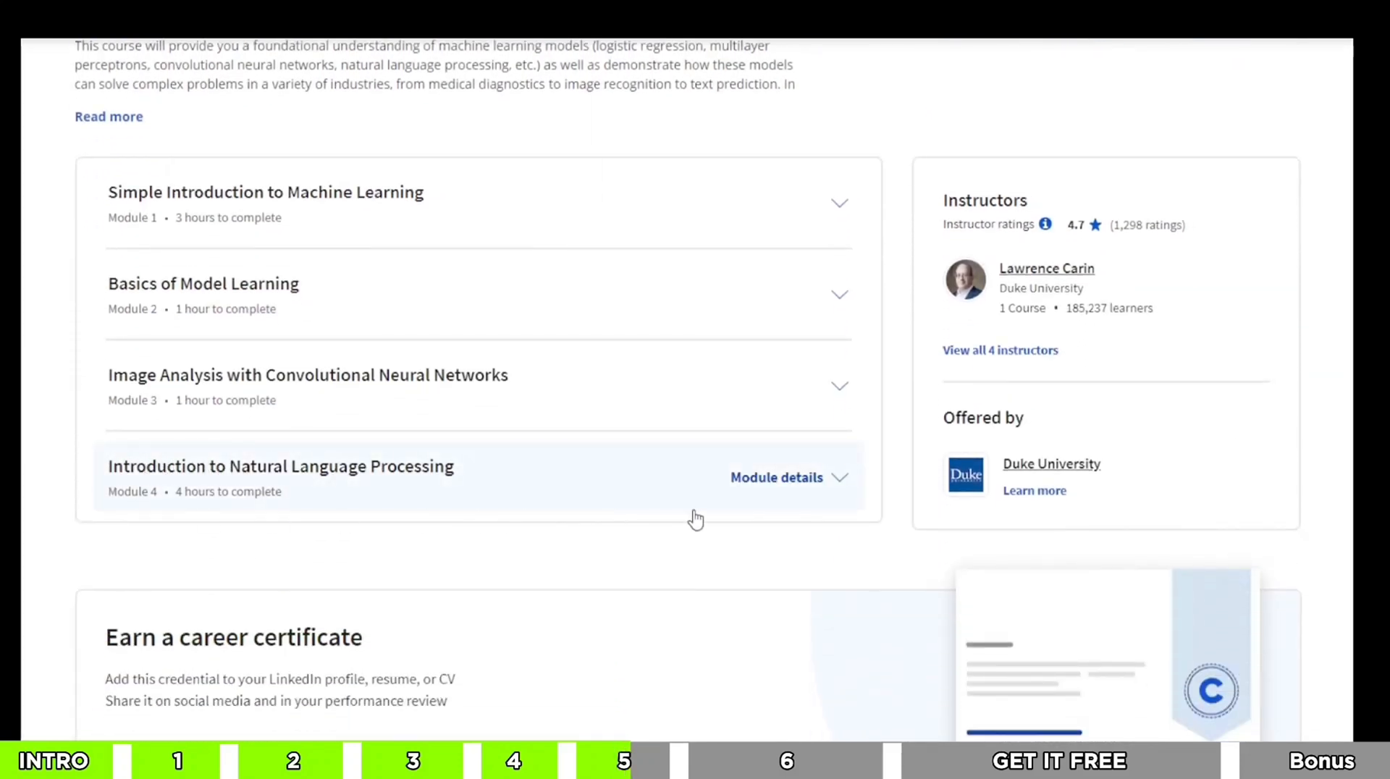
pyautogui.moveTo(1133, 479)
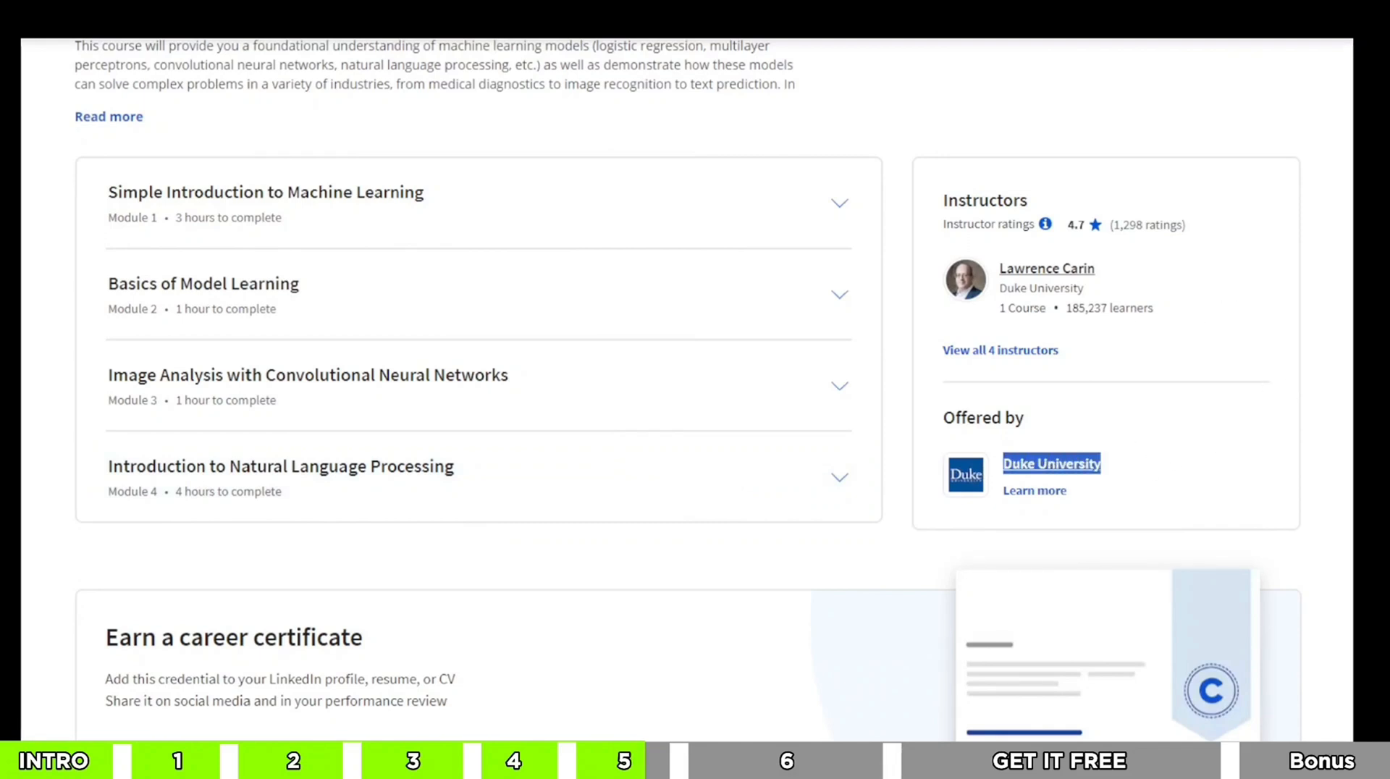
pyautogui.scroll(-3)
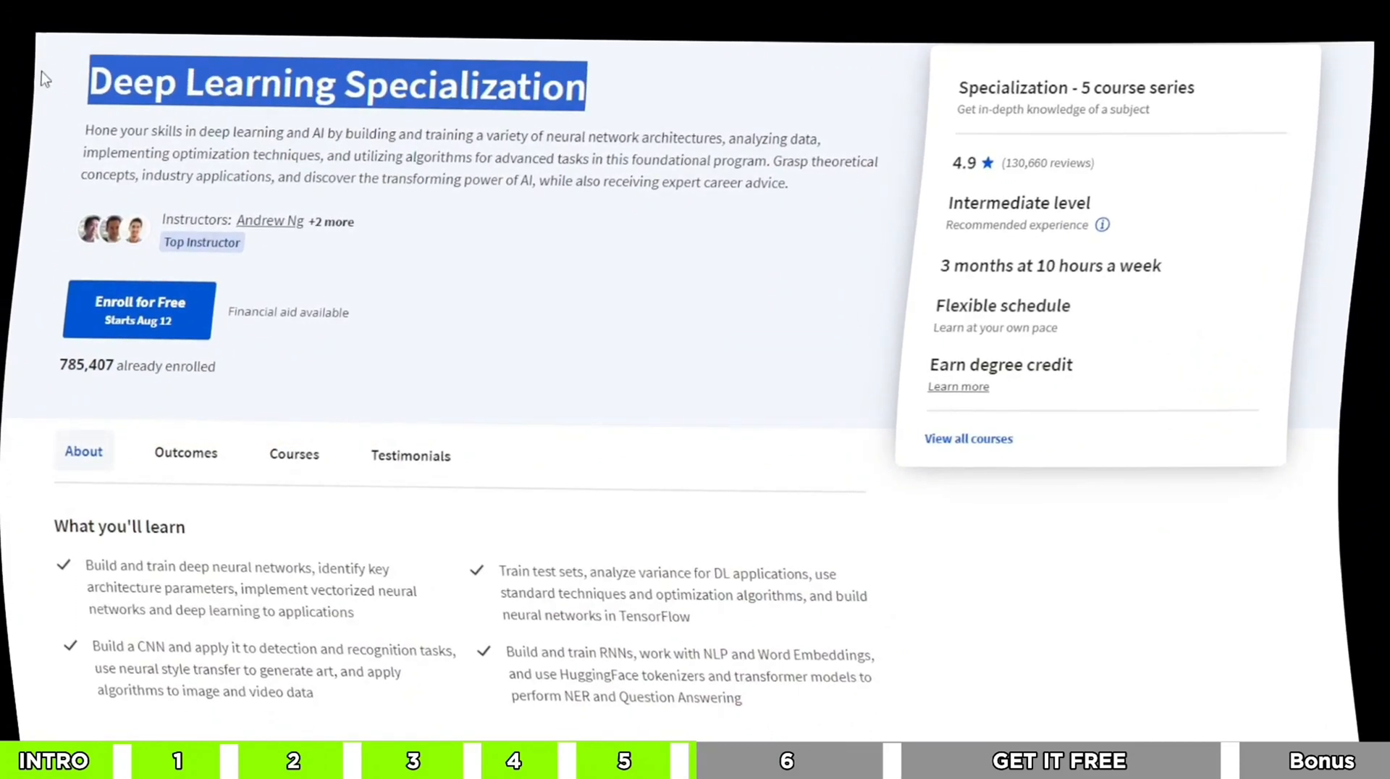
# Scroll to the five-course series and expand one course's learning details and skills.
pyautogui.scroll(-3)
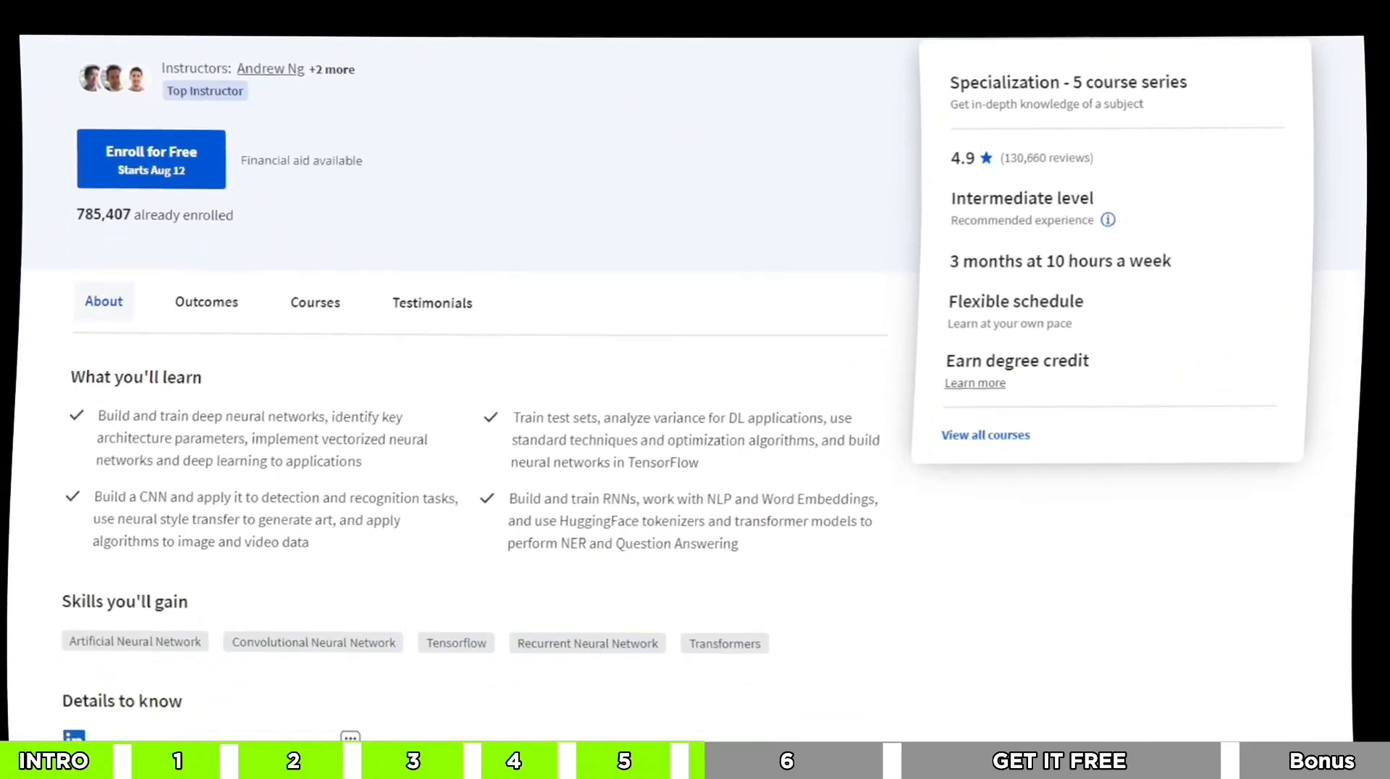
pyautogui.scroll(-3)
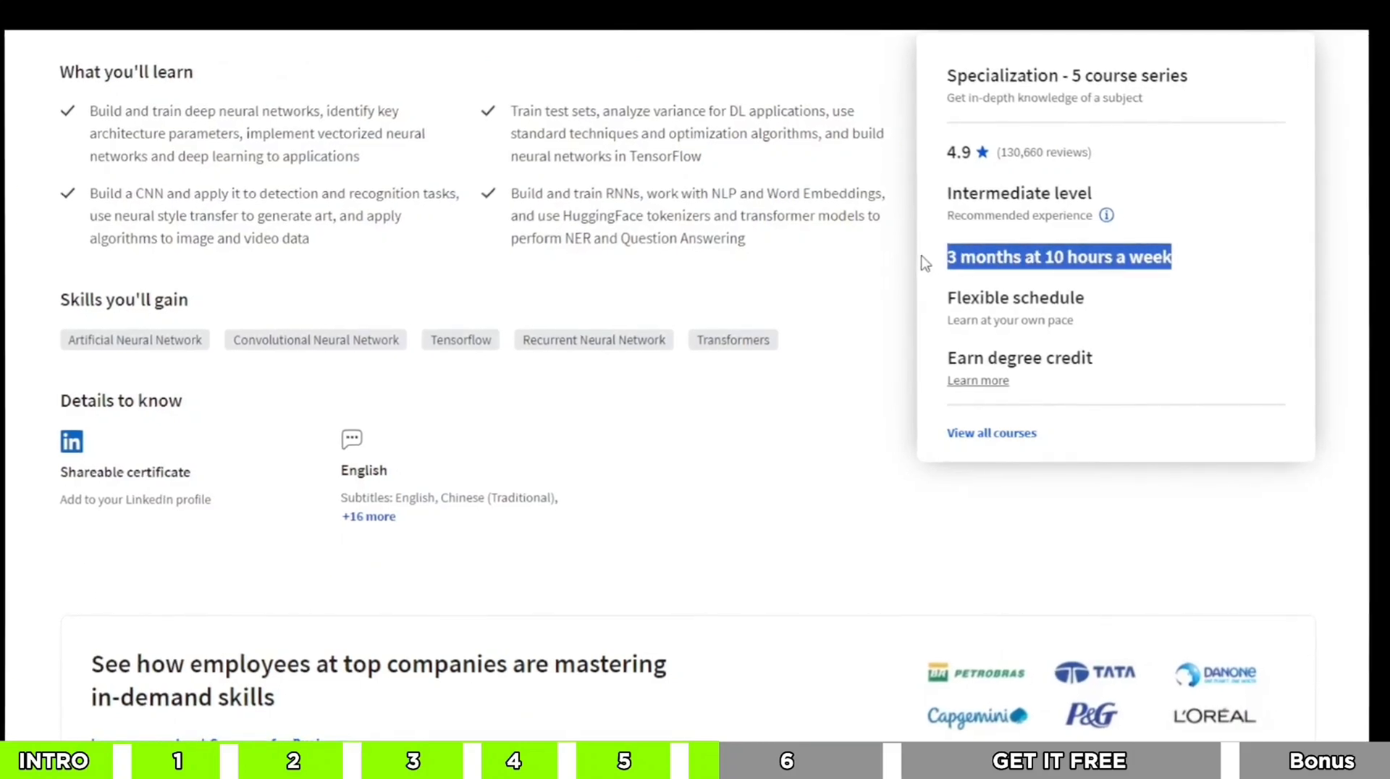
pyautogui.scroll(-3)
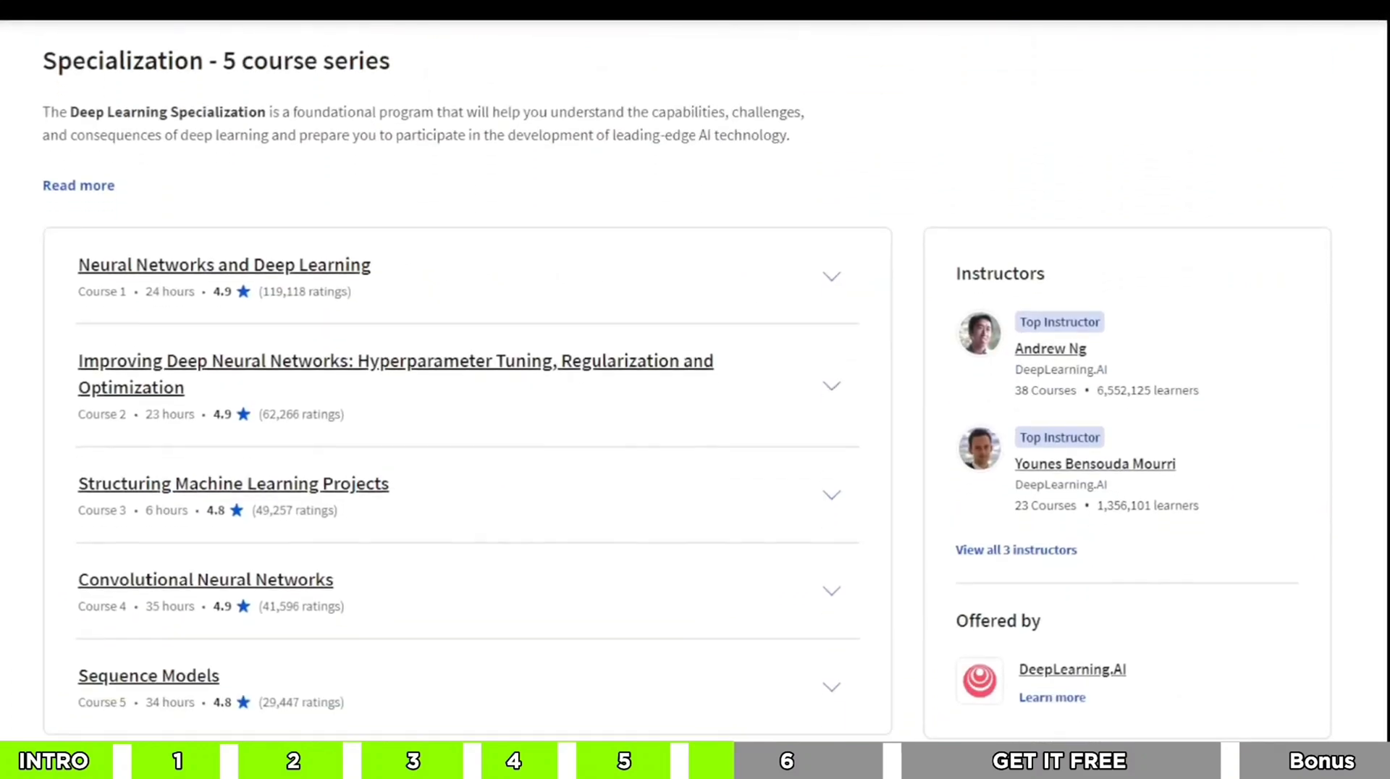
pyautogui.scroll(-3)
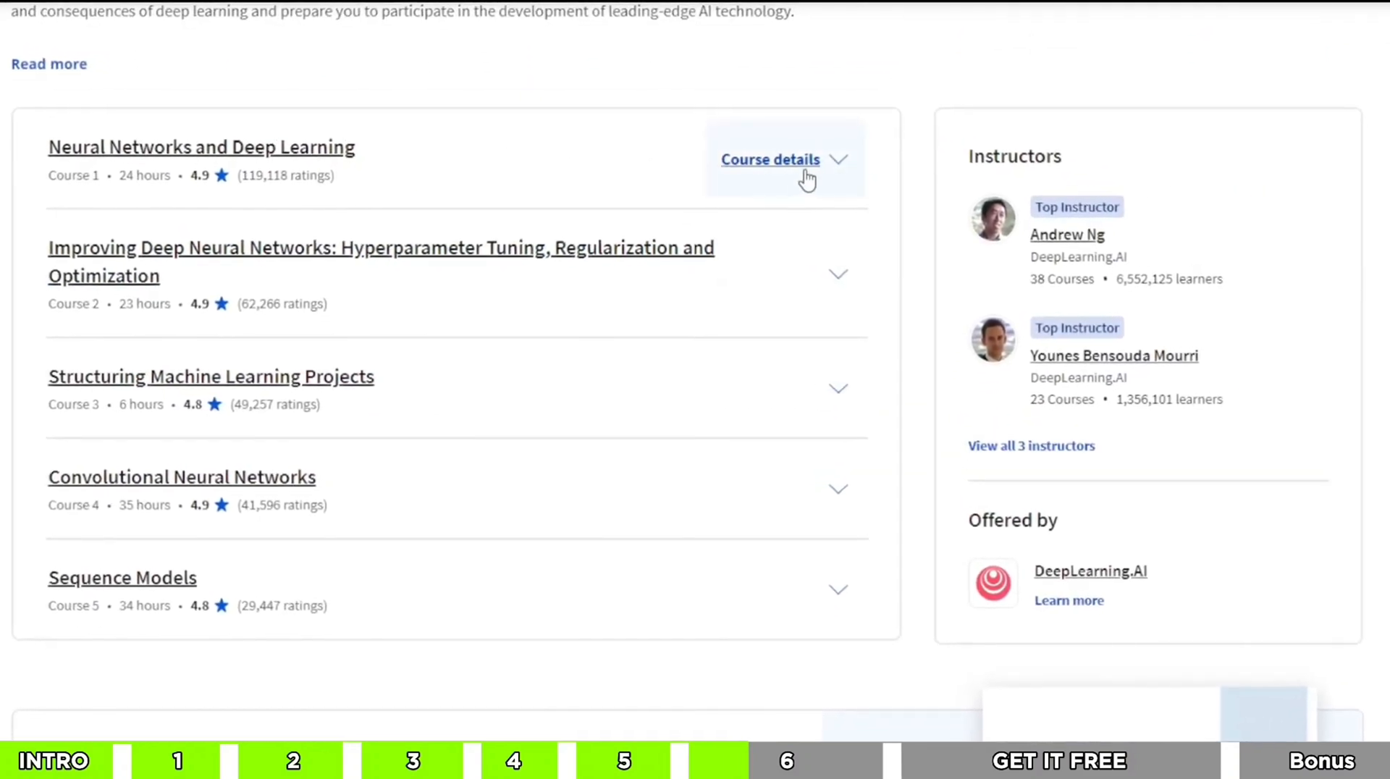
pyautogui.click(770, 159)
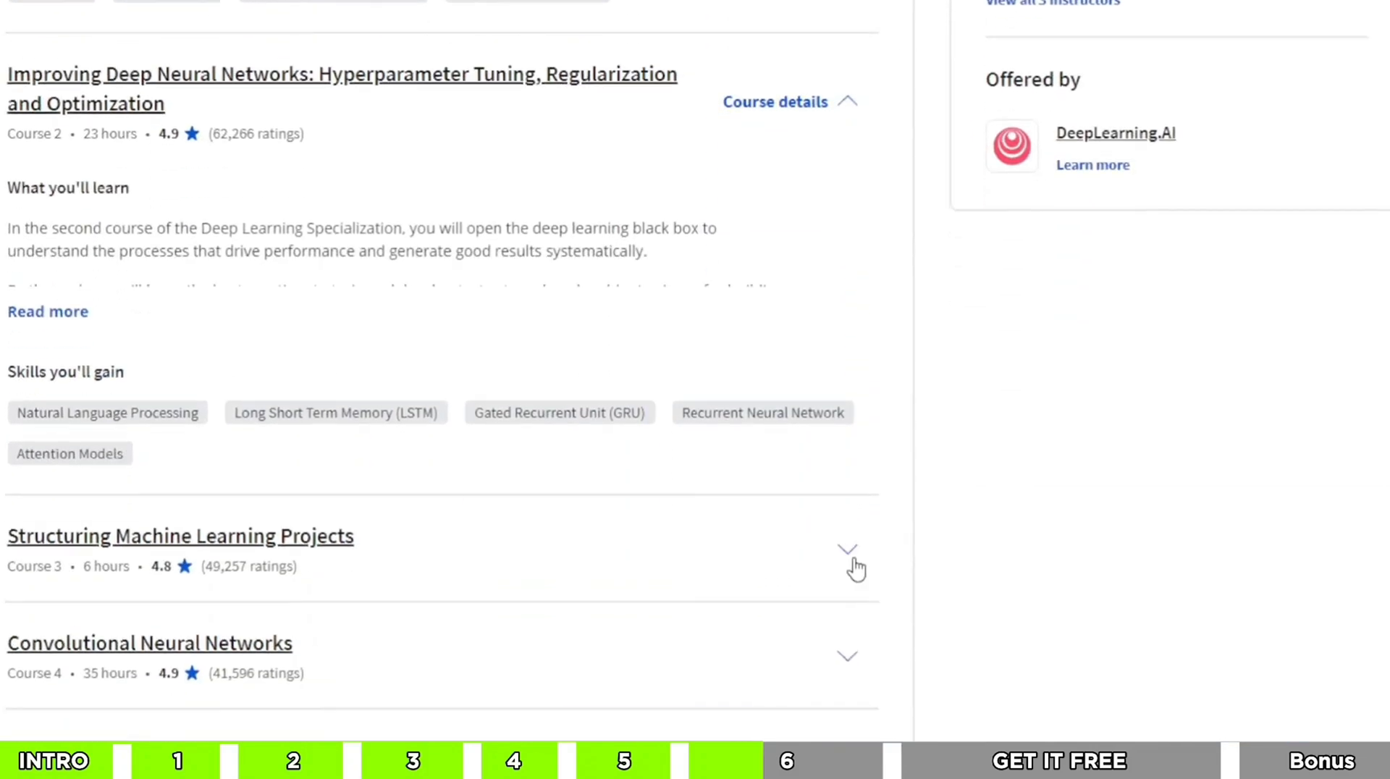
pyautogui.scroll(-3)
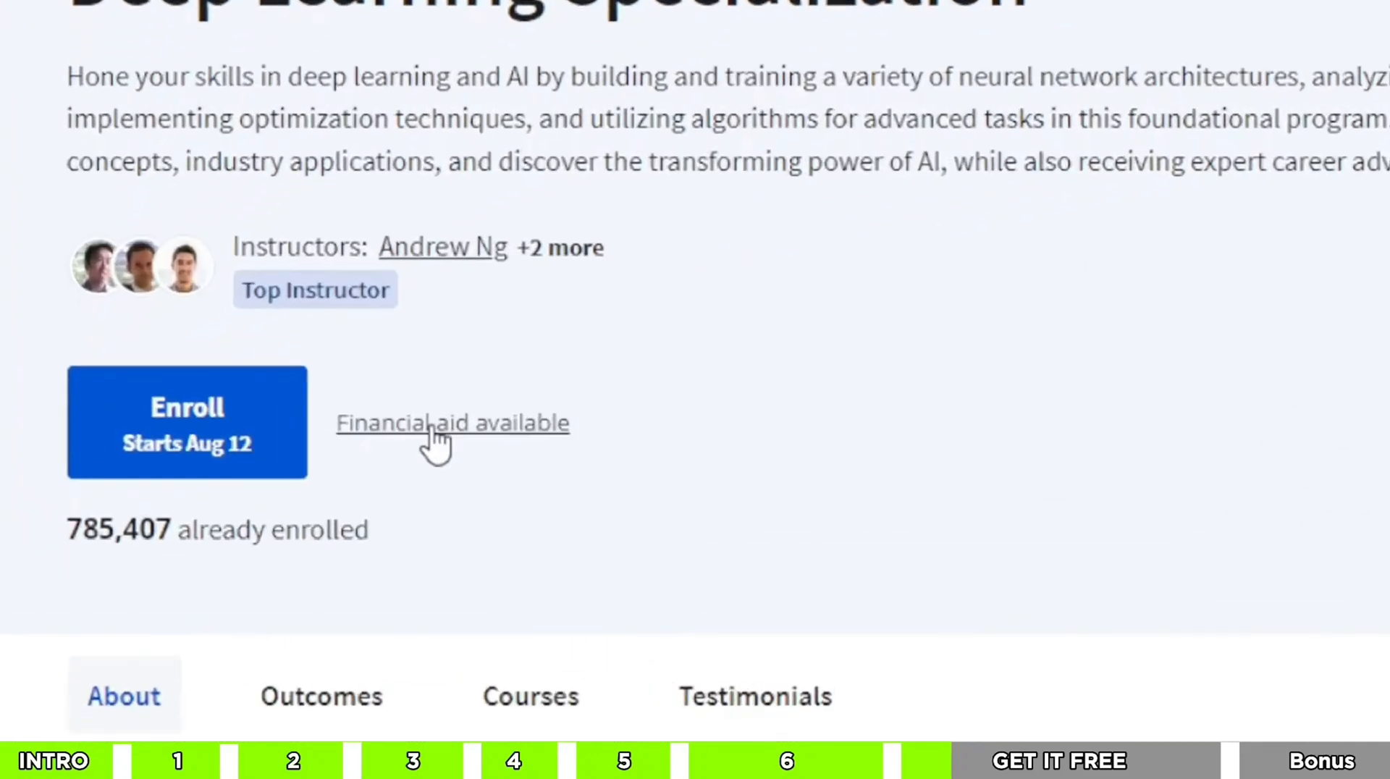
# Request financial aid for Neural Networks and Deep Learning and continue past the review-time notice.
pyautogui.click(452, 423)
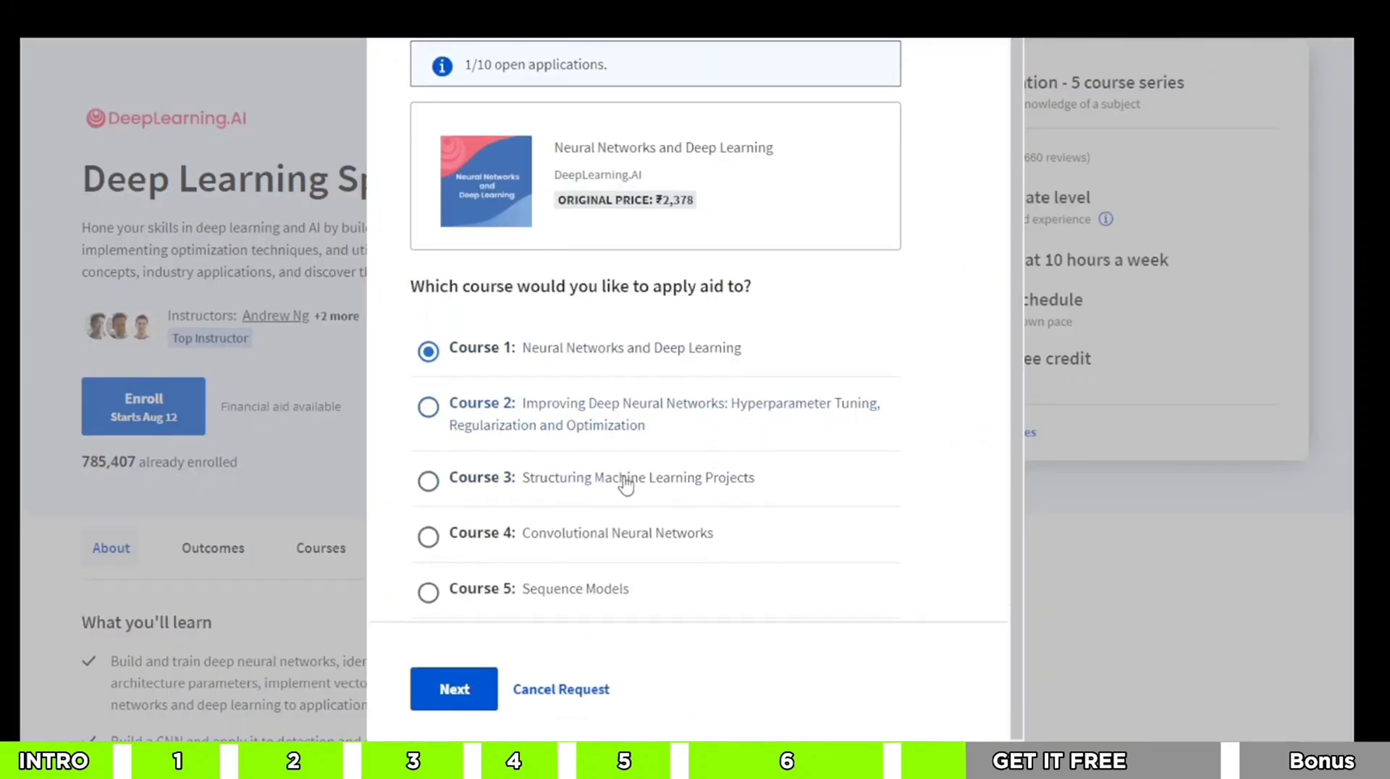
pyautogui.moveTo(608, 368)
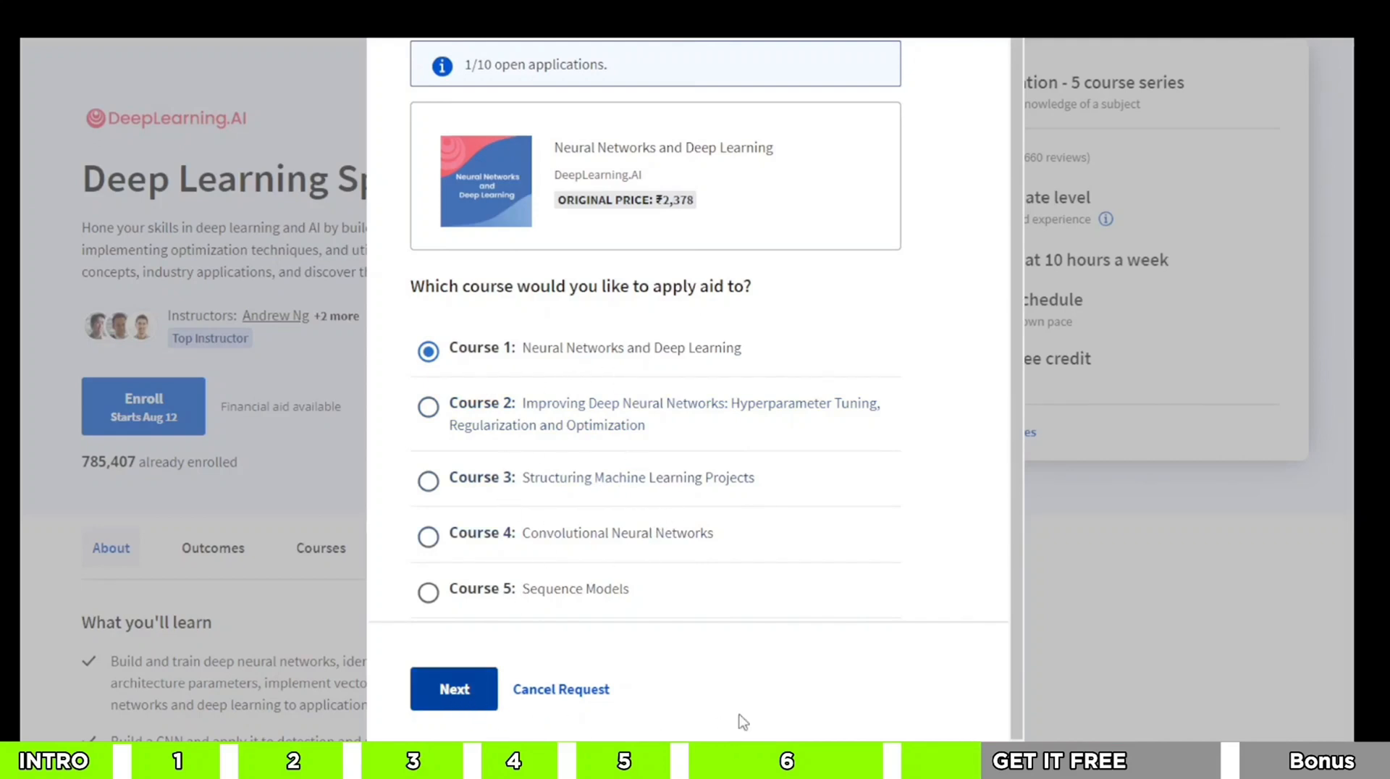
pyautogui.click(453, 689)
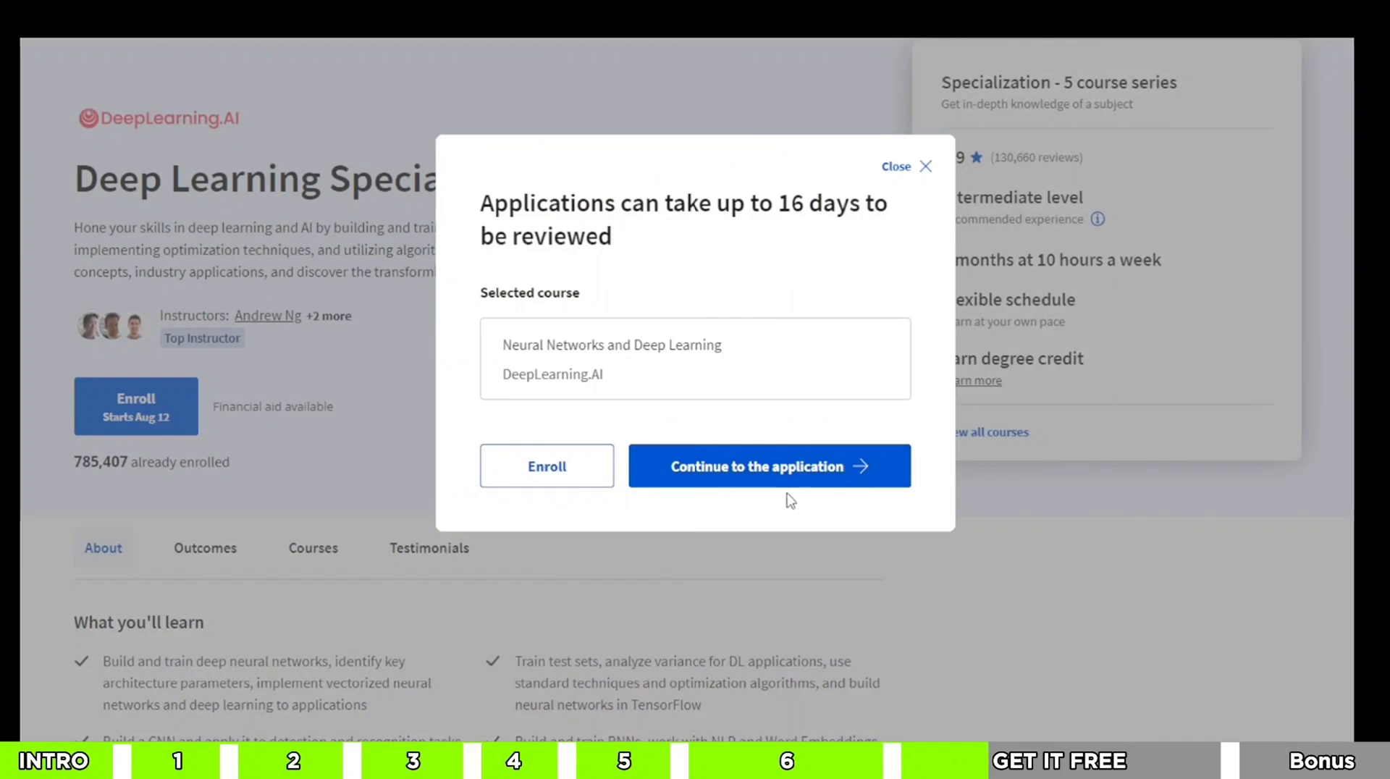
pyautogui.click(906, 167)
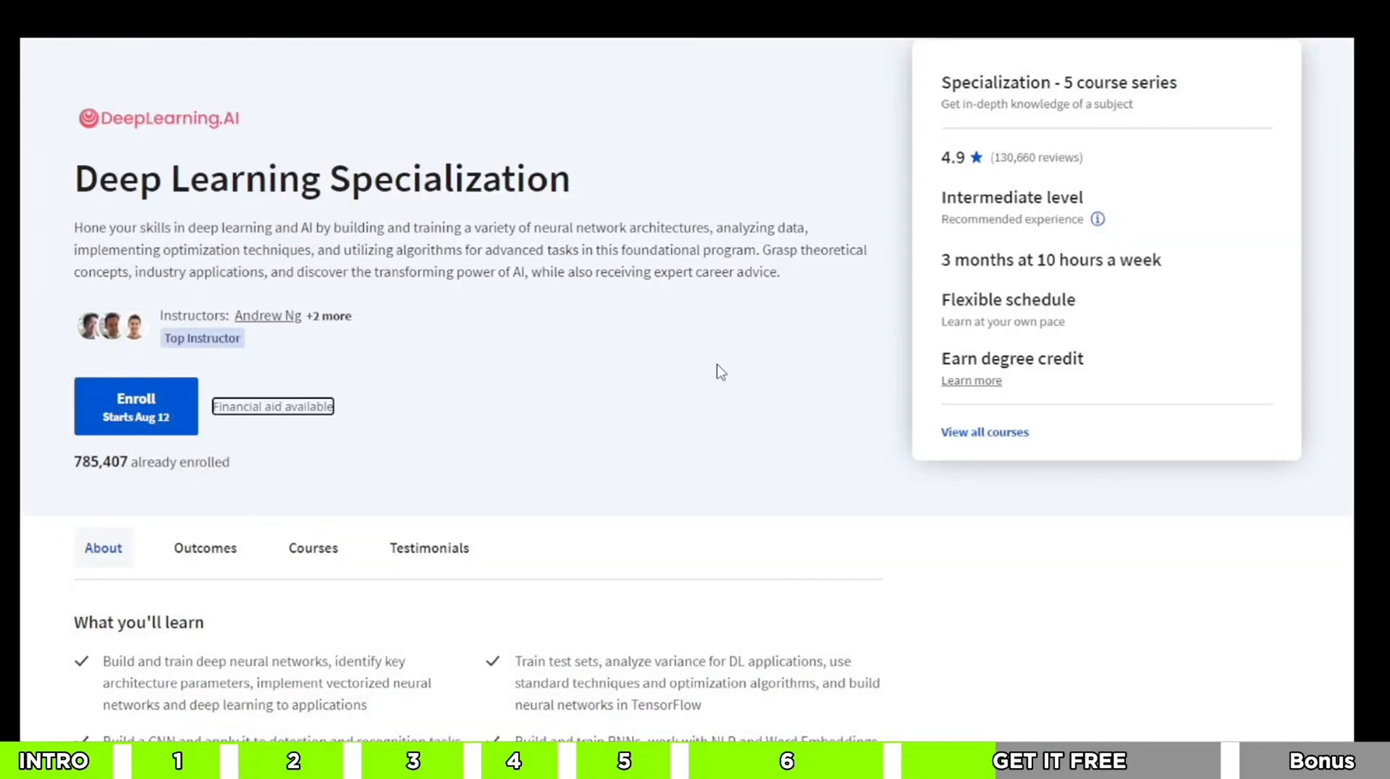
pyautogui.click(272, 406)
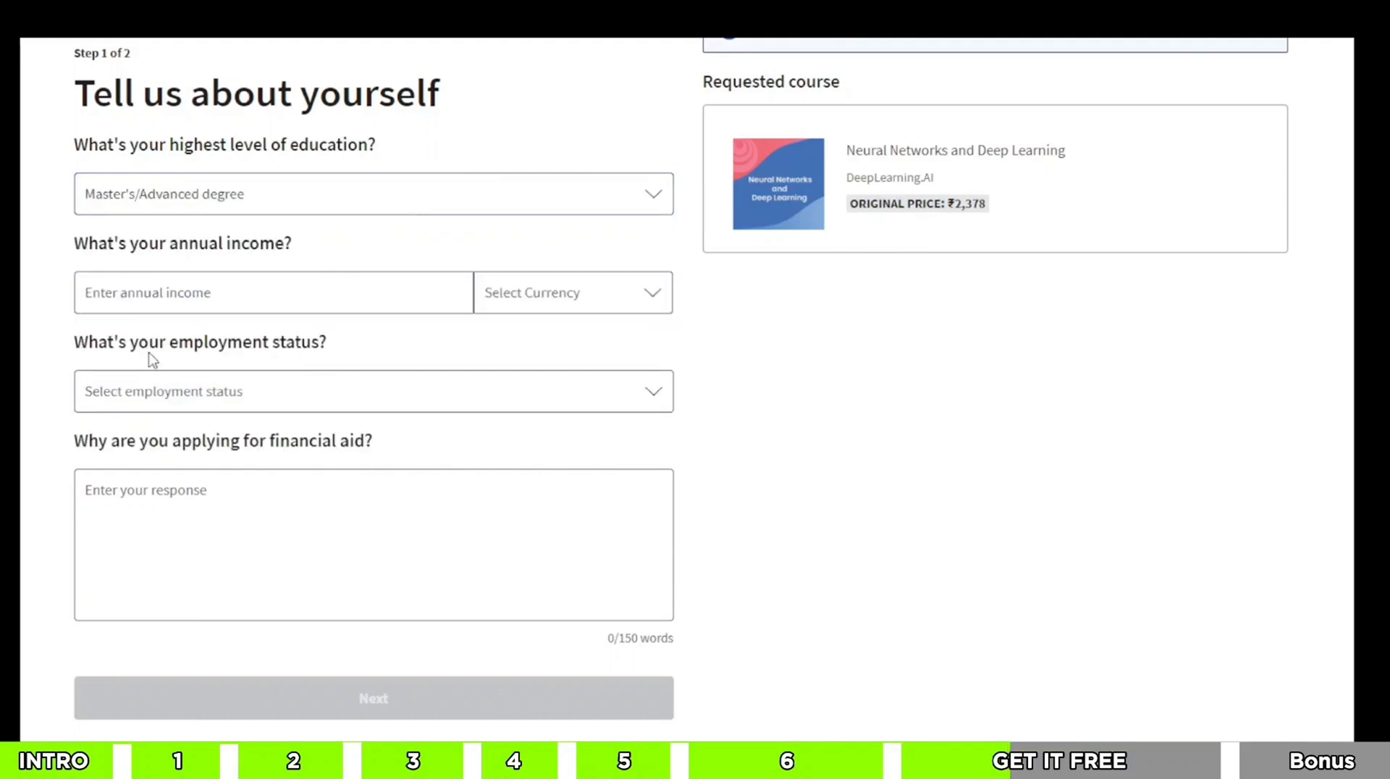
# Enter income 0 with its currency, choose Student status, and submit step one.
pyautogui.click(273, 292)
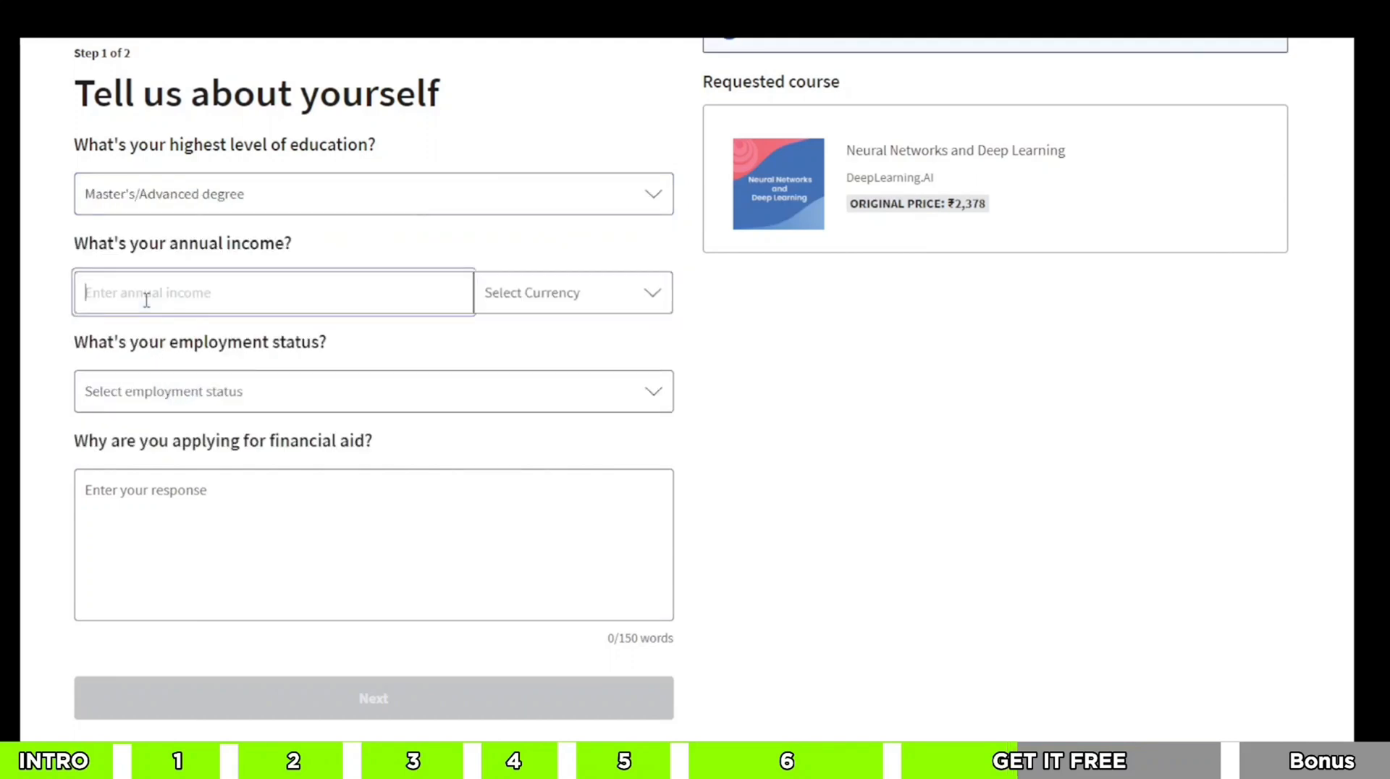
pyautogui.click(372, 392)
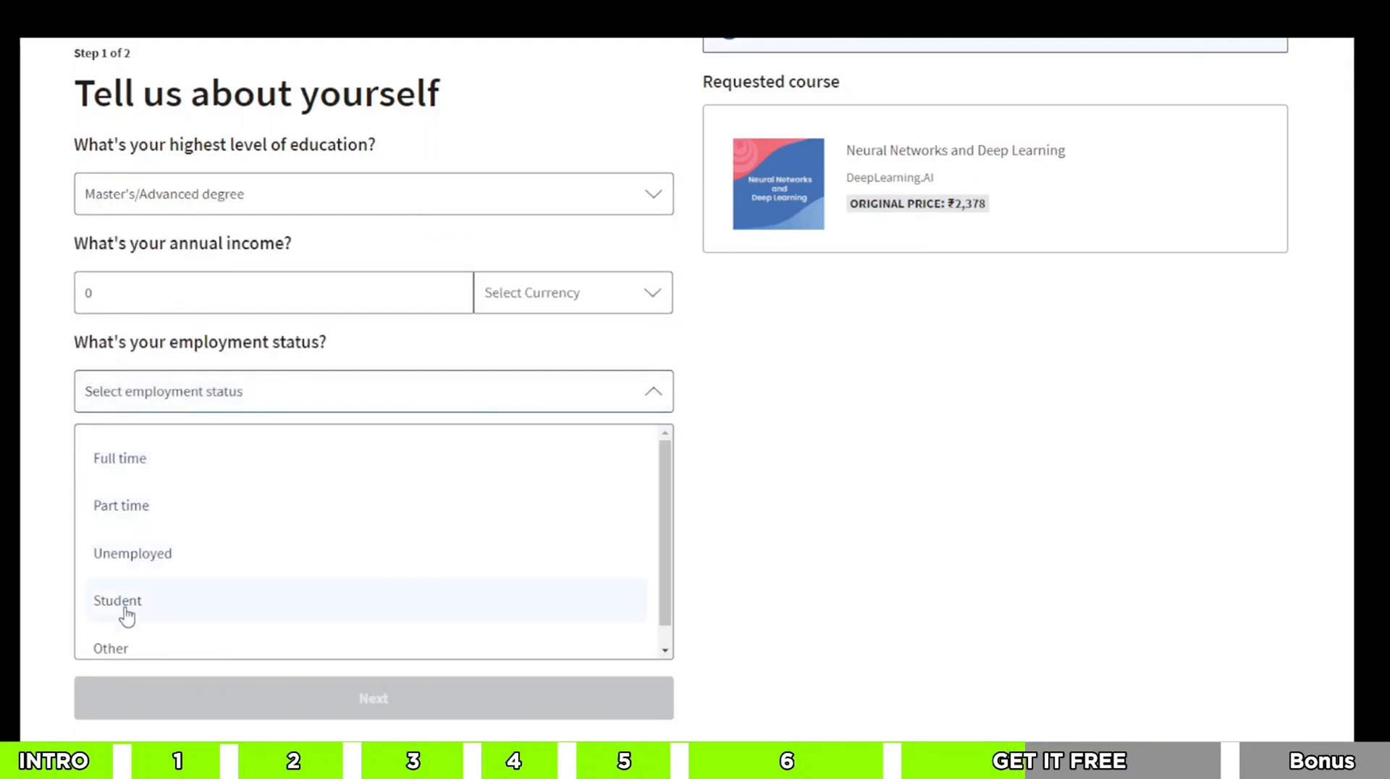
pyautogui.click(117, 600)
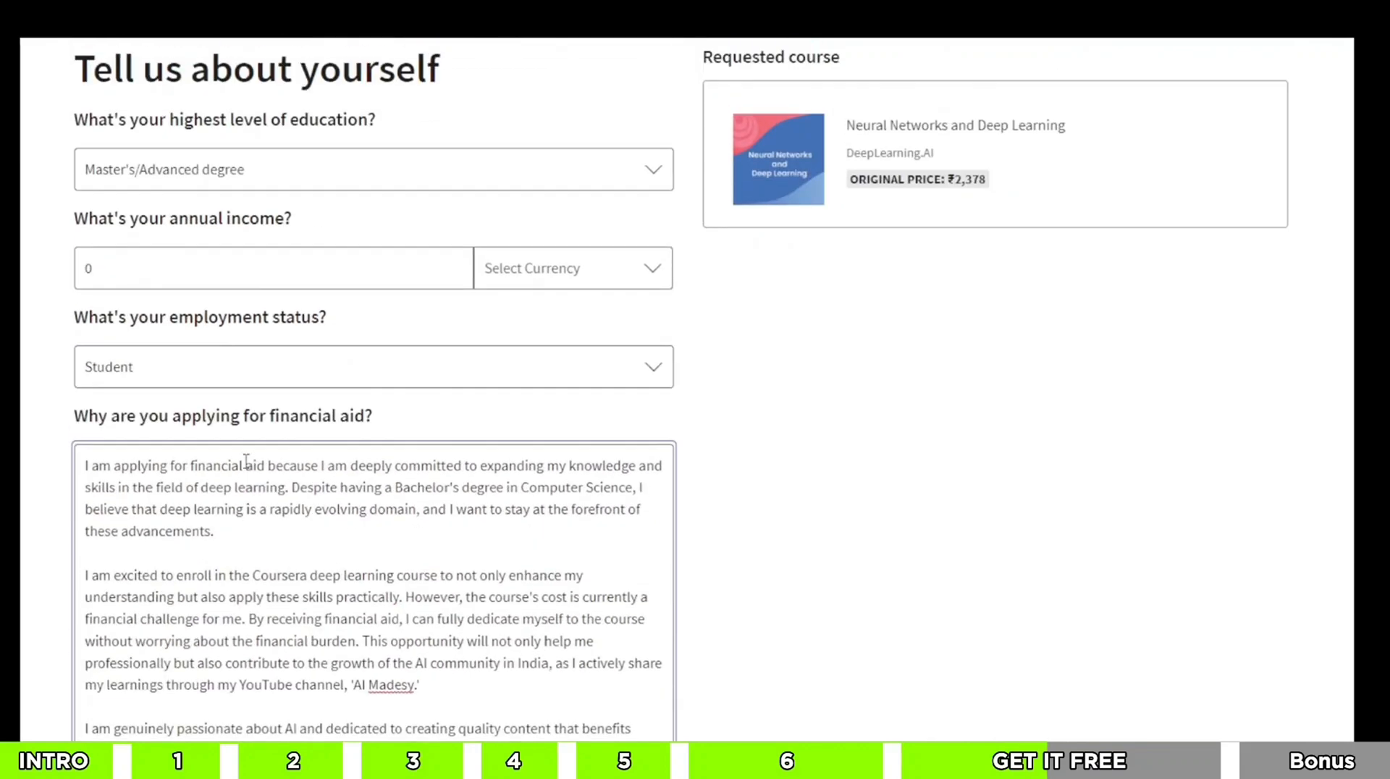
pyautogui.scroll(-3)
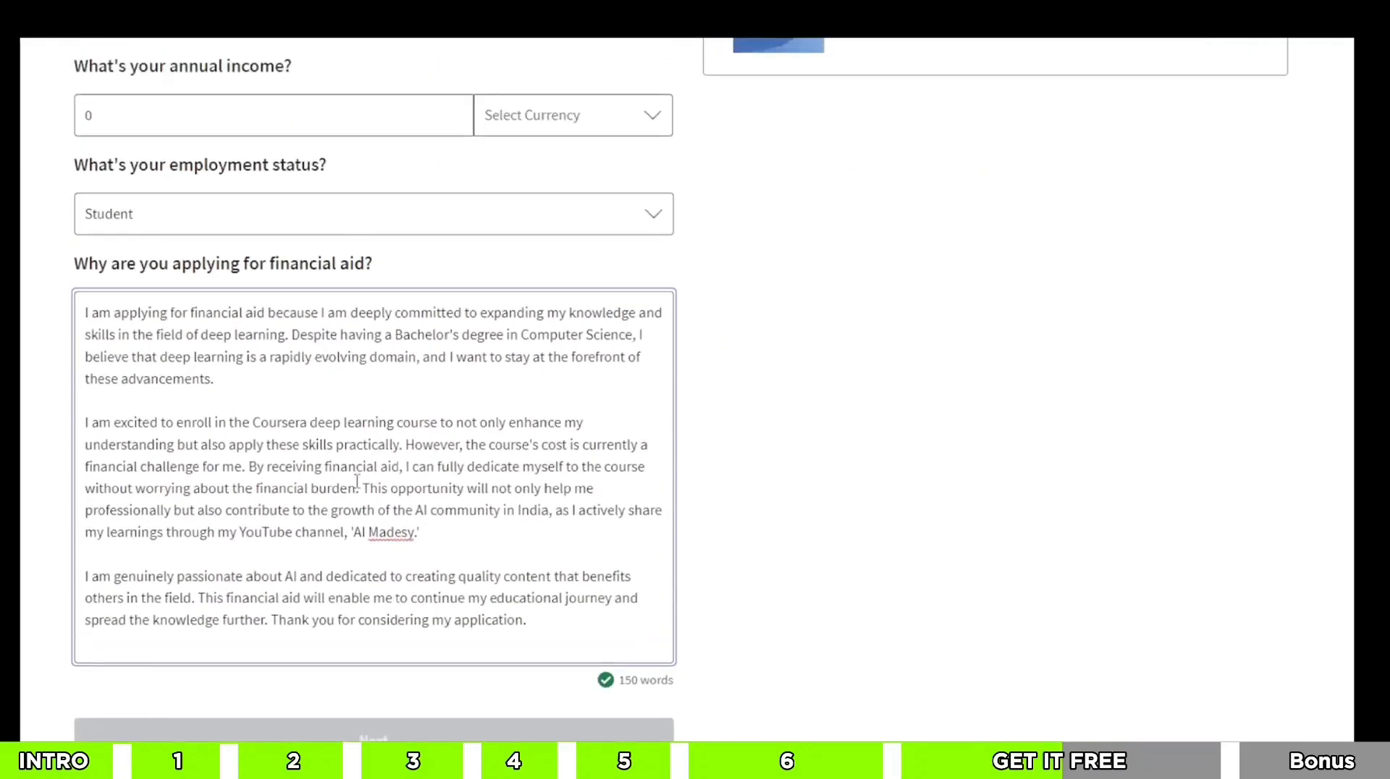
pyautogui.click(572, 115)
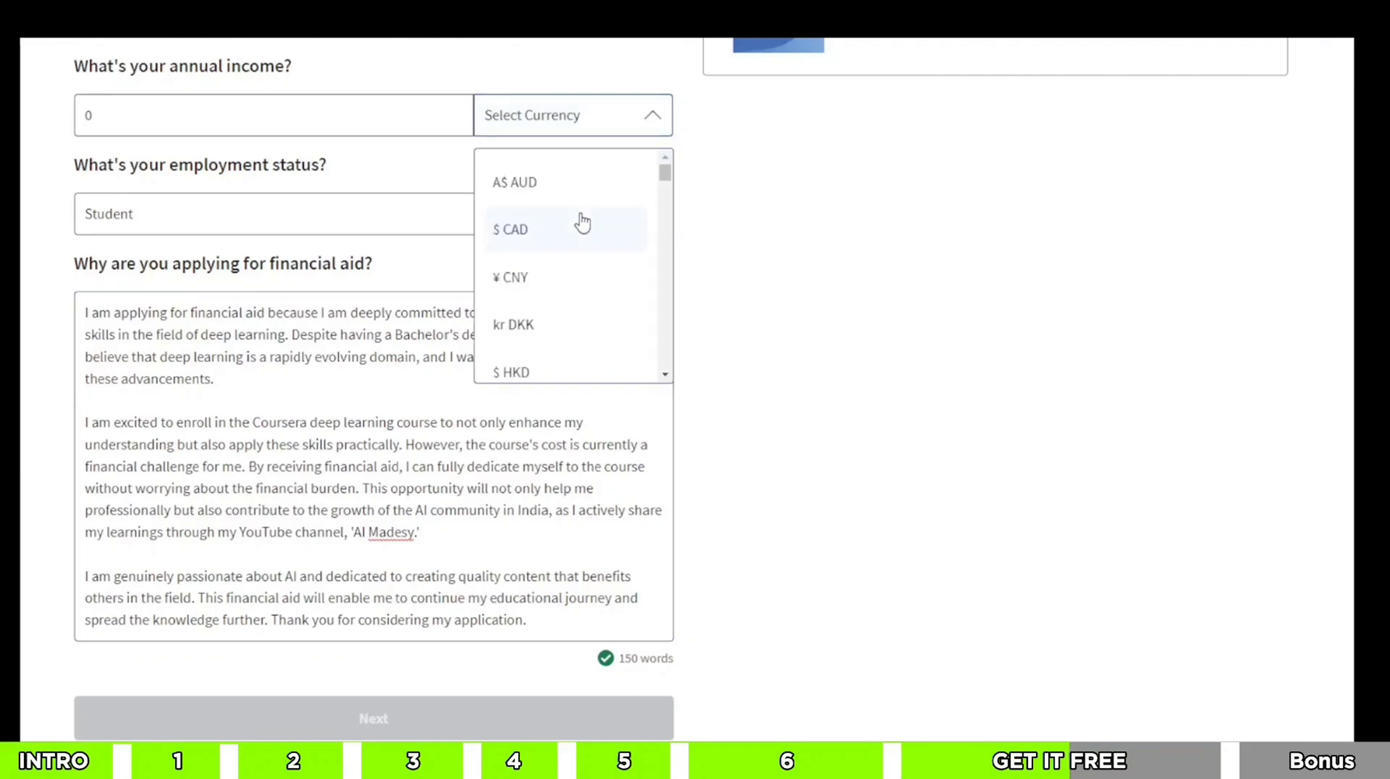
pyautogui.scroll(-3)
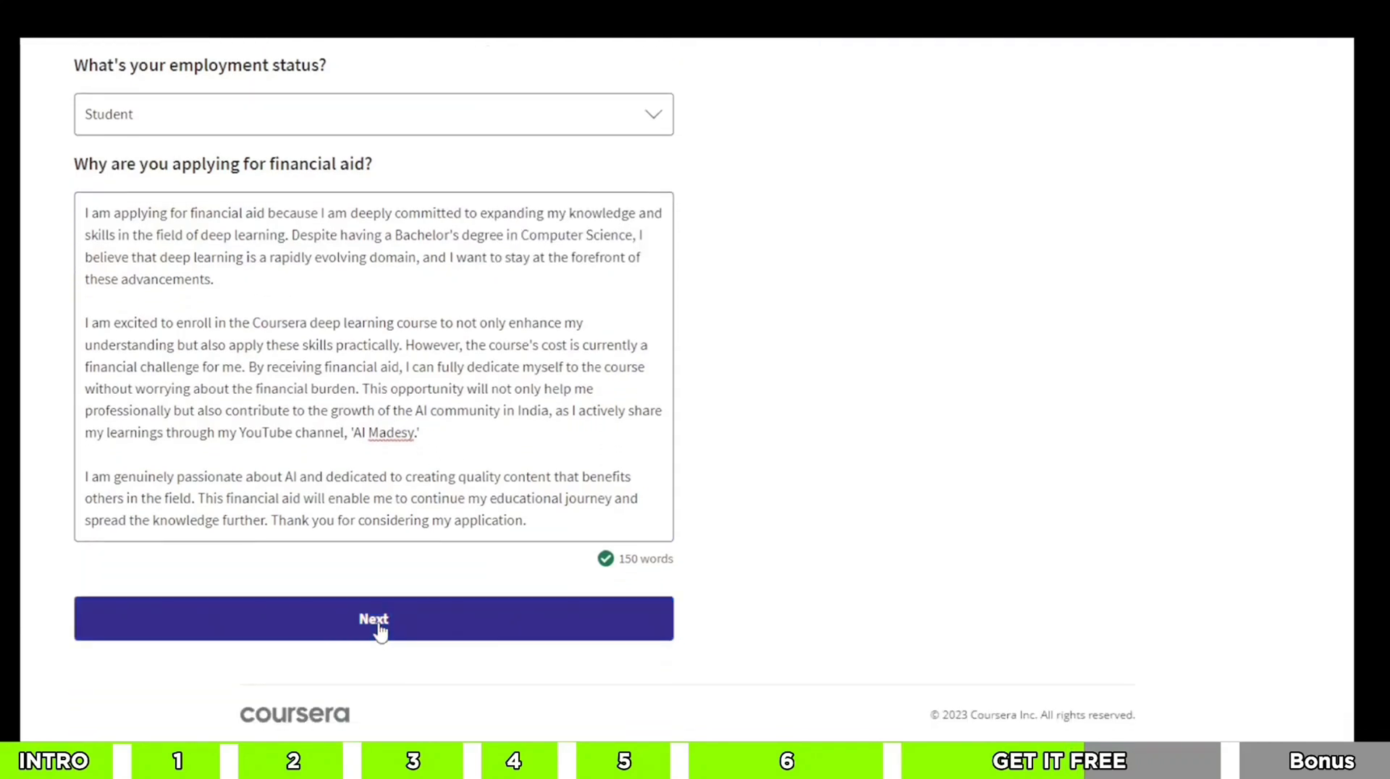
pyautogui.click(373, 618)
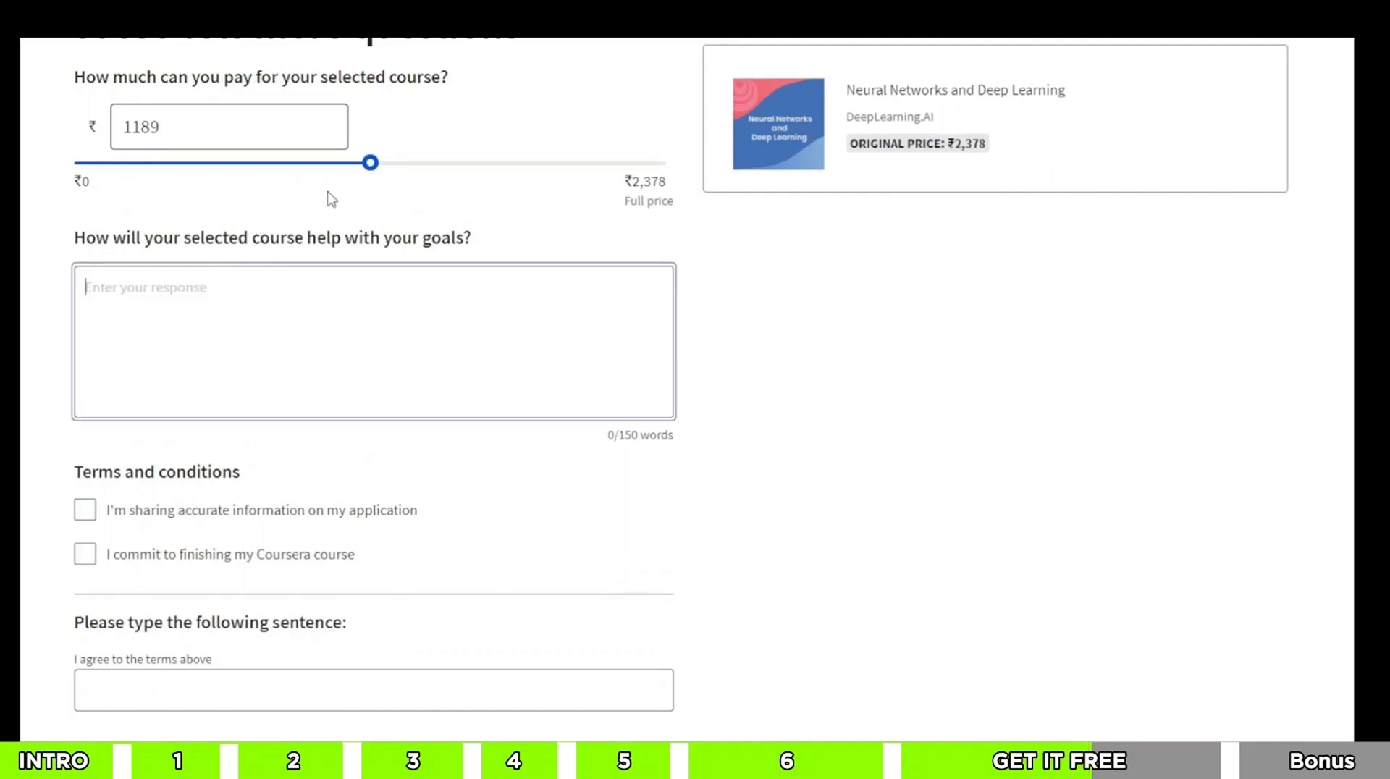
# Lower the payment amount to ₹0, answer the goals question, and pass the reCAPTCHA check.
pyautogui.moveTo(370, 162); pyautogui.dragTo(76, 162)
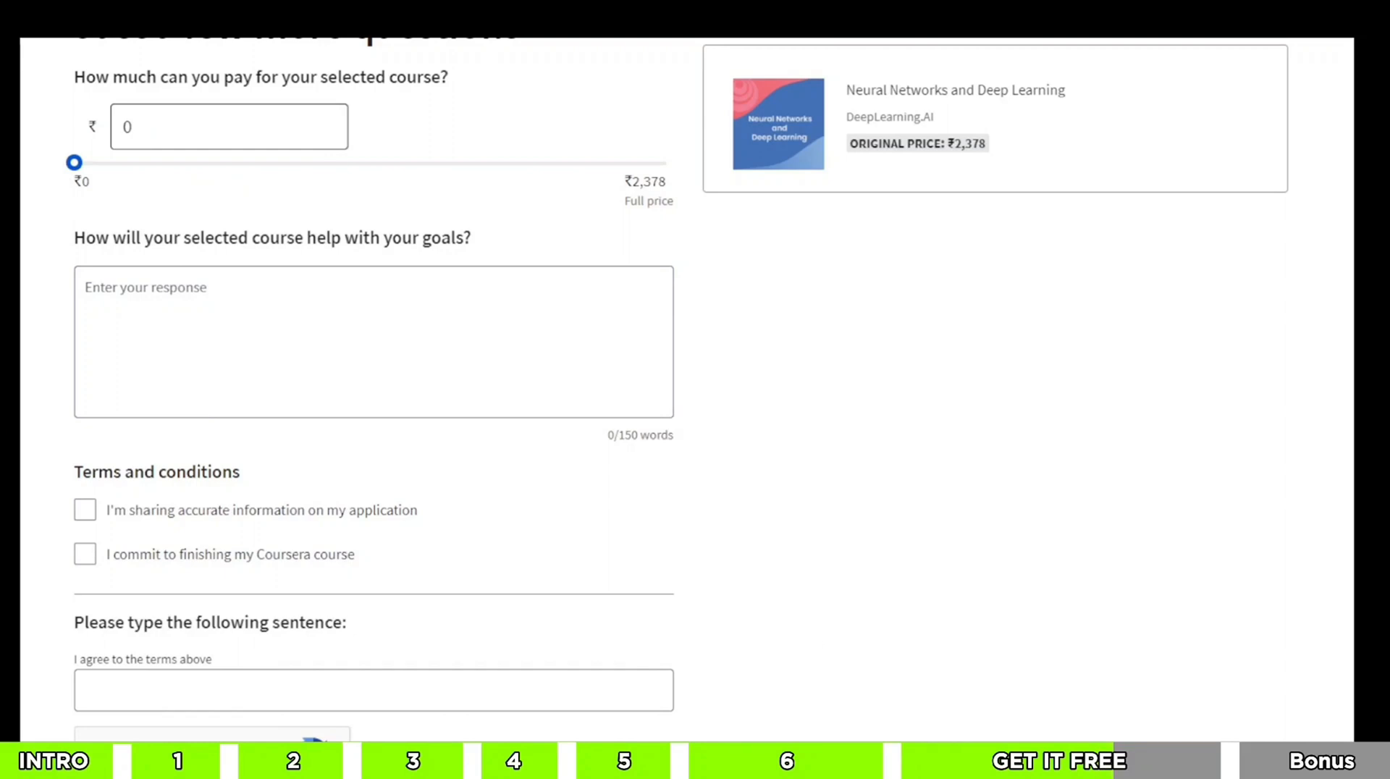
pyautogui.click(372, 341)
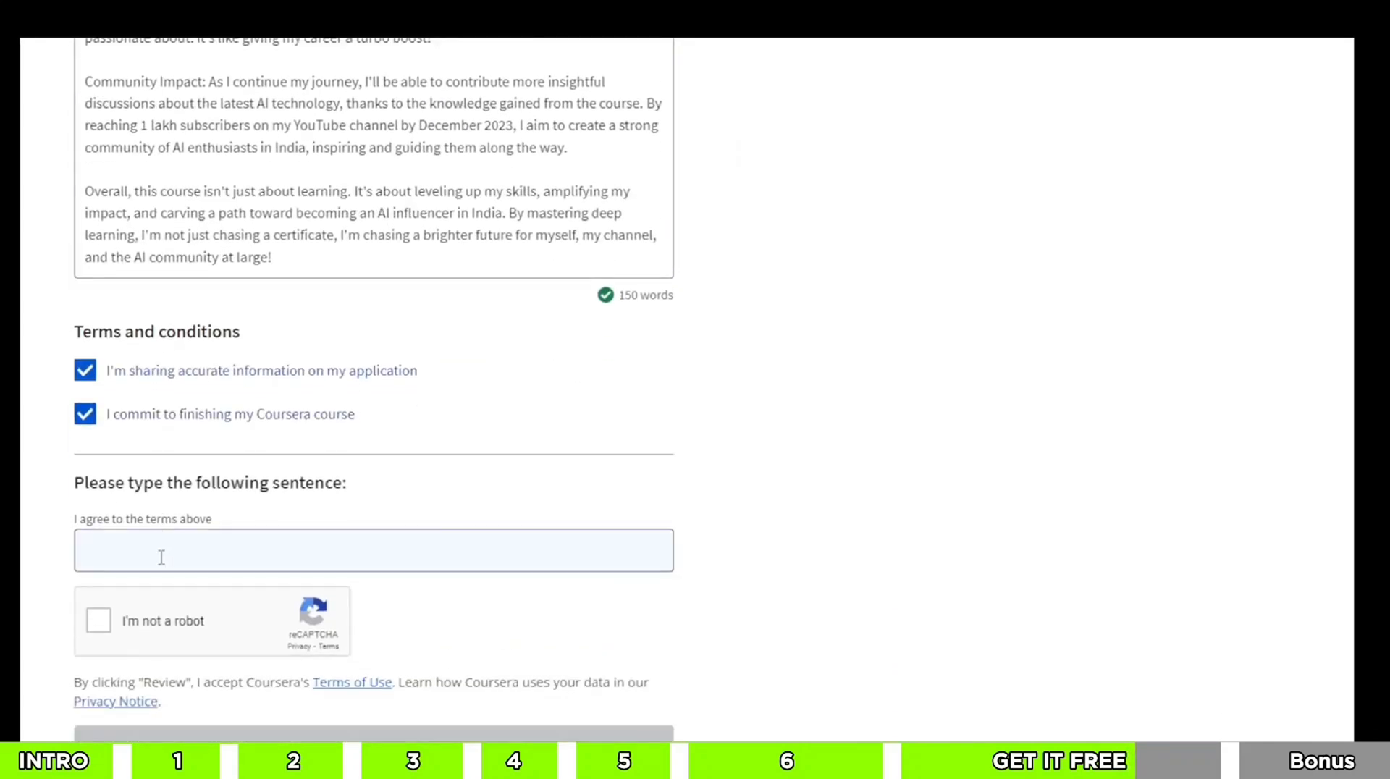
pyautogui.scroll(-3)
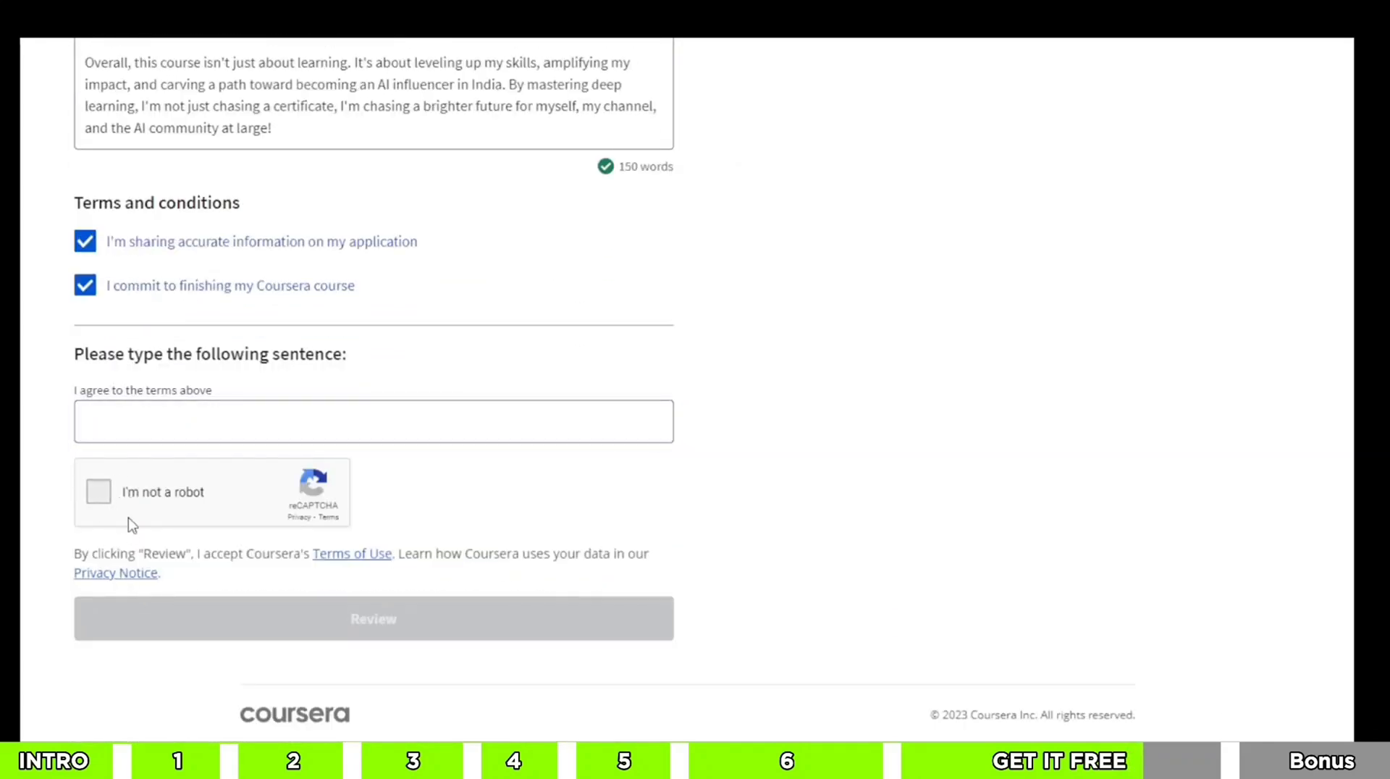
pyautogui.click(98, 492)
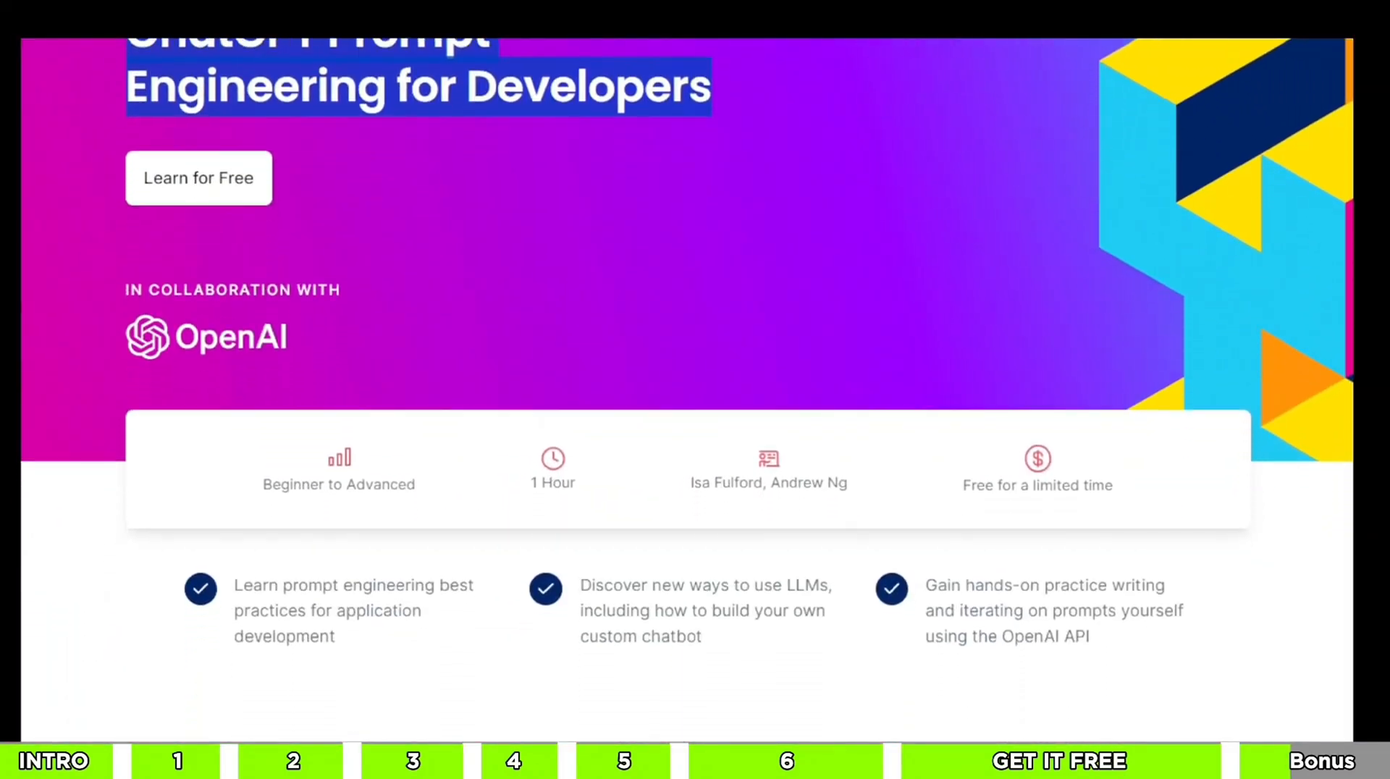
# Scroll through the course's intro video, description, OpenAI partnership and who-should-join sections.
pyautogui.scroll(-3)
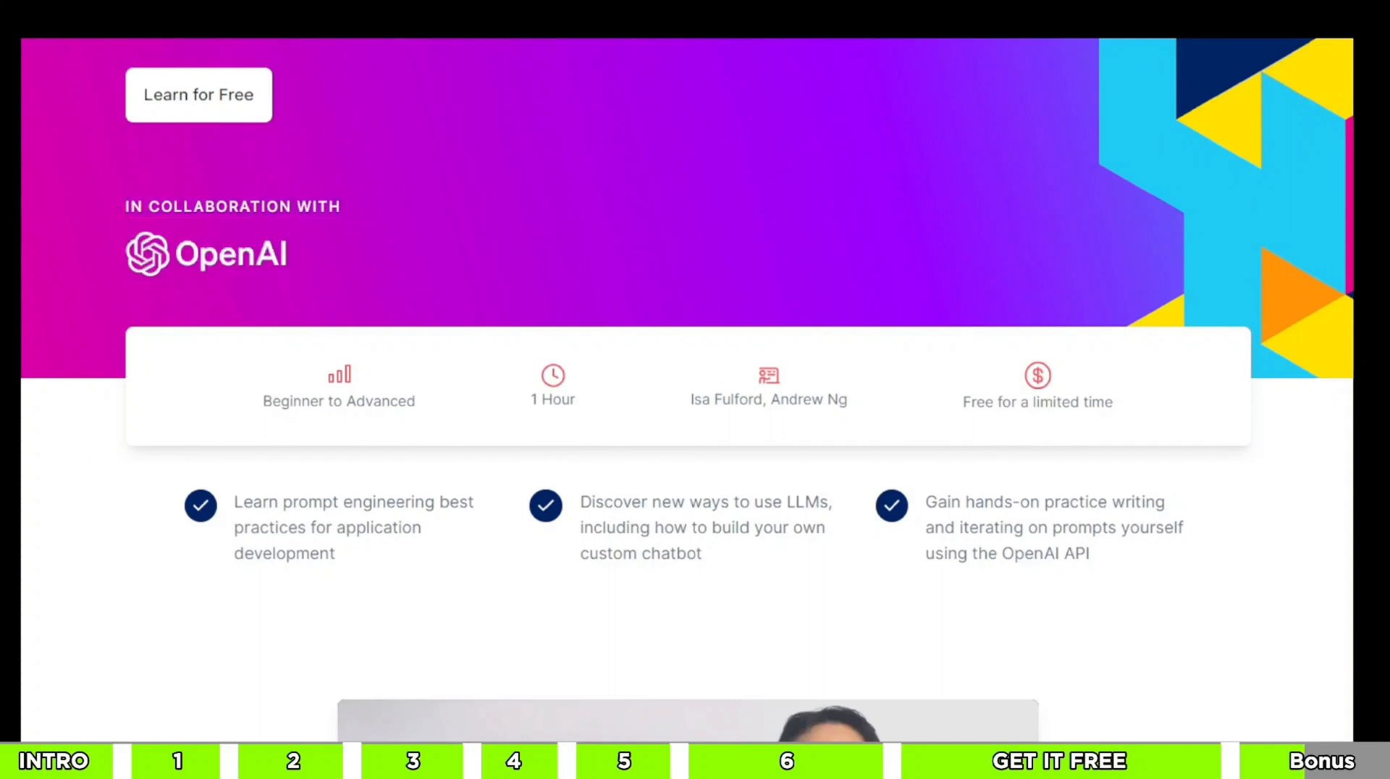
pyautogui.scroll(-3)
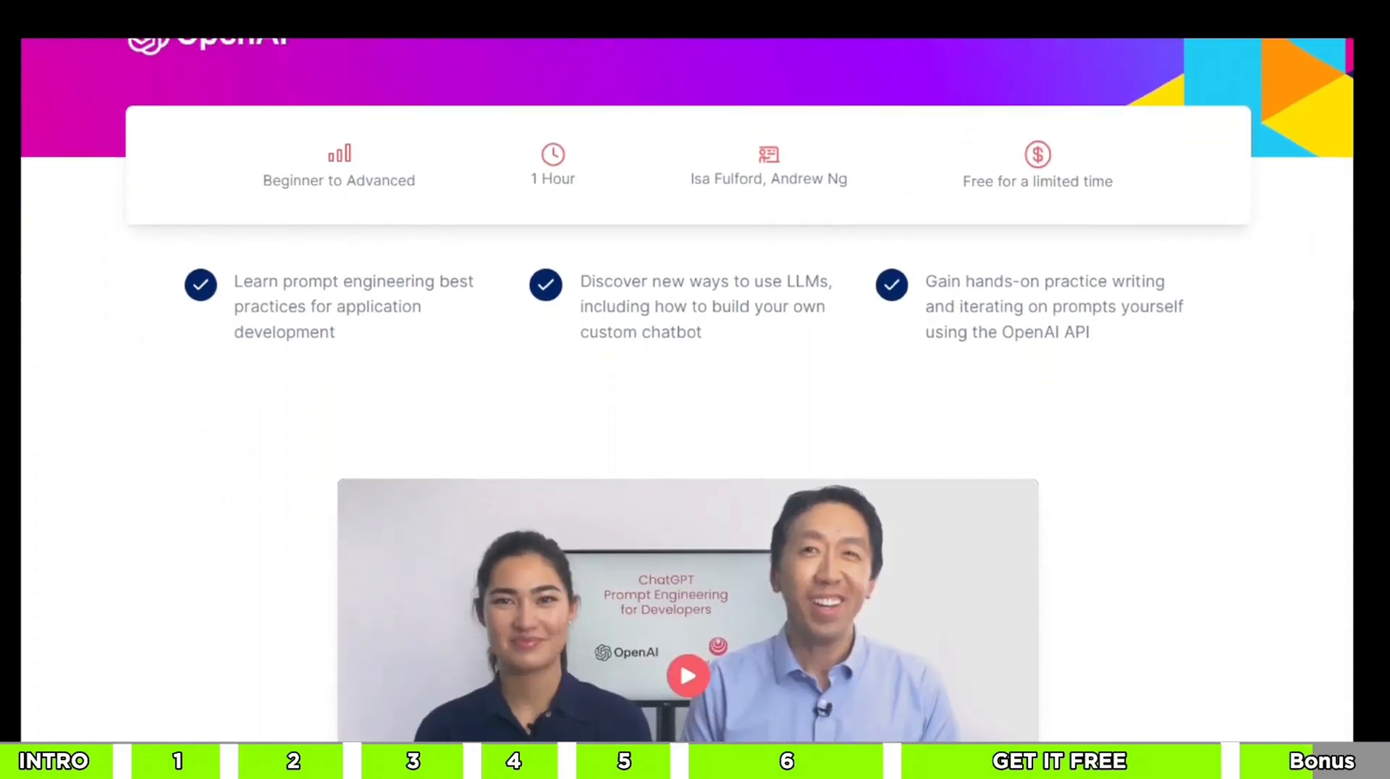
pyautogui.scroll(-3)
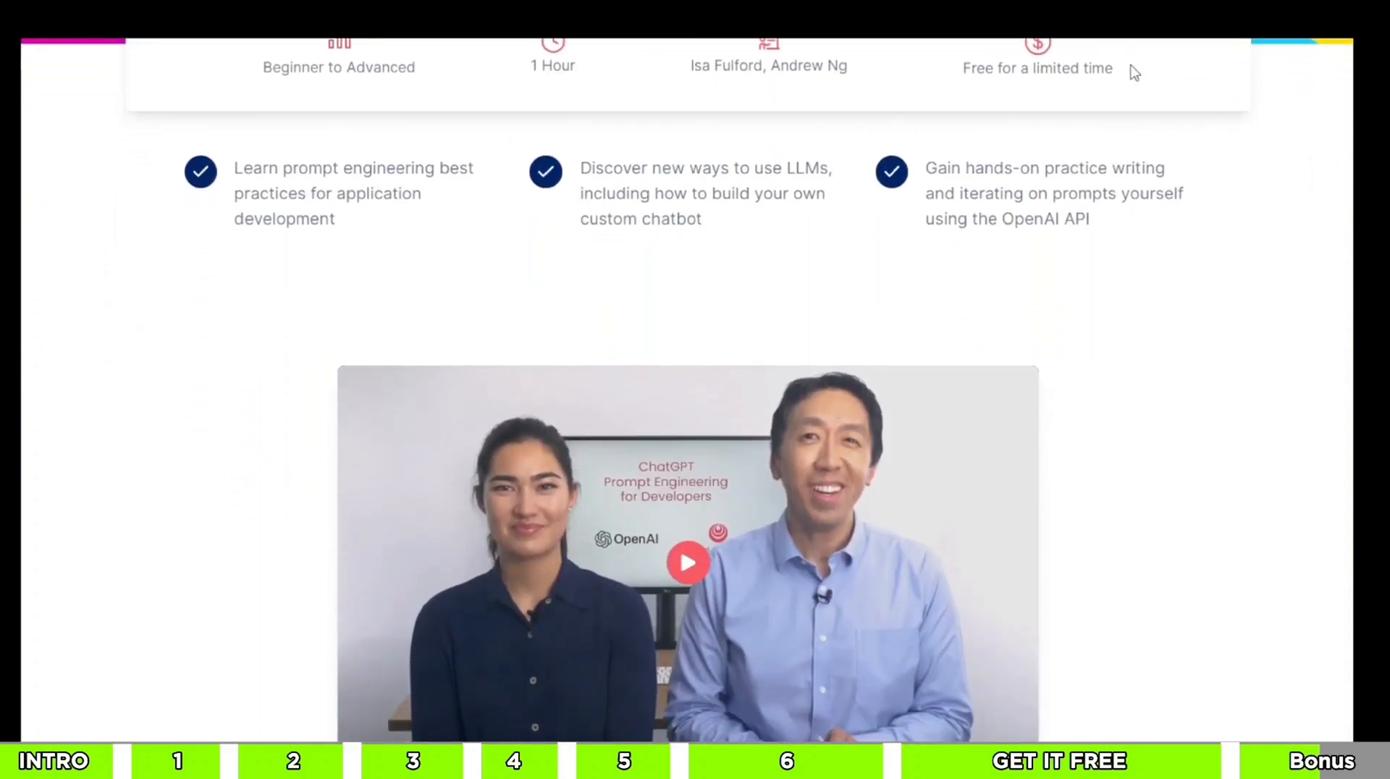
pyautogui.moveTo(856, 73)
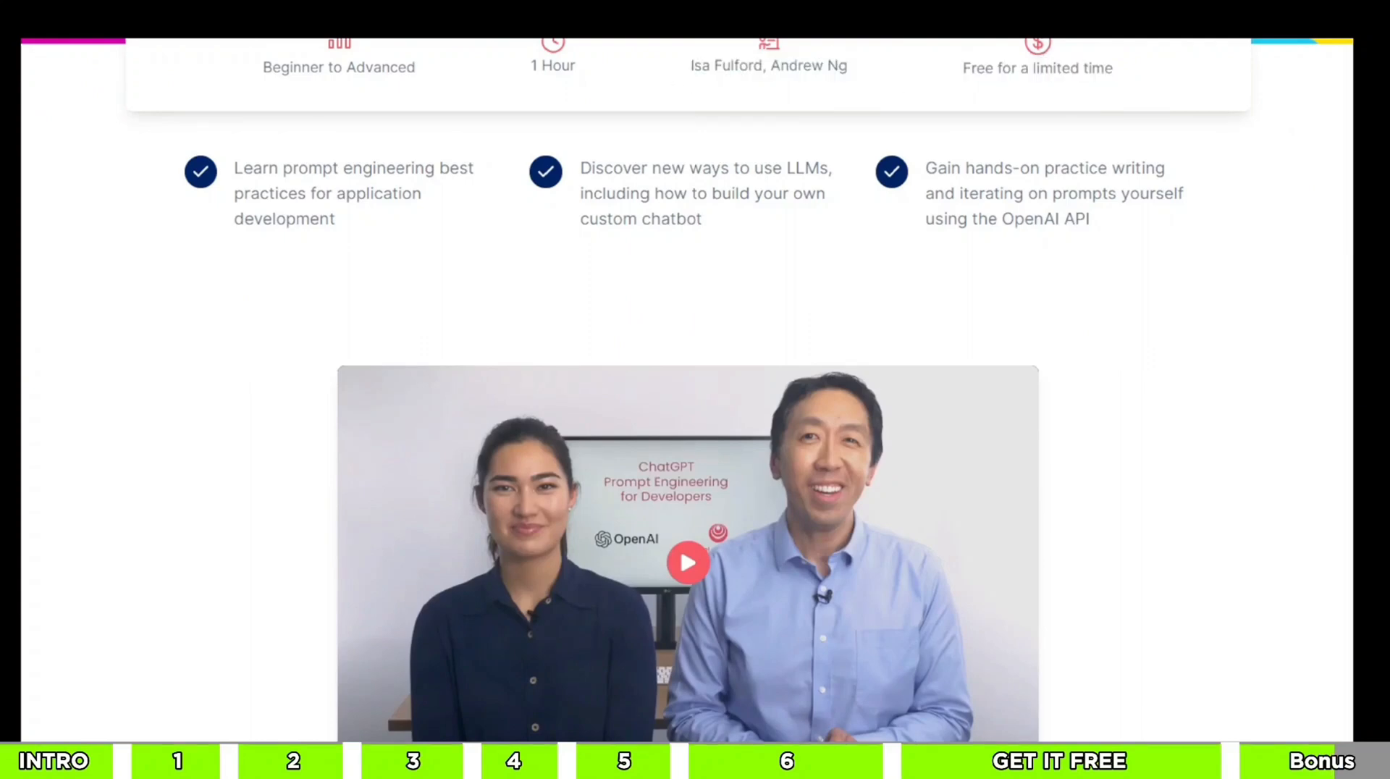
pyautogui.scroll(-3)
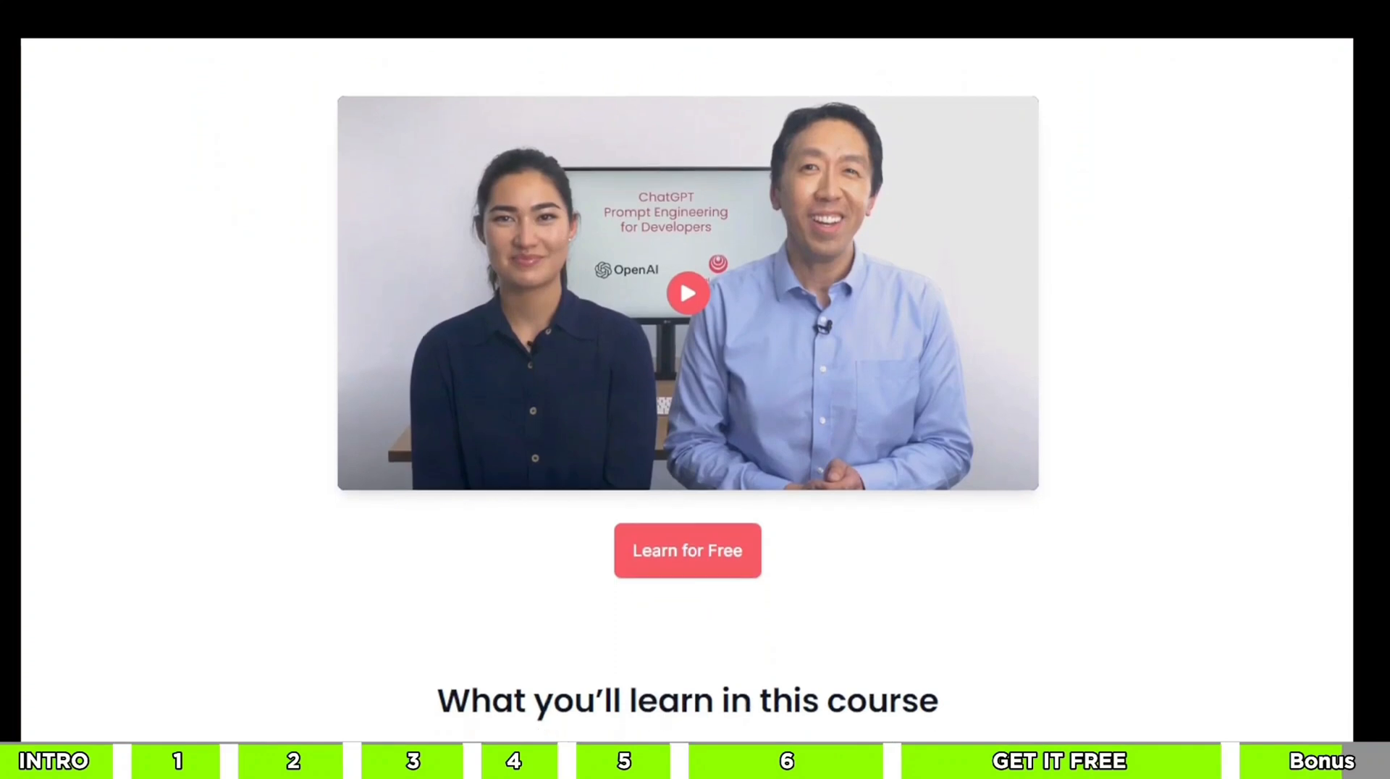
pyautogui.scroll(-3)
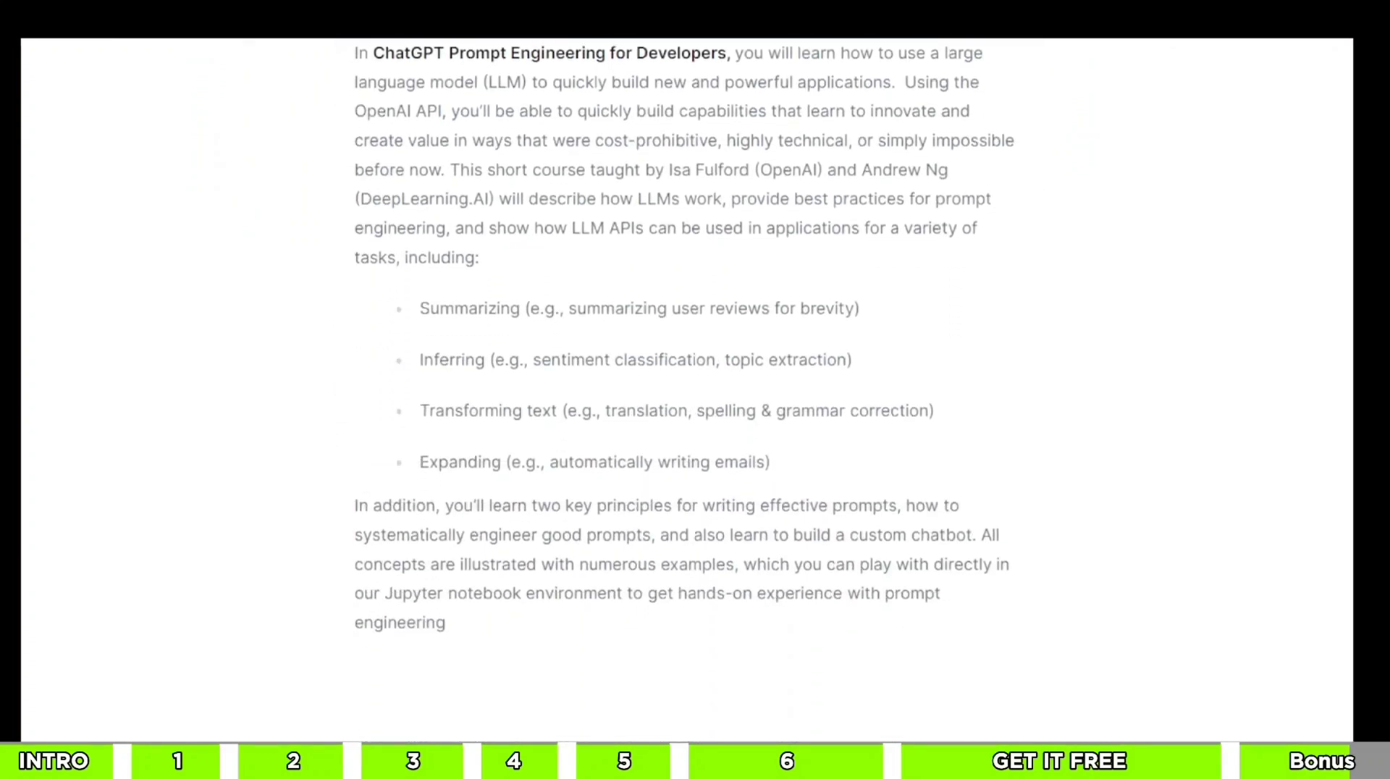
pyautogui.scroll(-3)
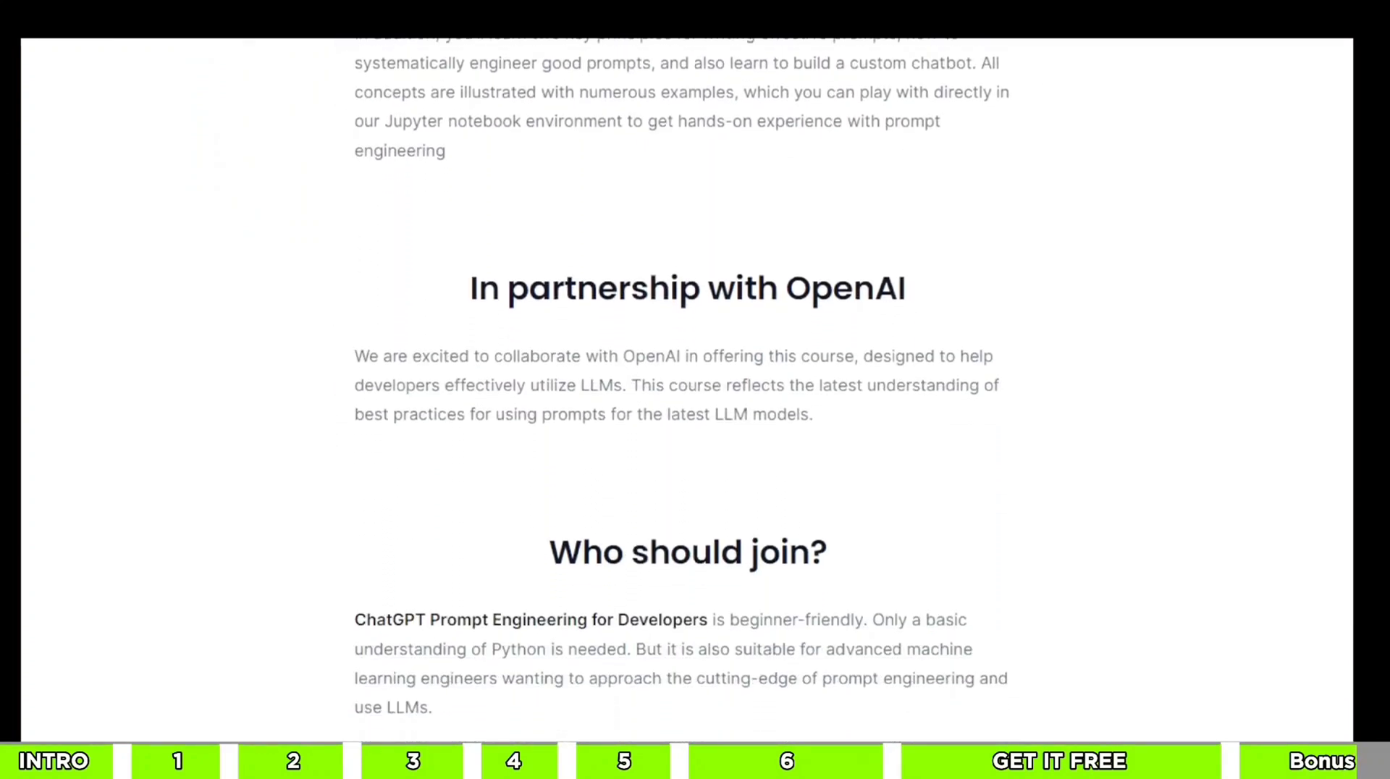